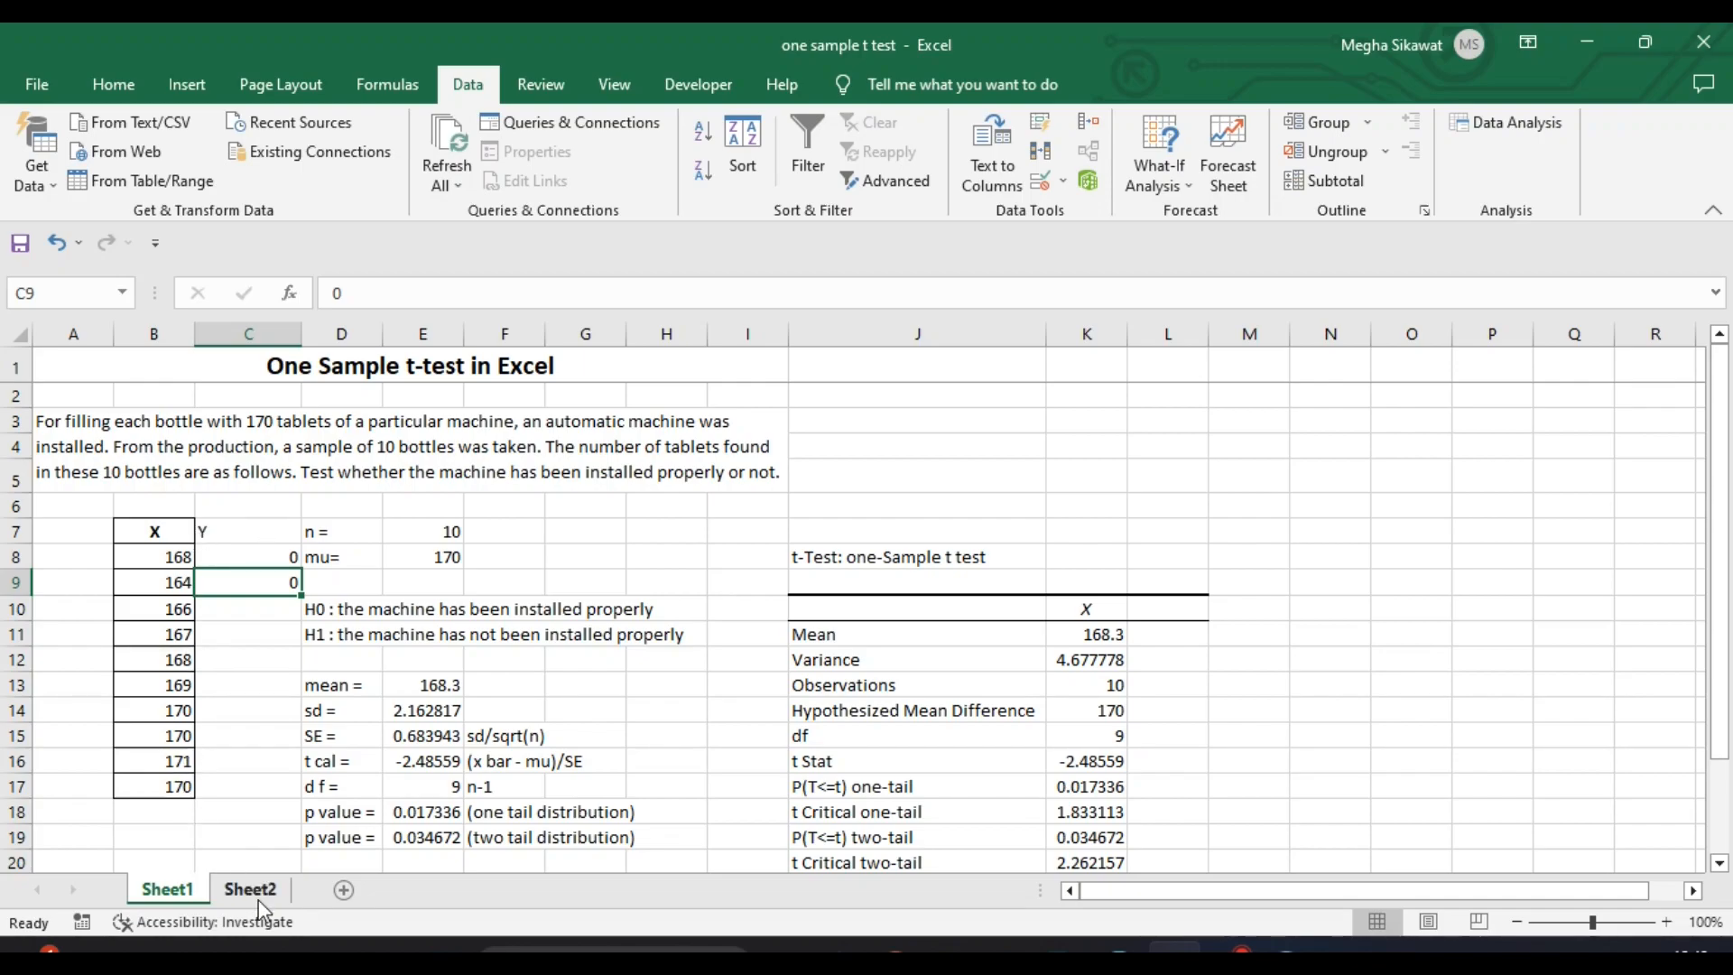
# Show Sheet2 in Excel, listing the ten X tablet counts (164 to 171).
pyautogui.click(249, 888)
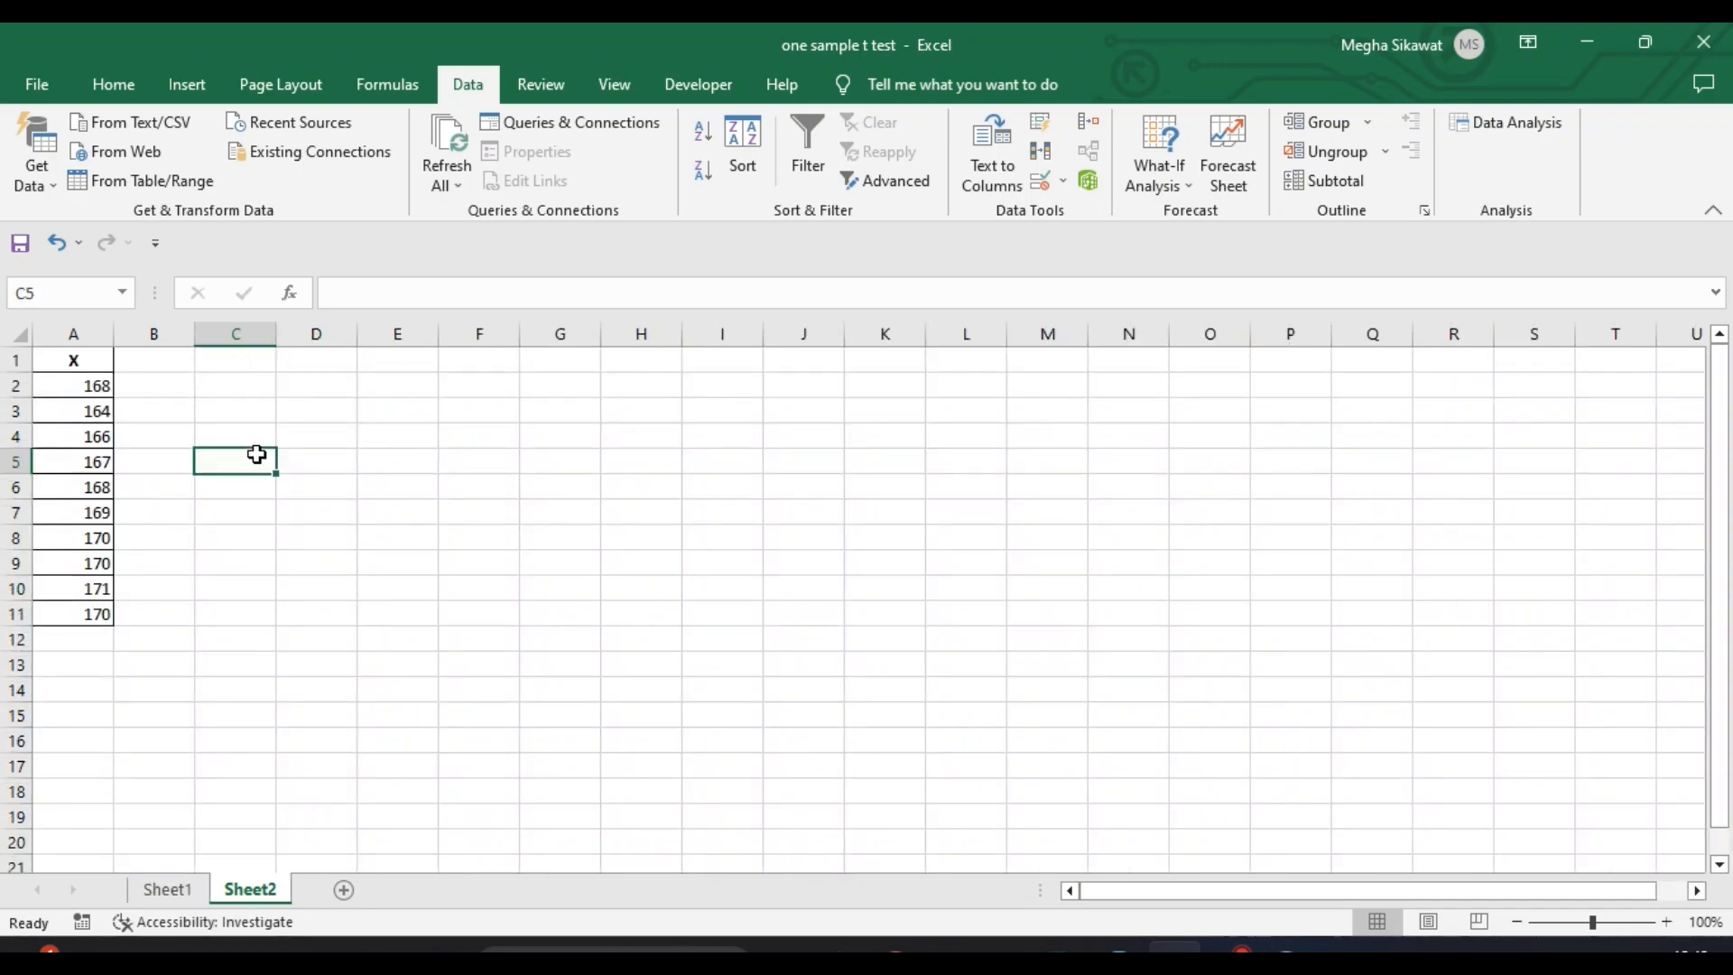
pyautogui.moveTo(256, 455)
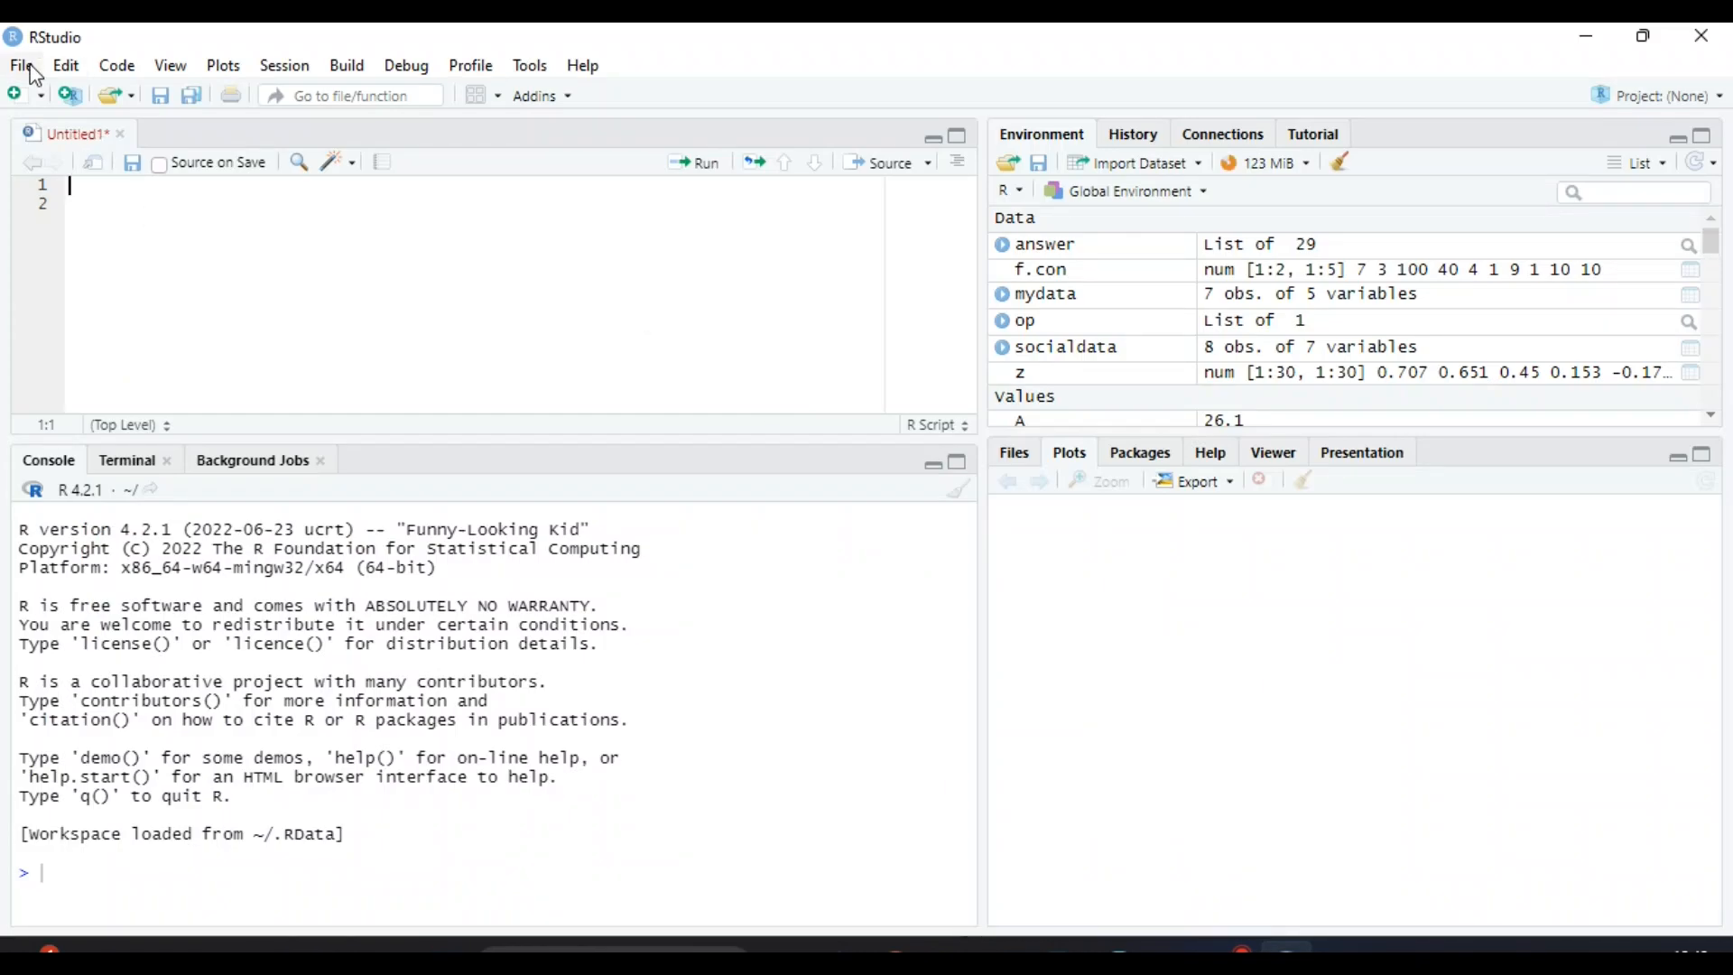
# Import Sheet2 of the Desktop 'one sample t test' Excel workbook as one_sample_t_test.
pyautogui.click(20, 65)
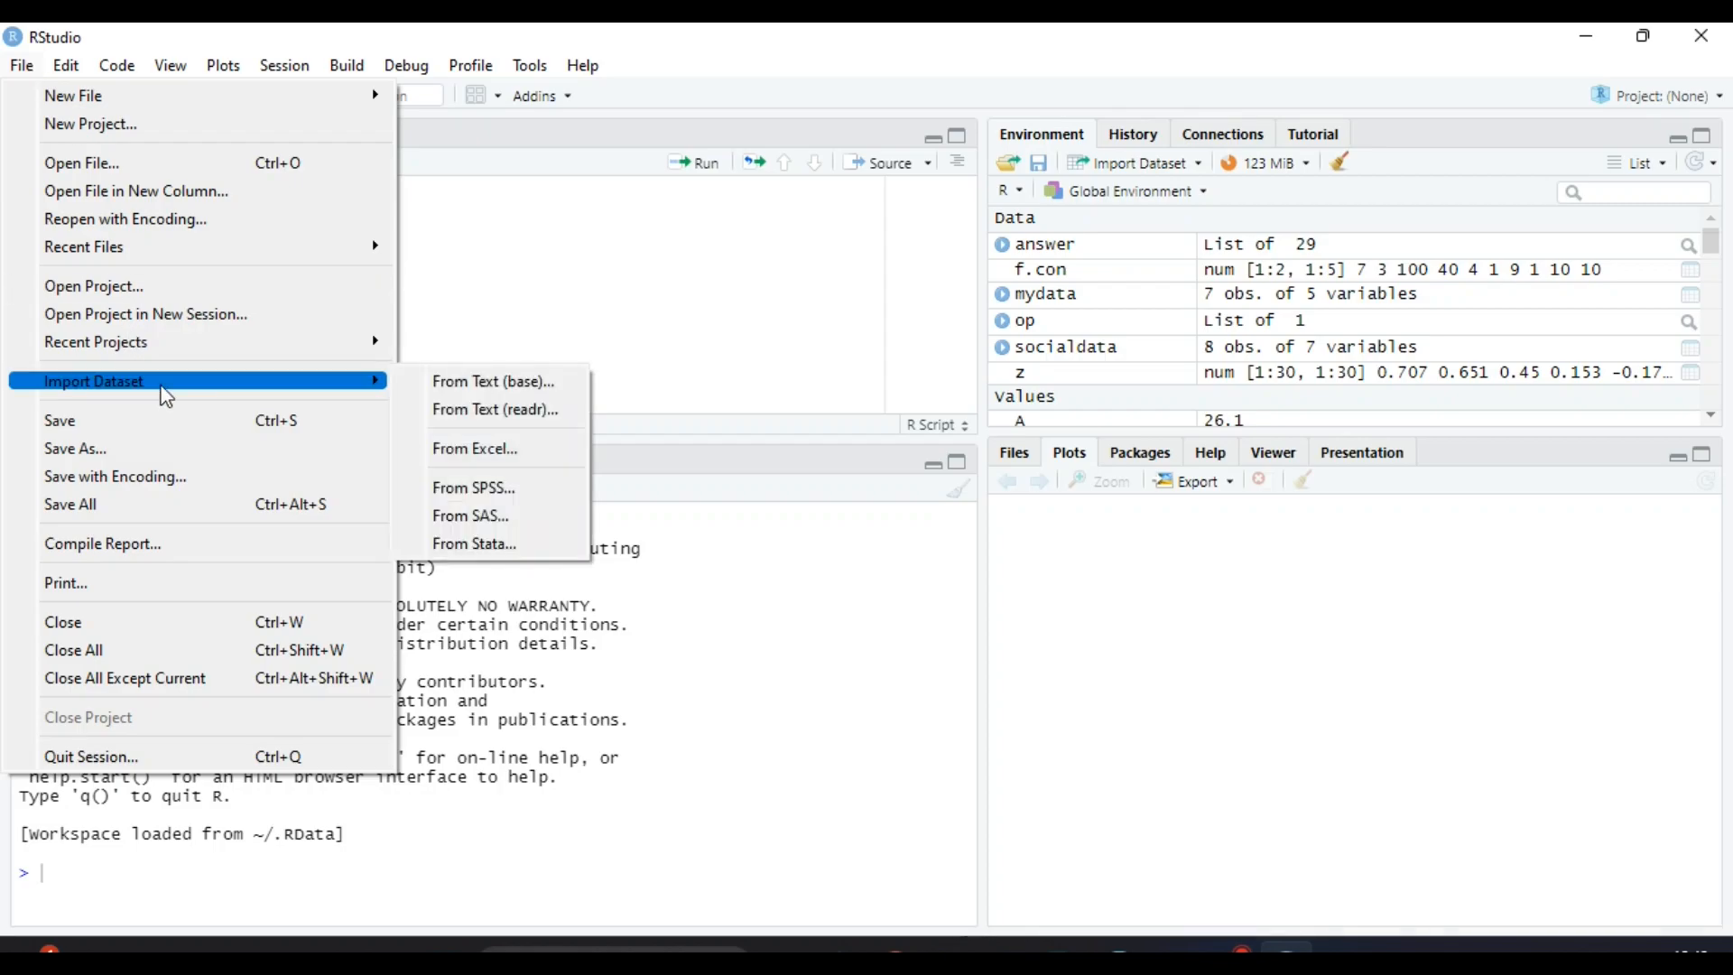
pyautogui.moveTo(486, 447)
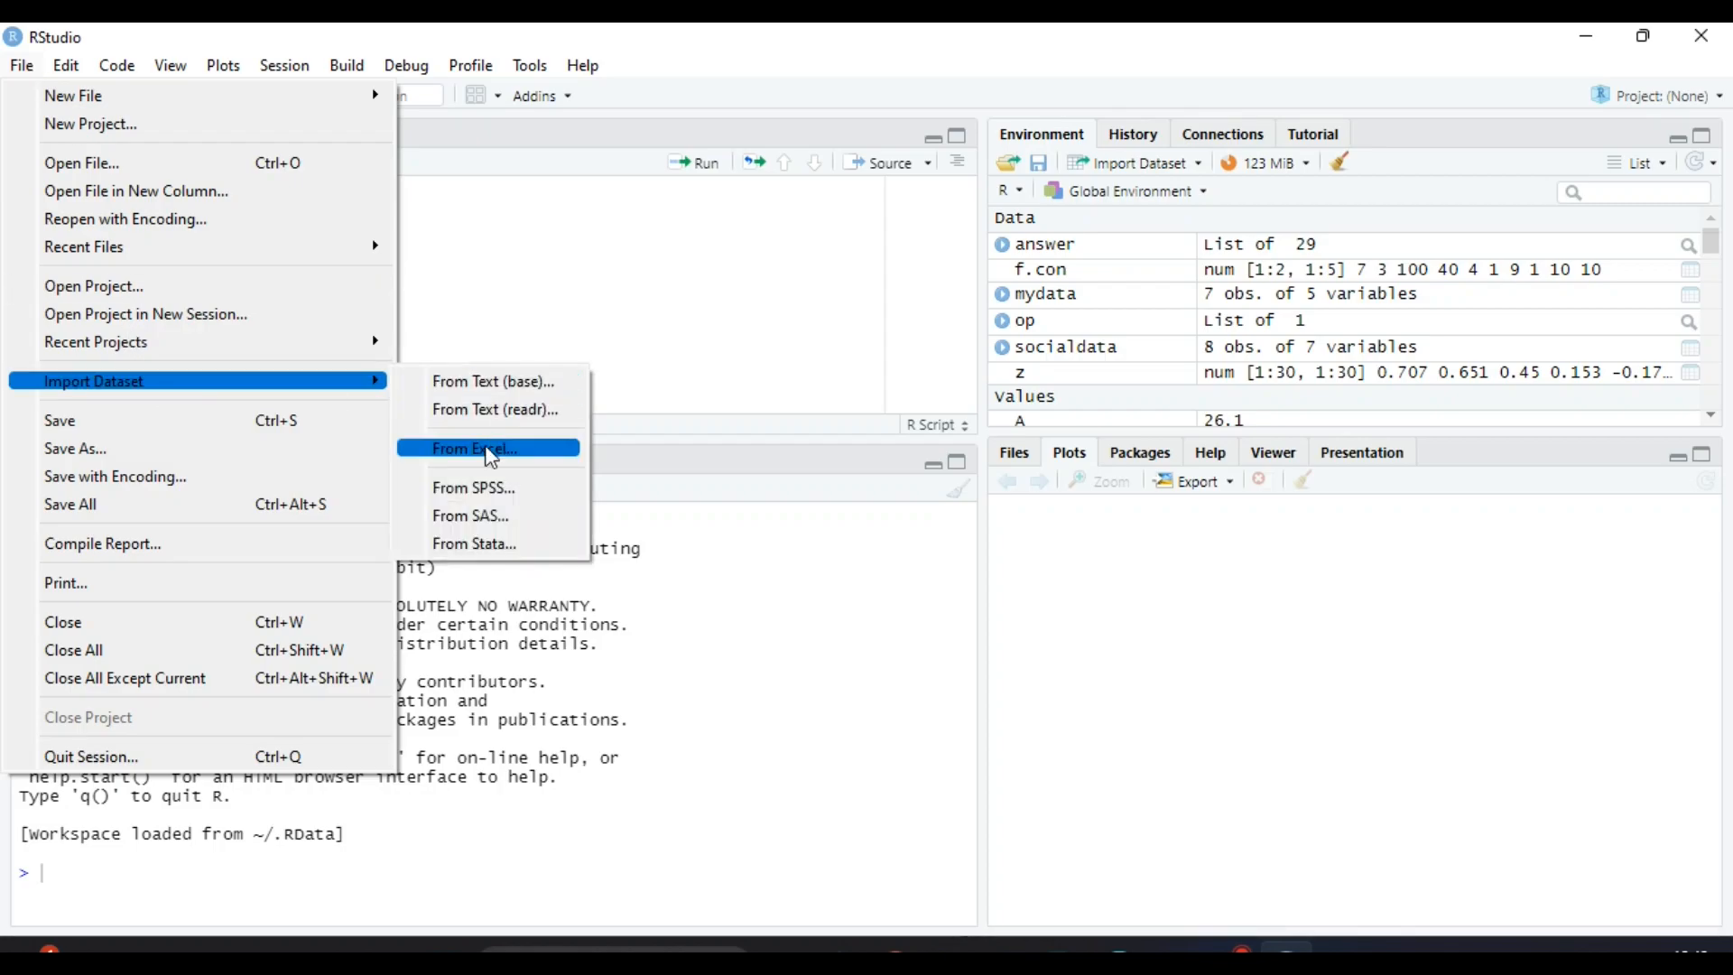
pyautogui.click(476, 447)
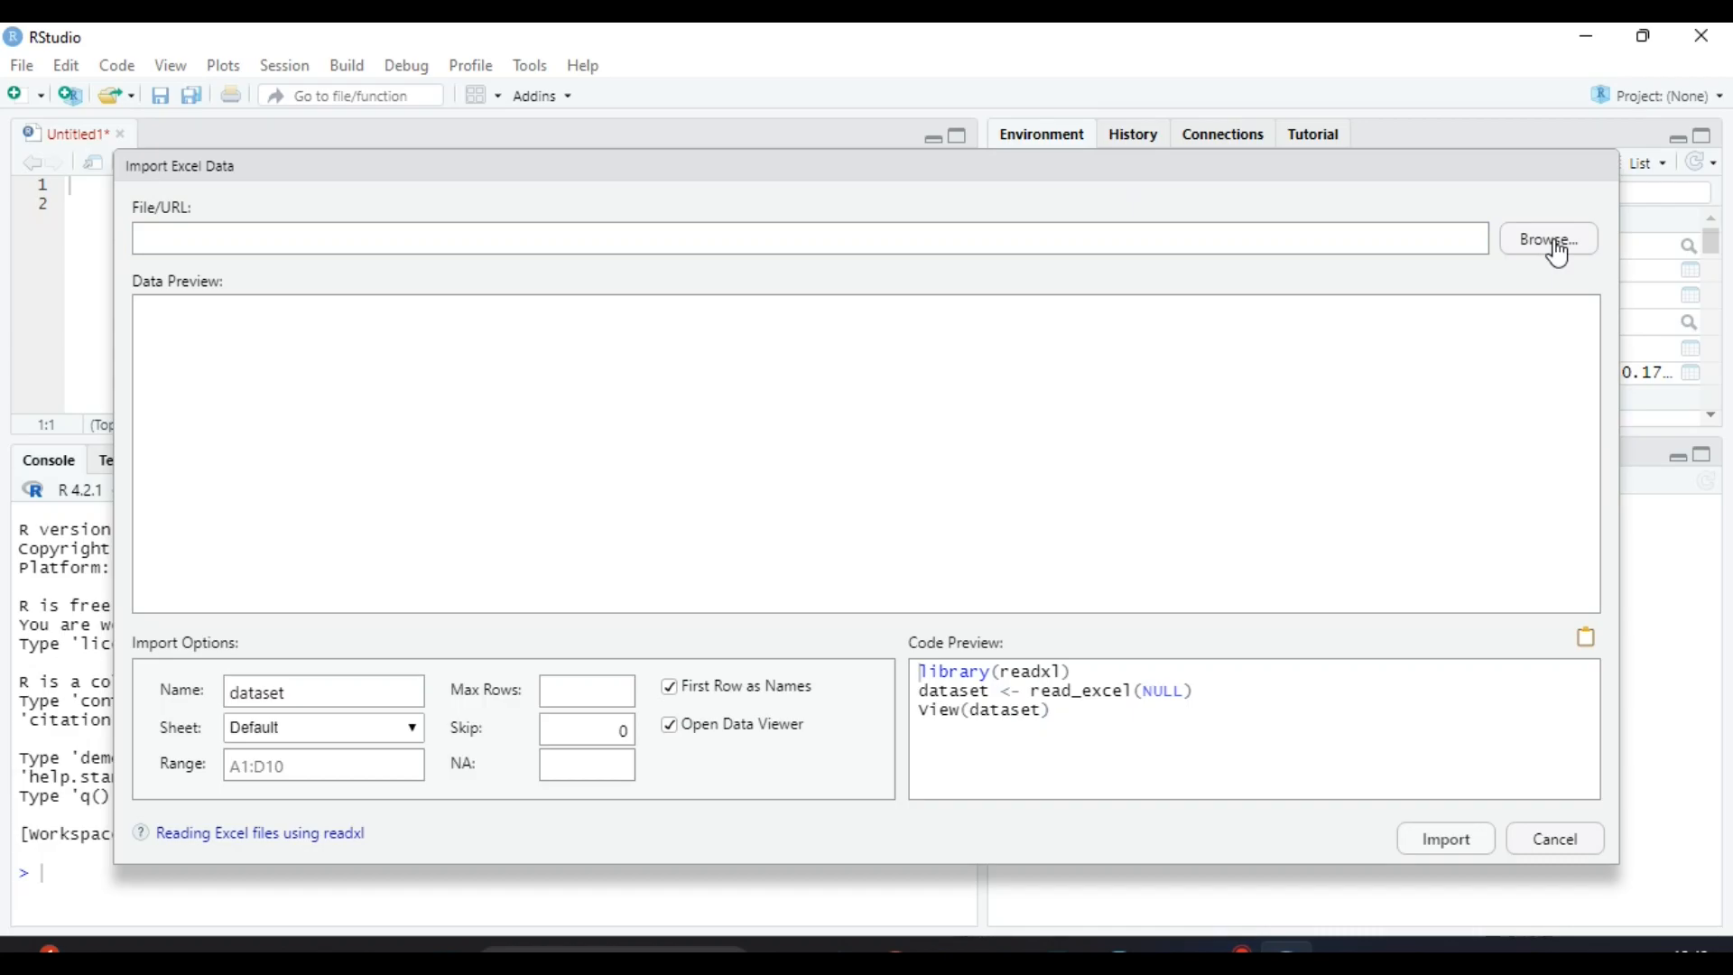
pyautogui.click(1547, 238)
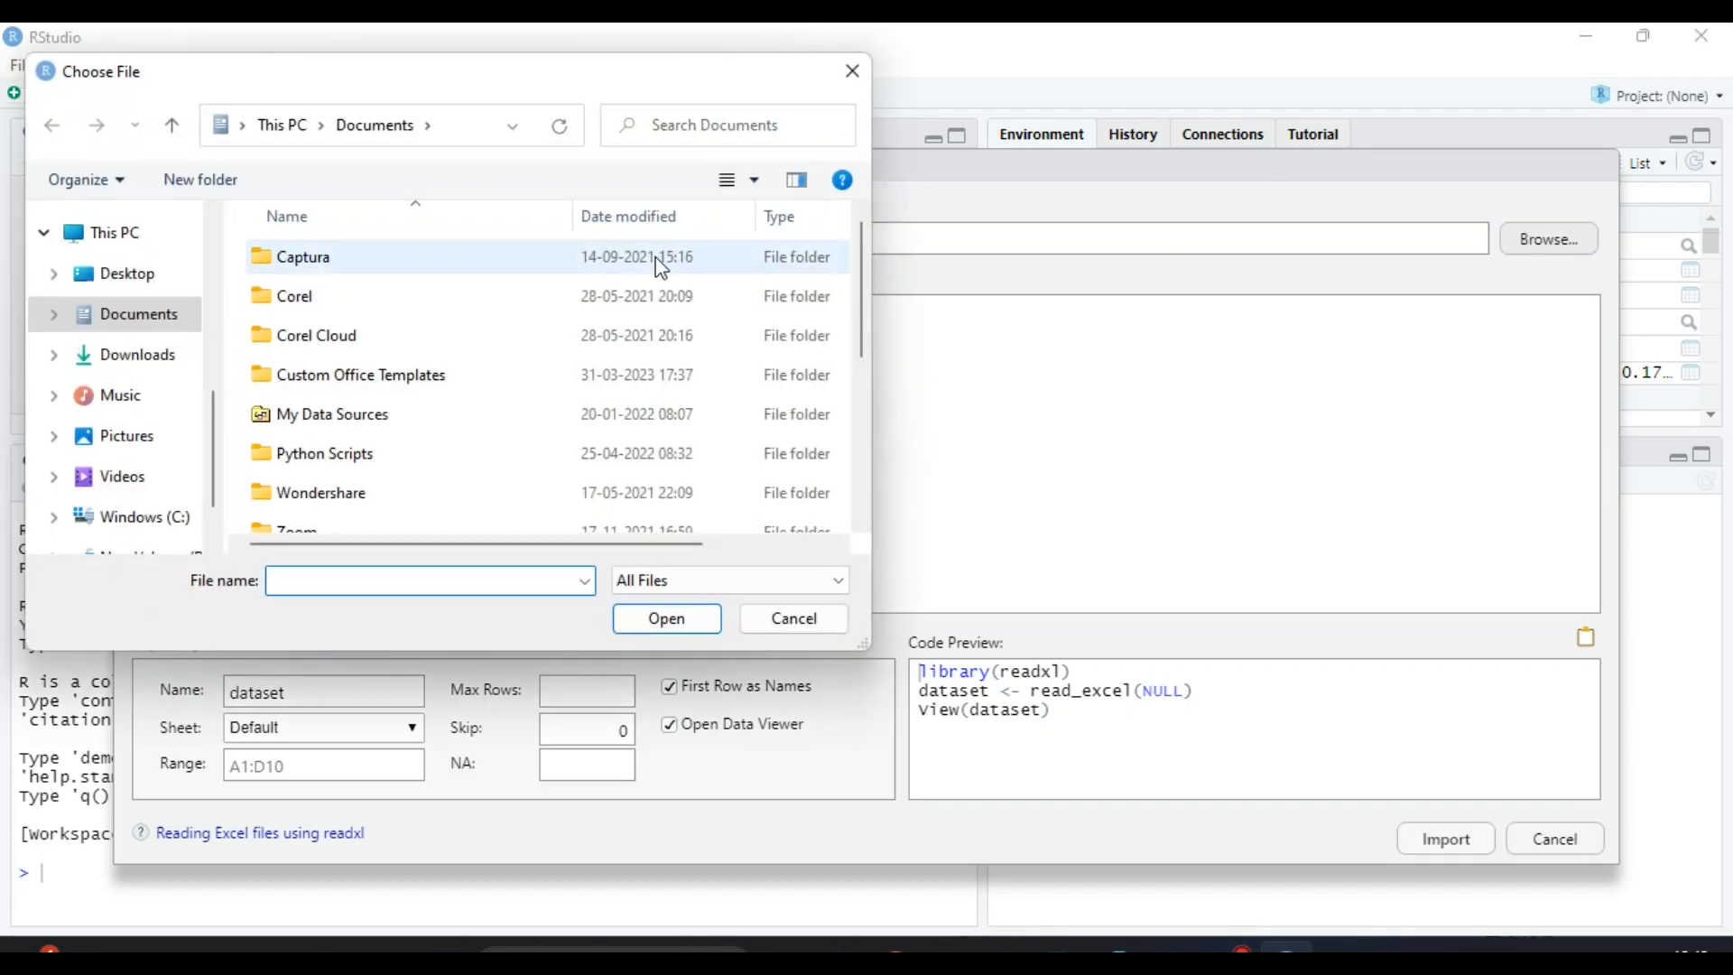
pyautogui.click(127, 273)
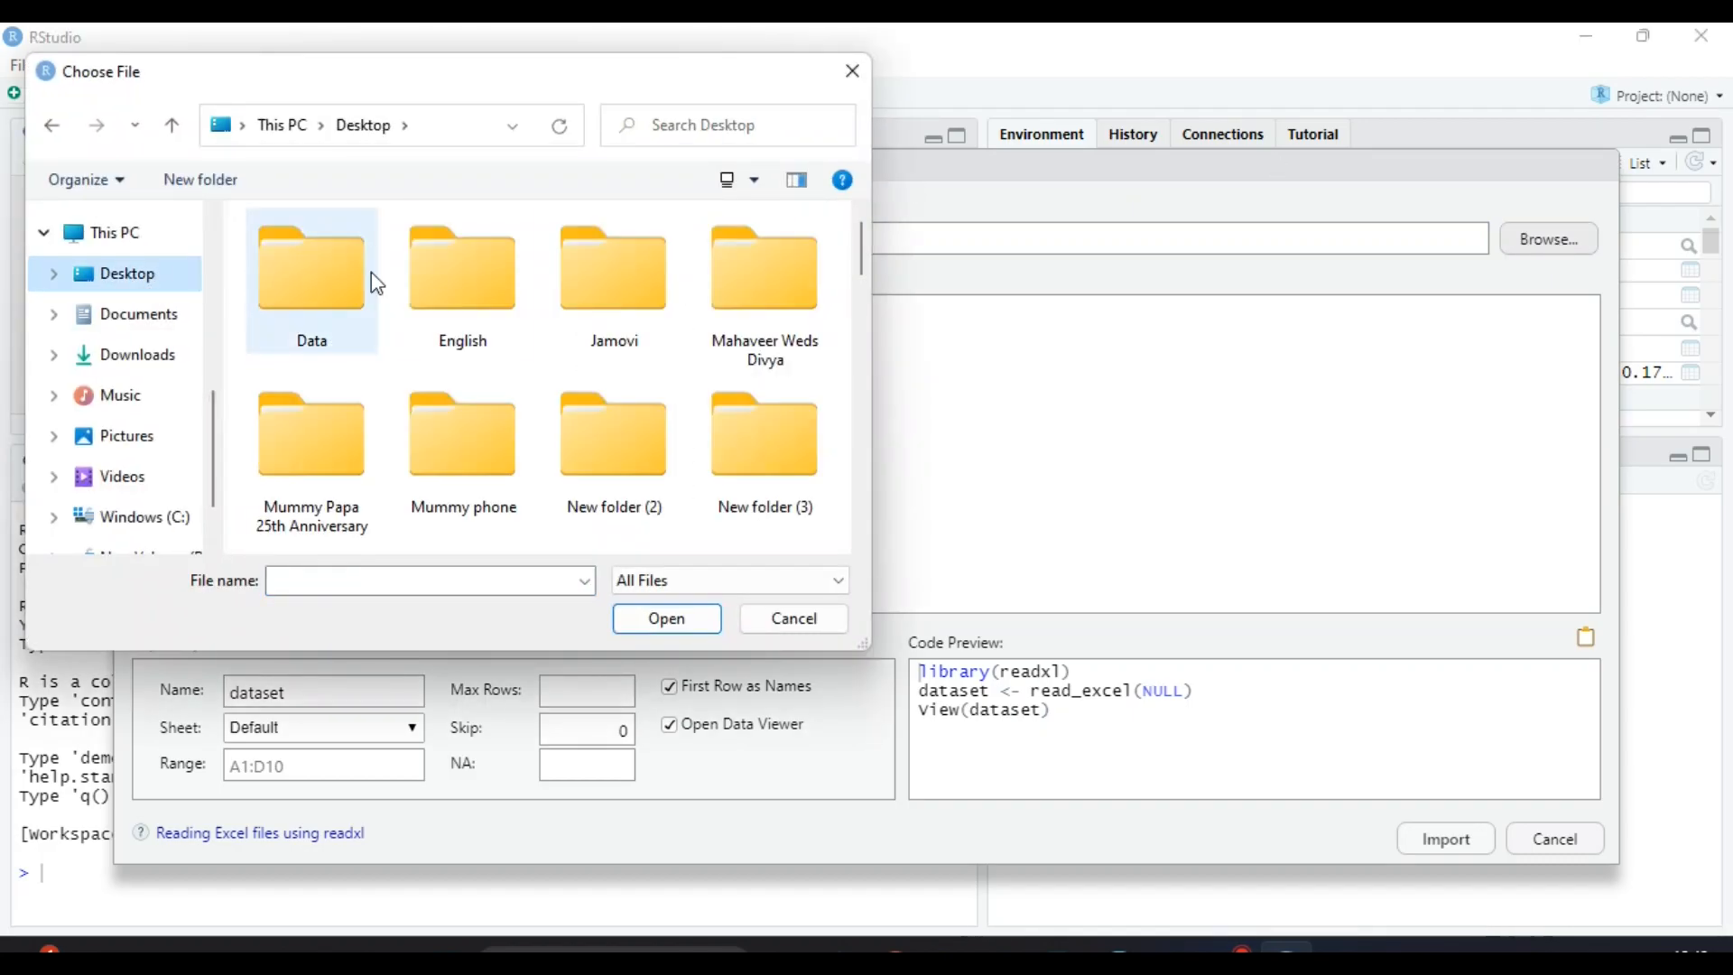
pyautogui.scroll(-3)
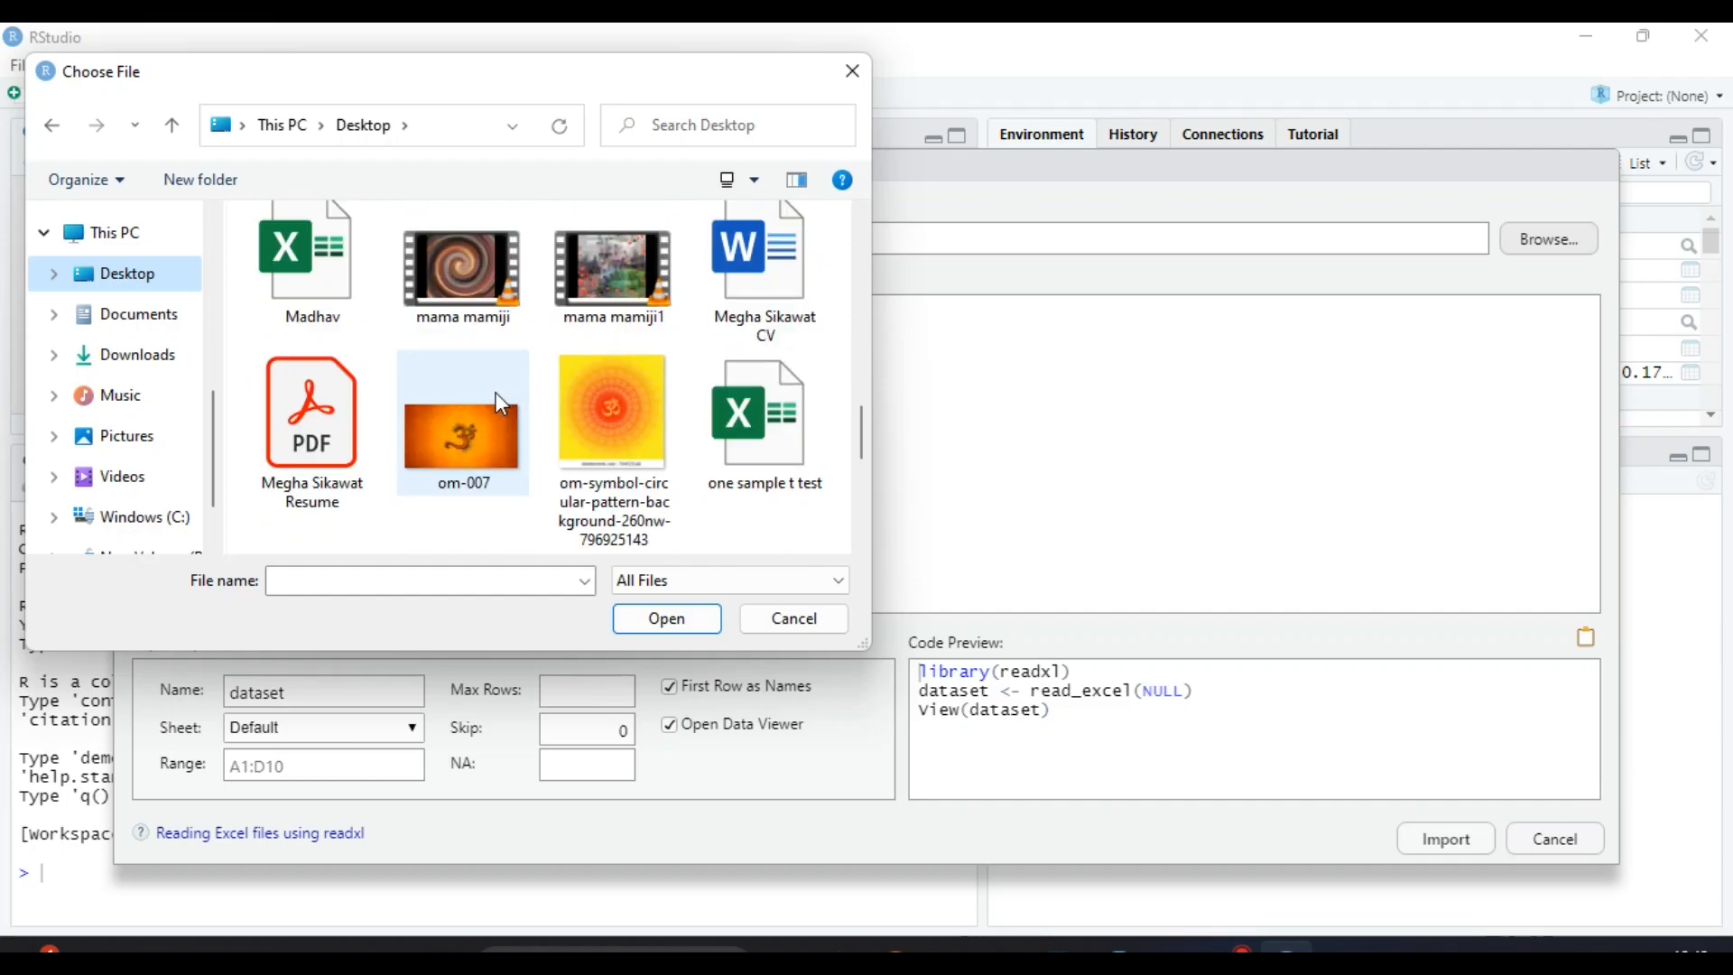
pyautogui.moveTo(762, 415)
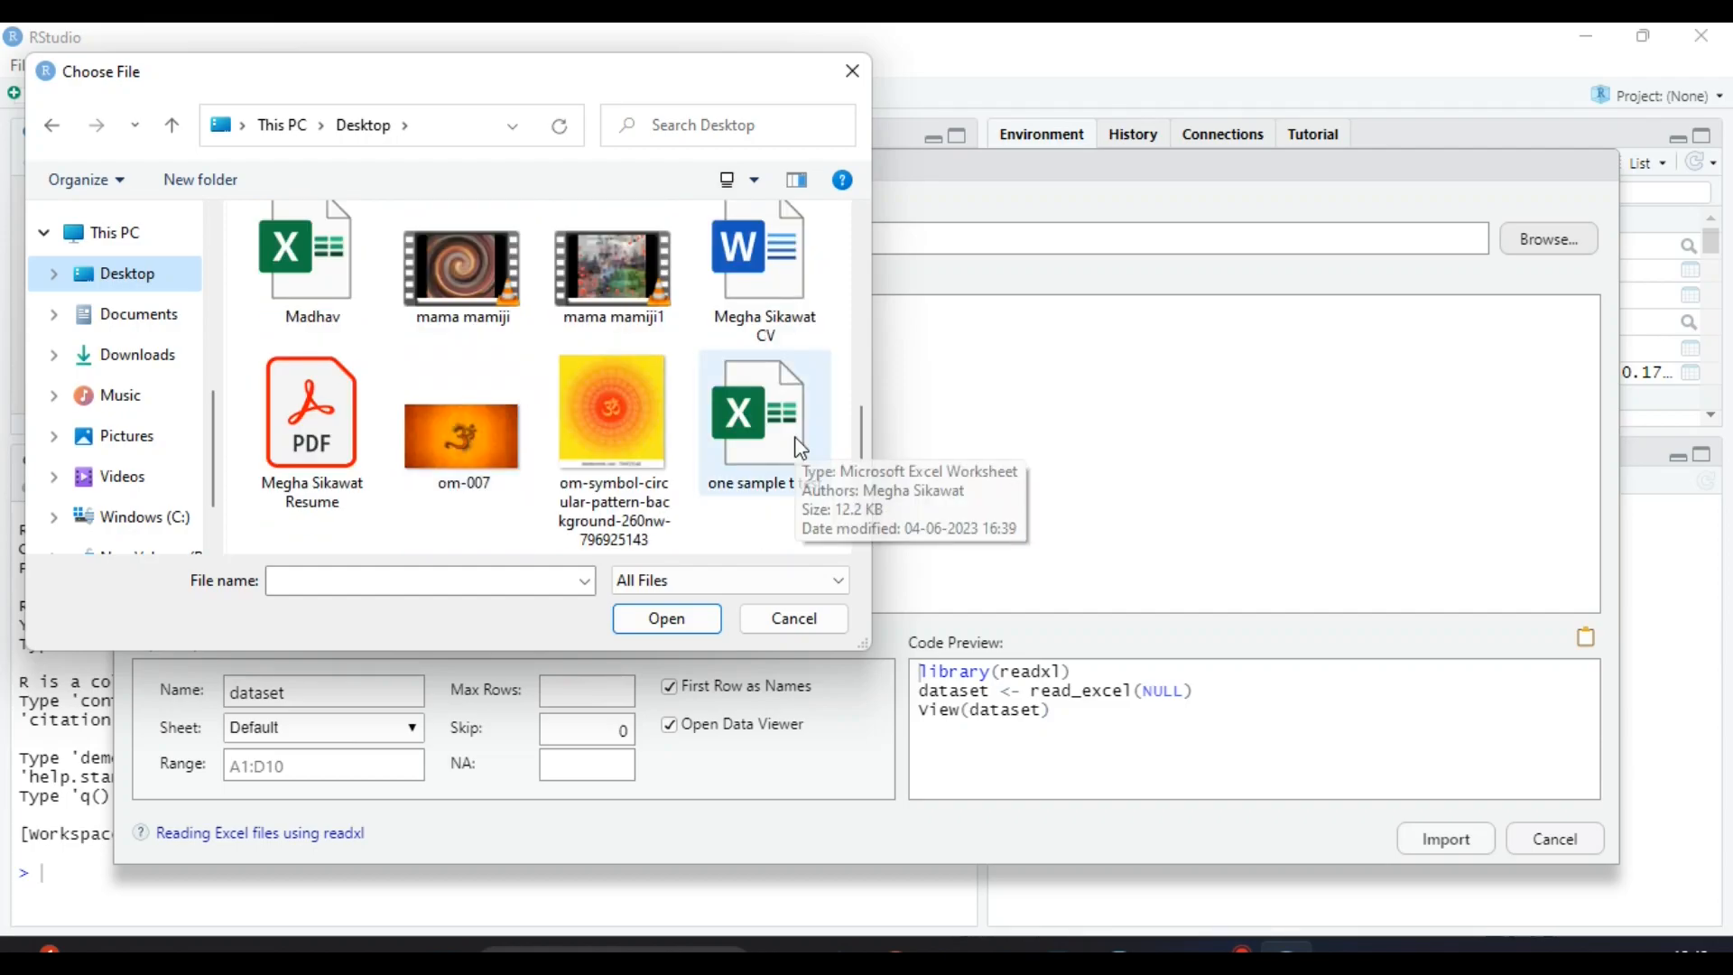
pyautogui.doubleClick(764, 414)
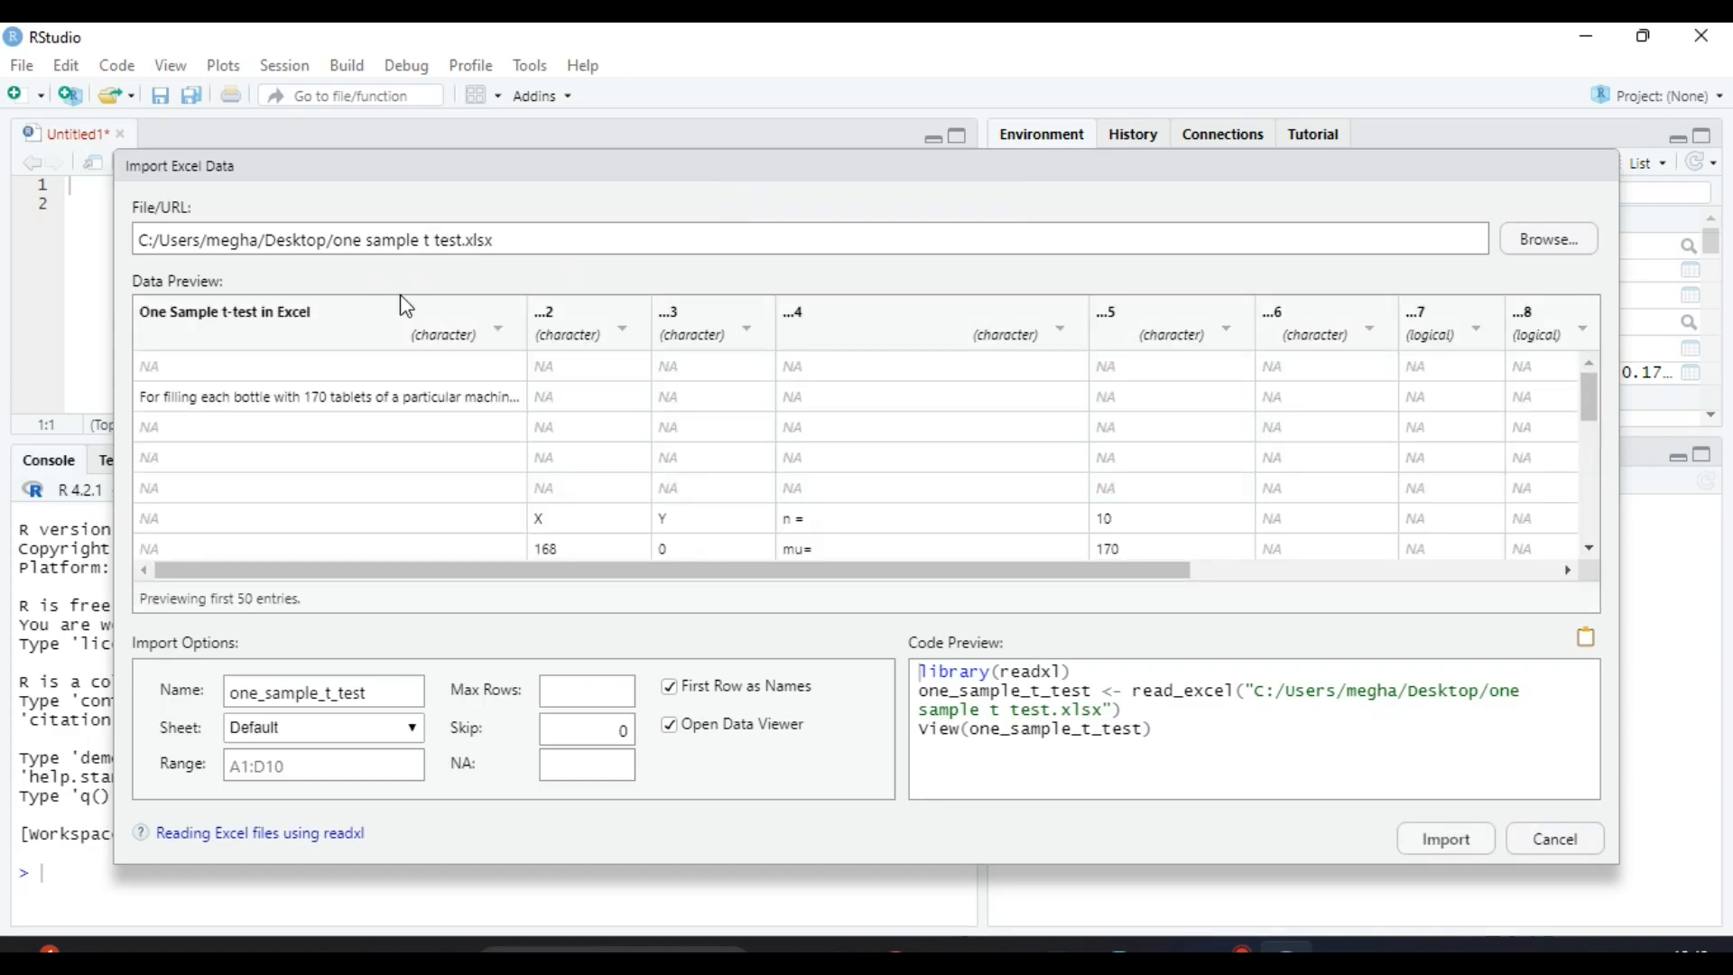
pyautogui.moveTo(434, 737)
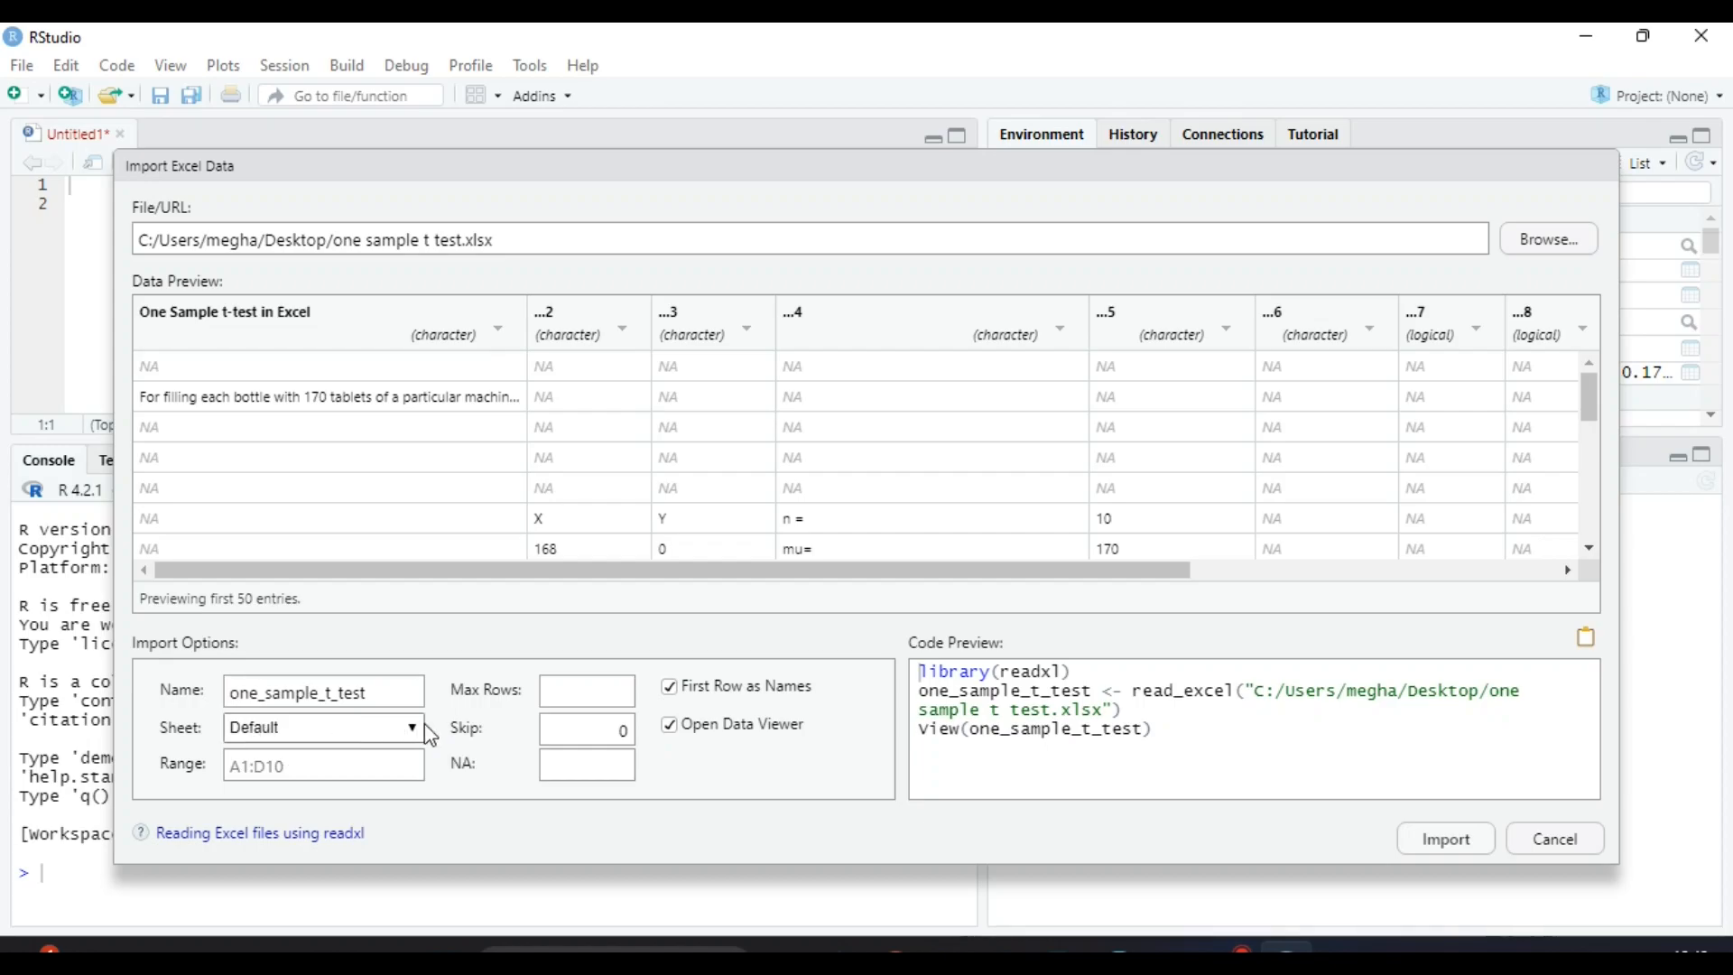
pyautogui.click(320, 726)
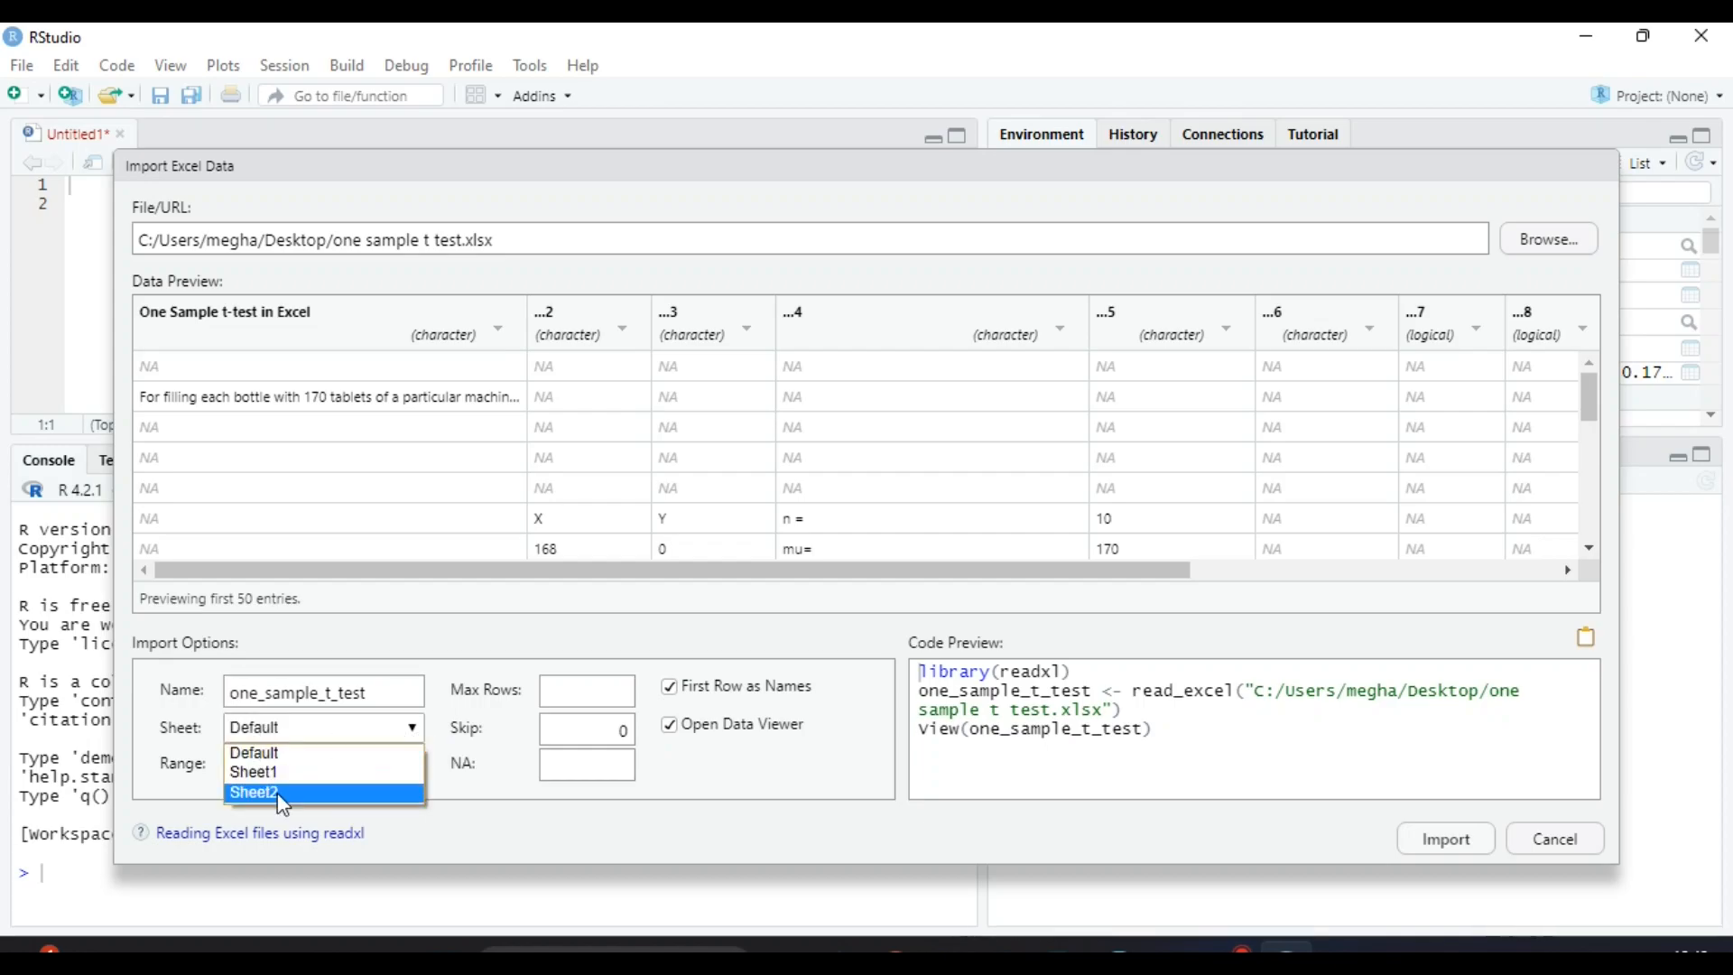
pyautogui.click(254, 791)
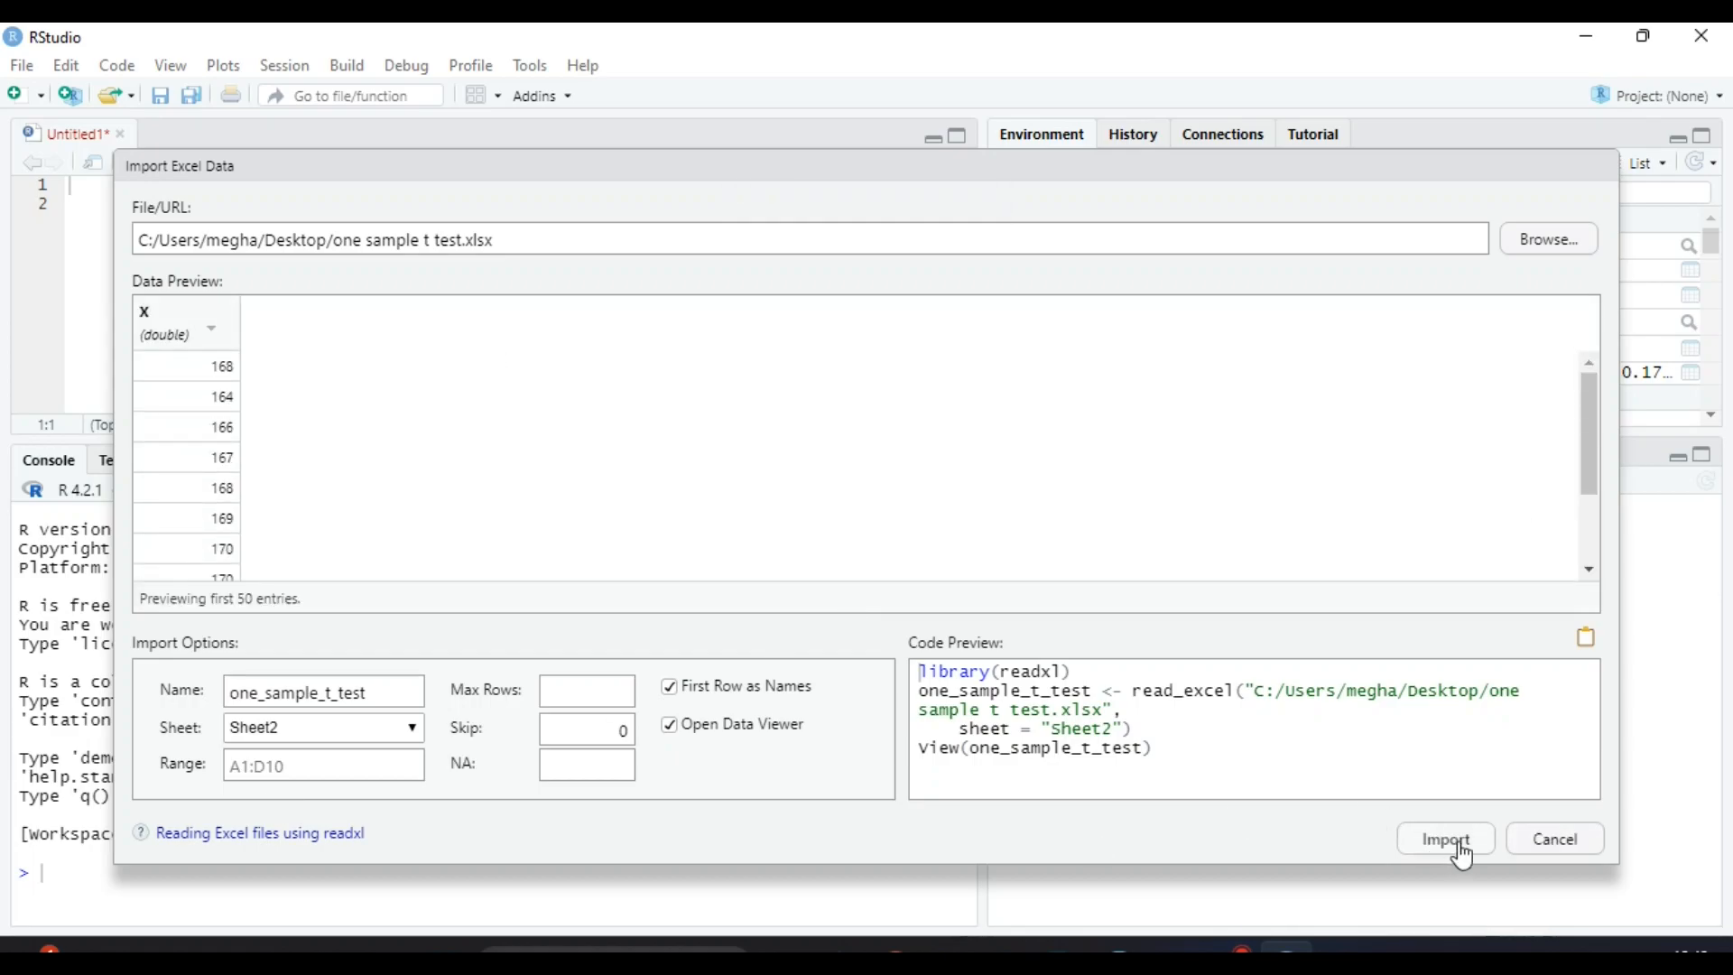
pyautogui.click(1444, 837)
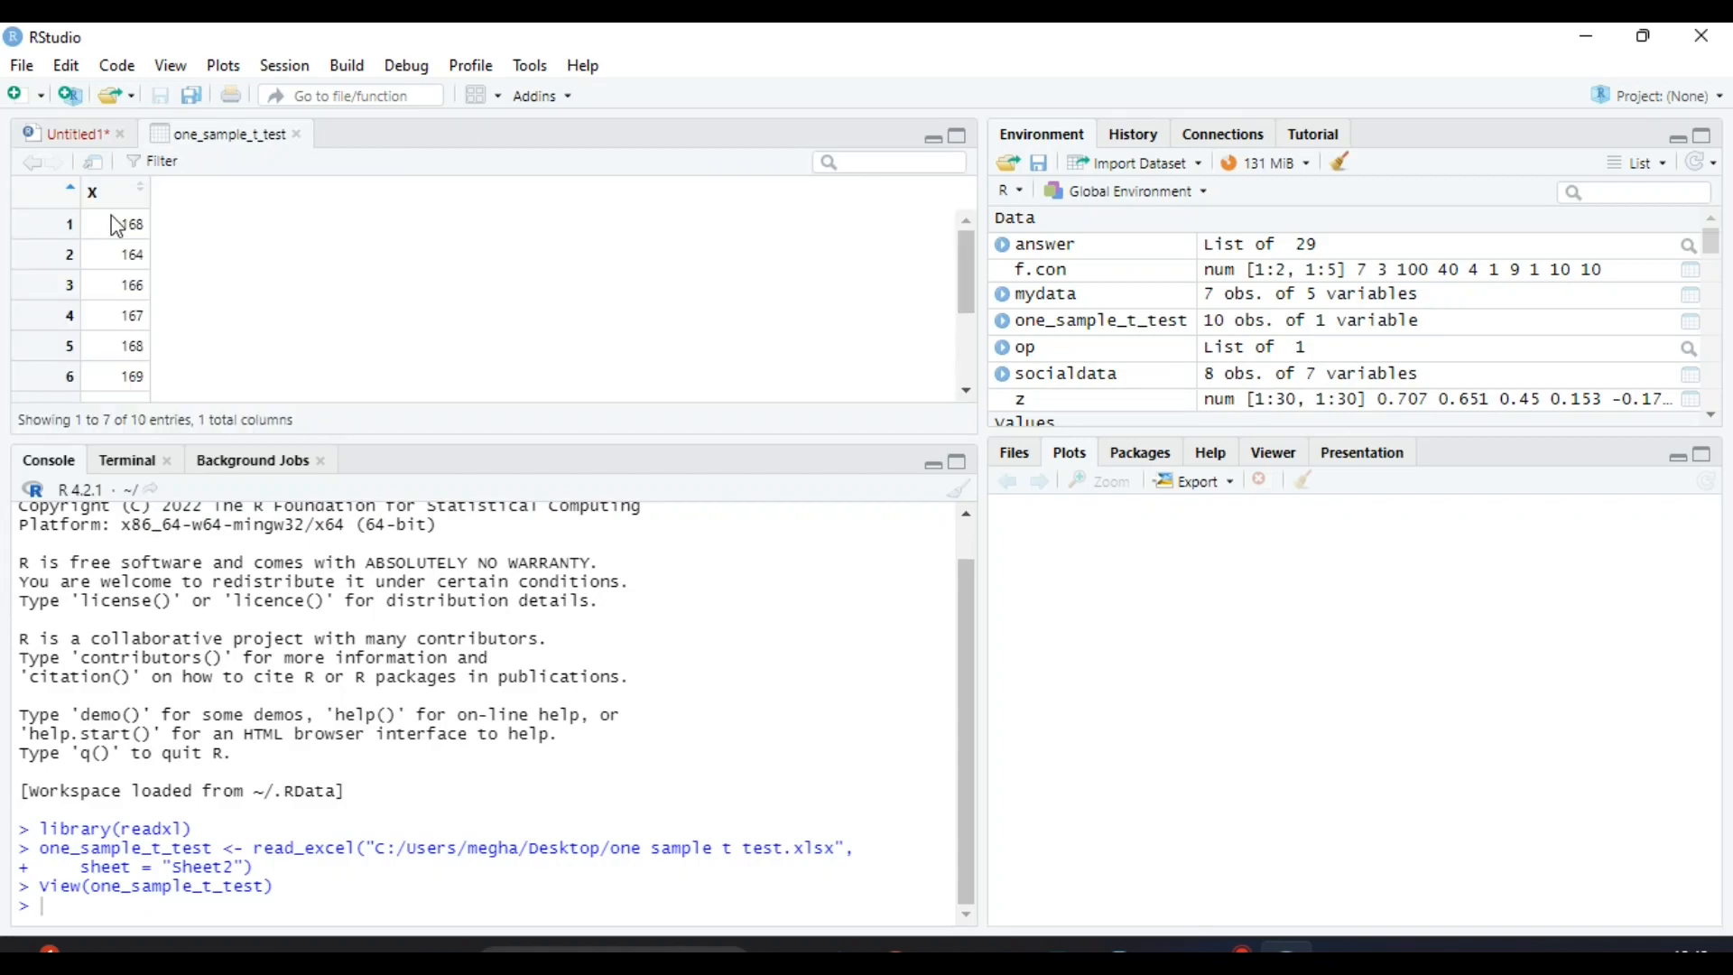
# Run help("t.test") in the Untitled1 script and scroll to the Usage section.
pyautogui.scroll(-3)
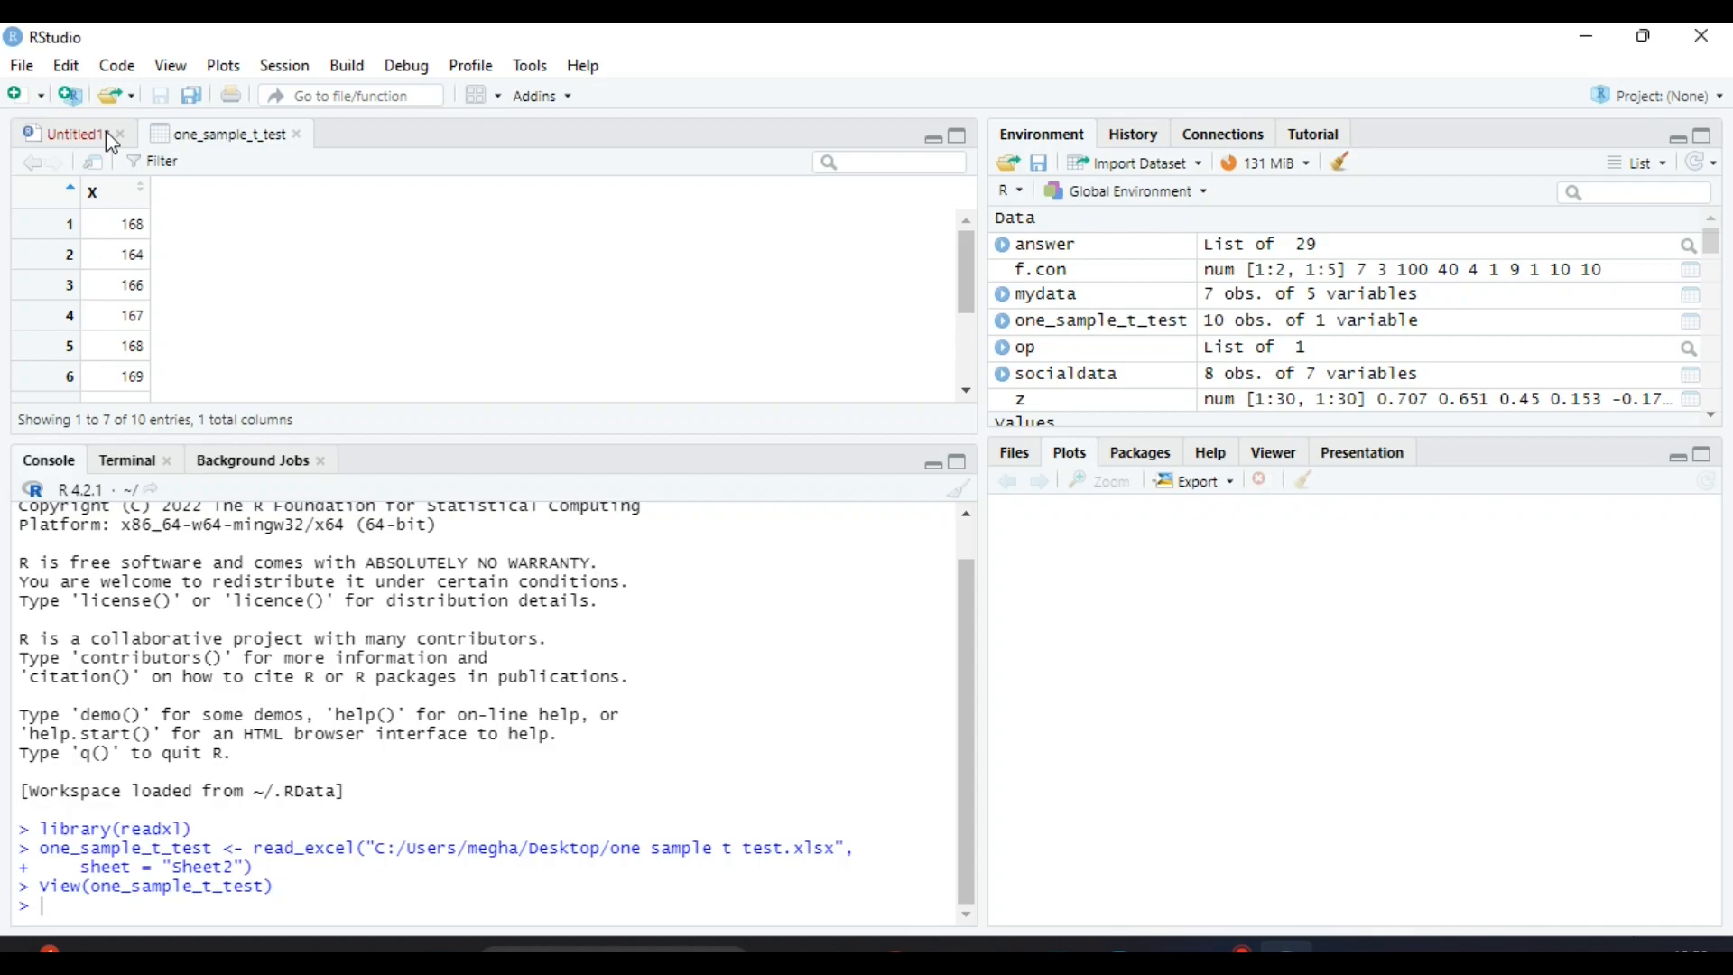
pyautogui.click(72, 134)
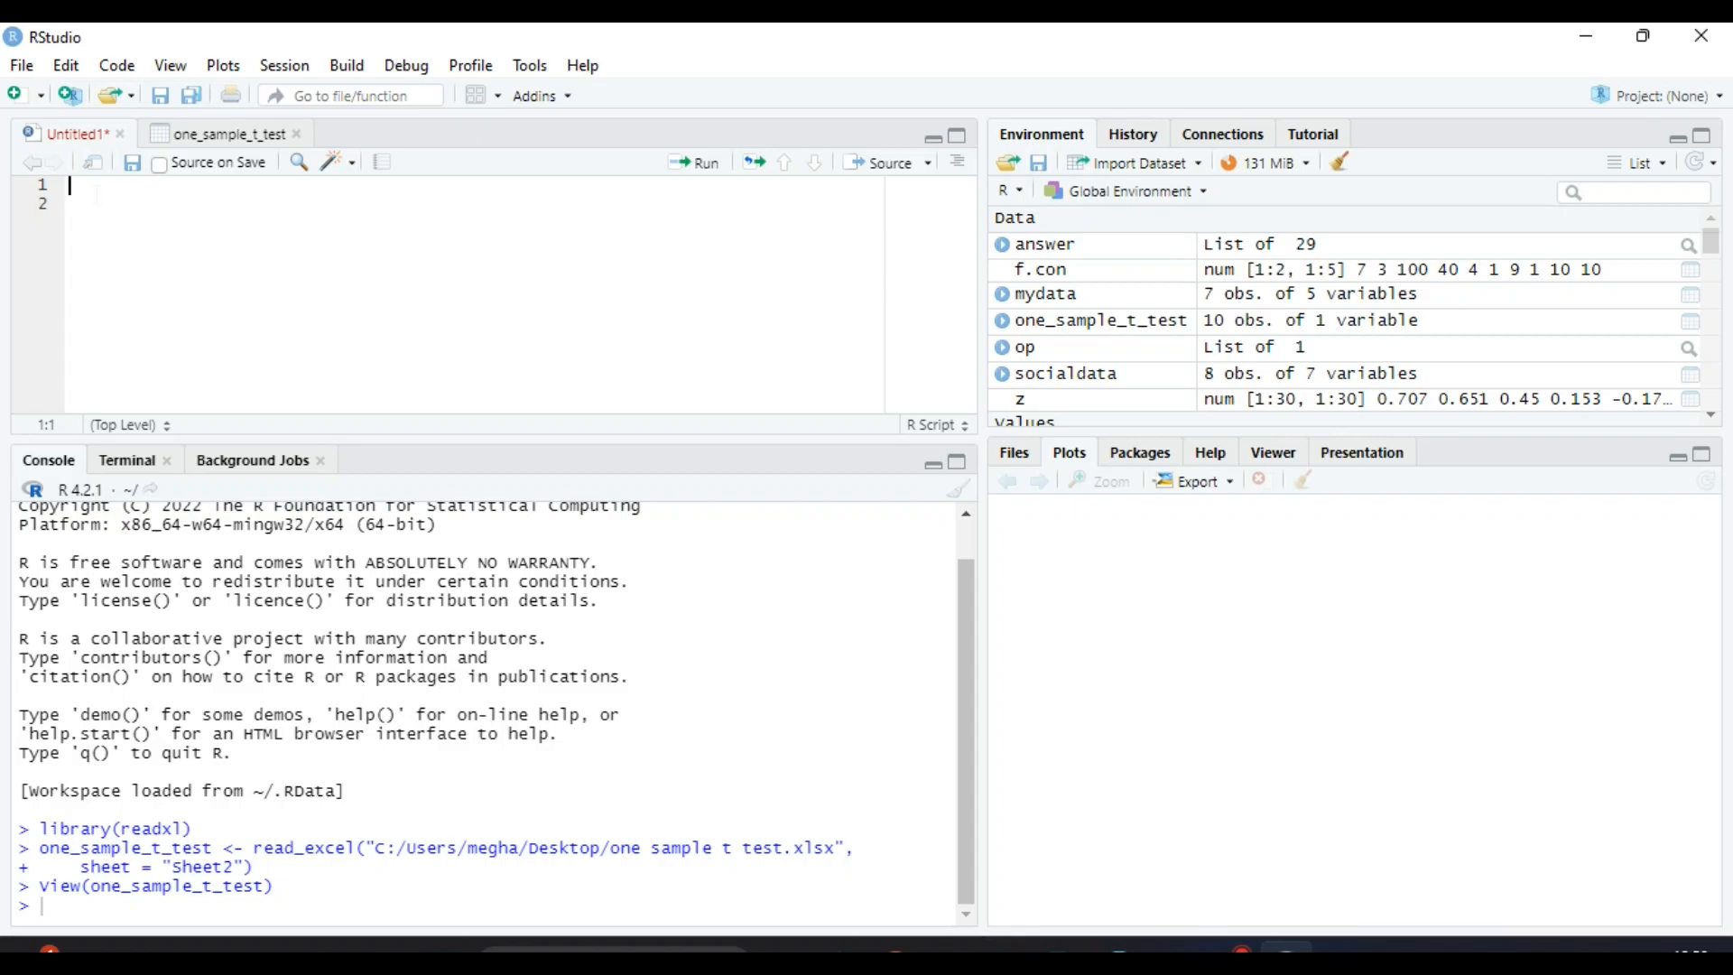
pyautogui.write('h')
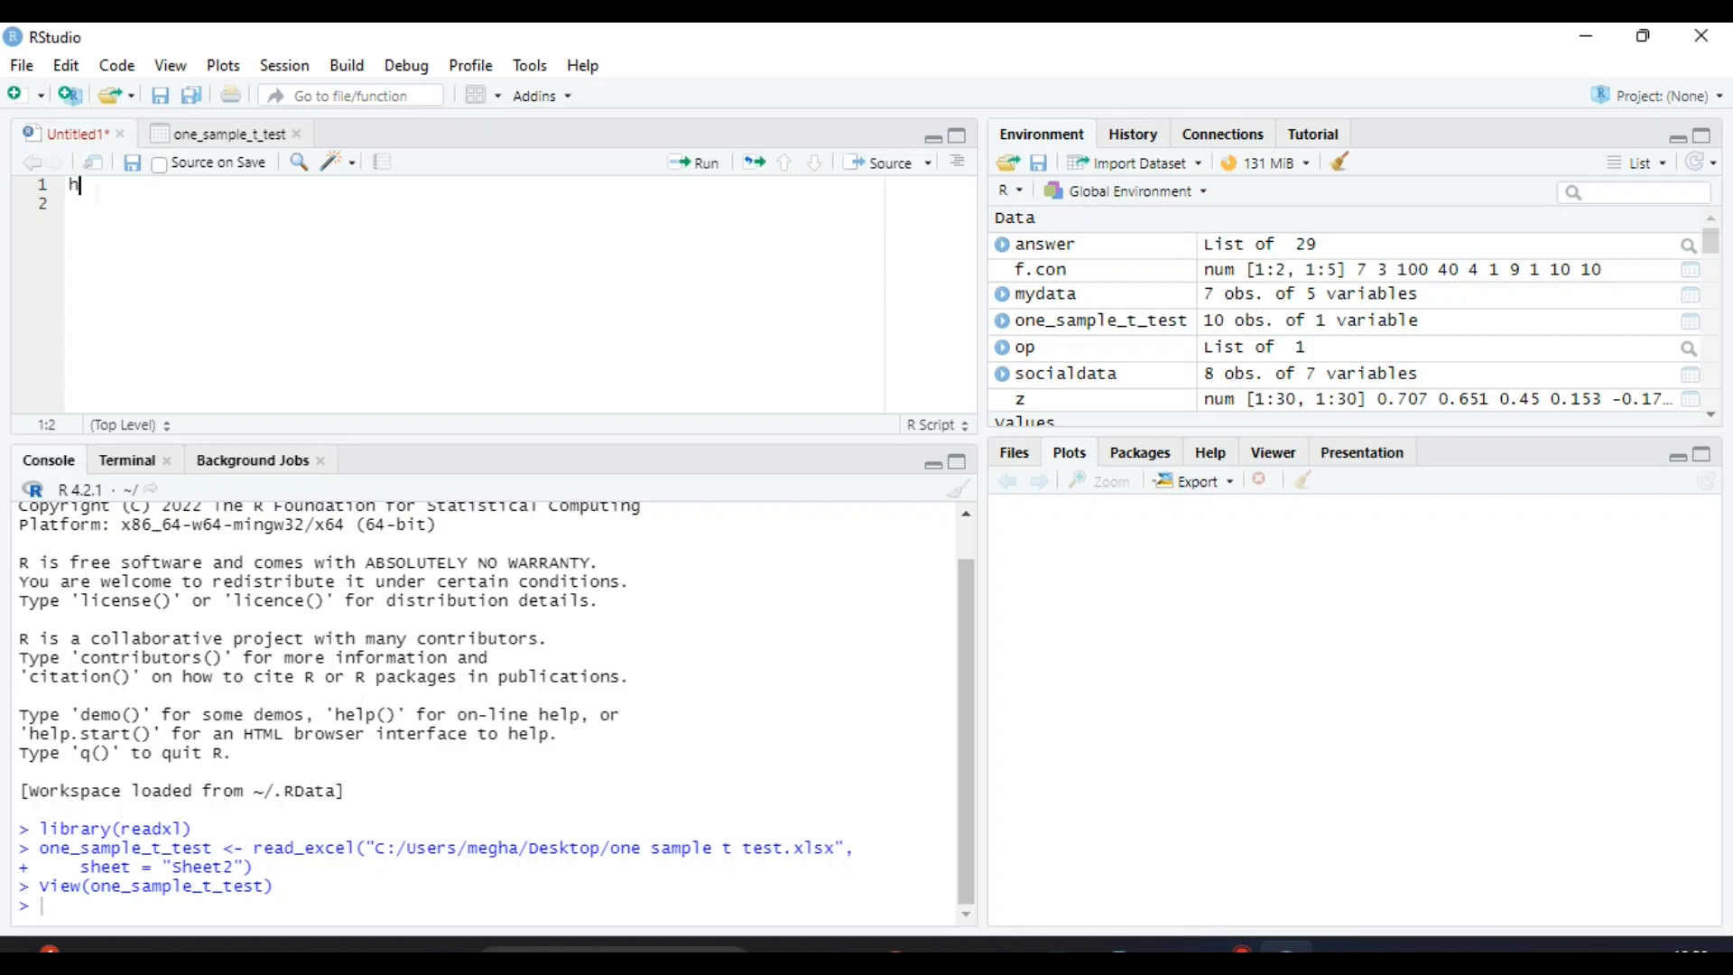
pyautogui.write('elp("')
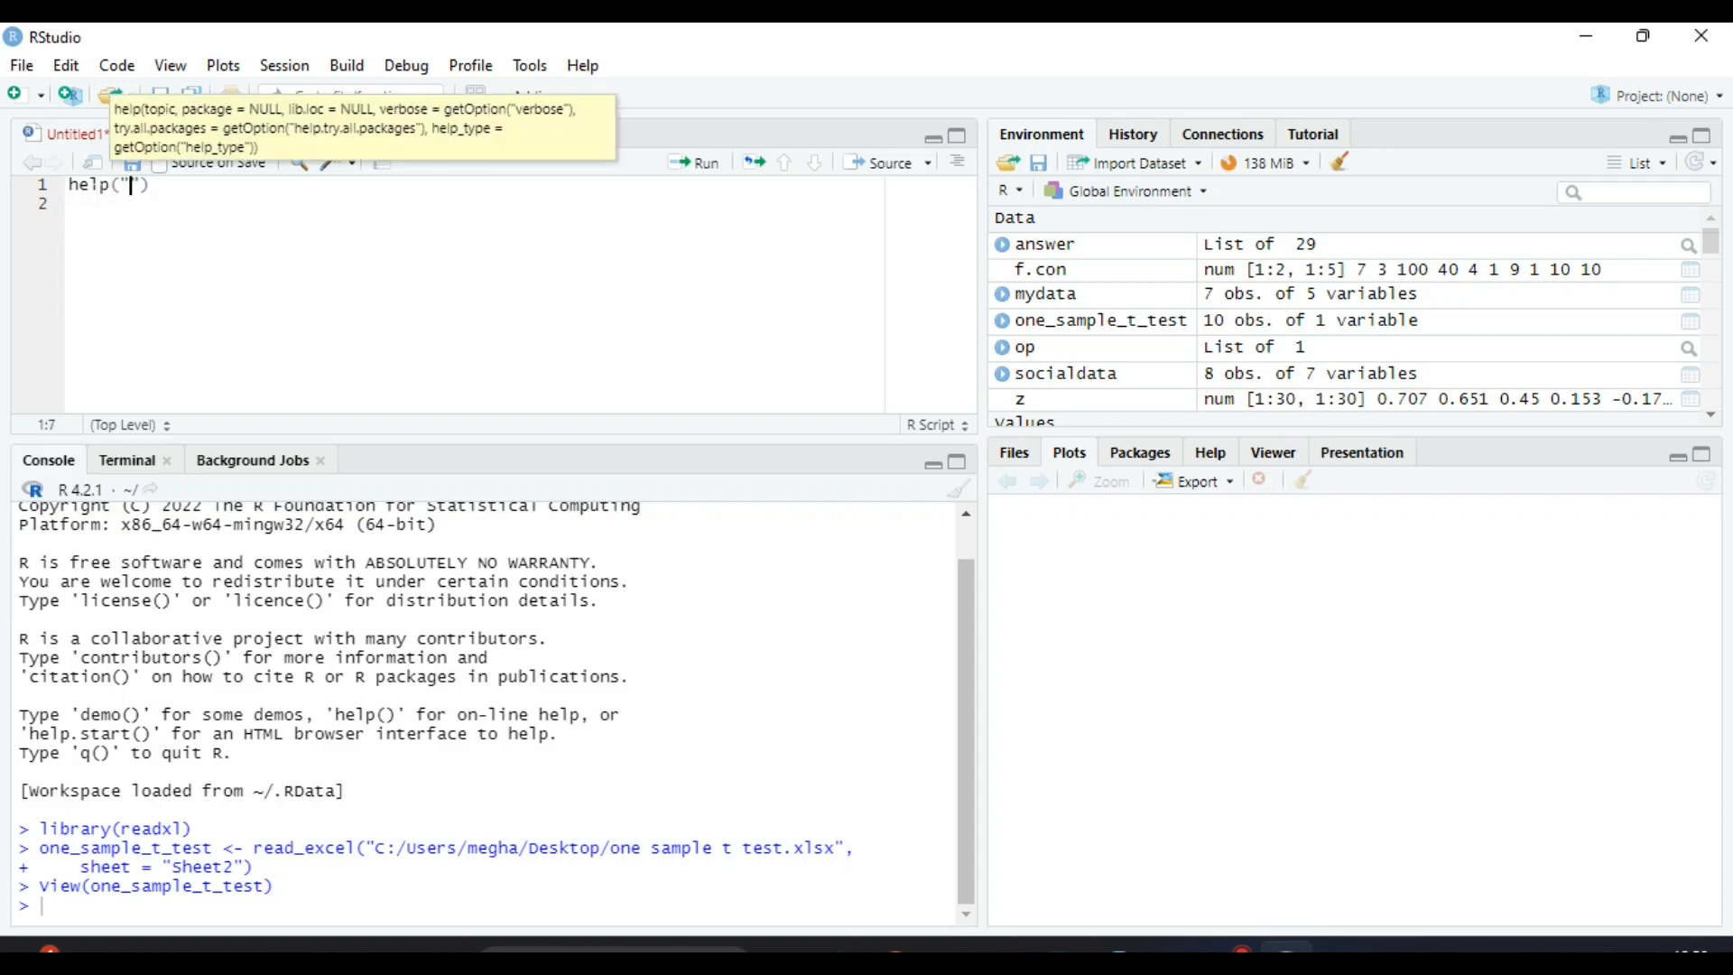
pyautogui.write('t')
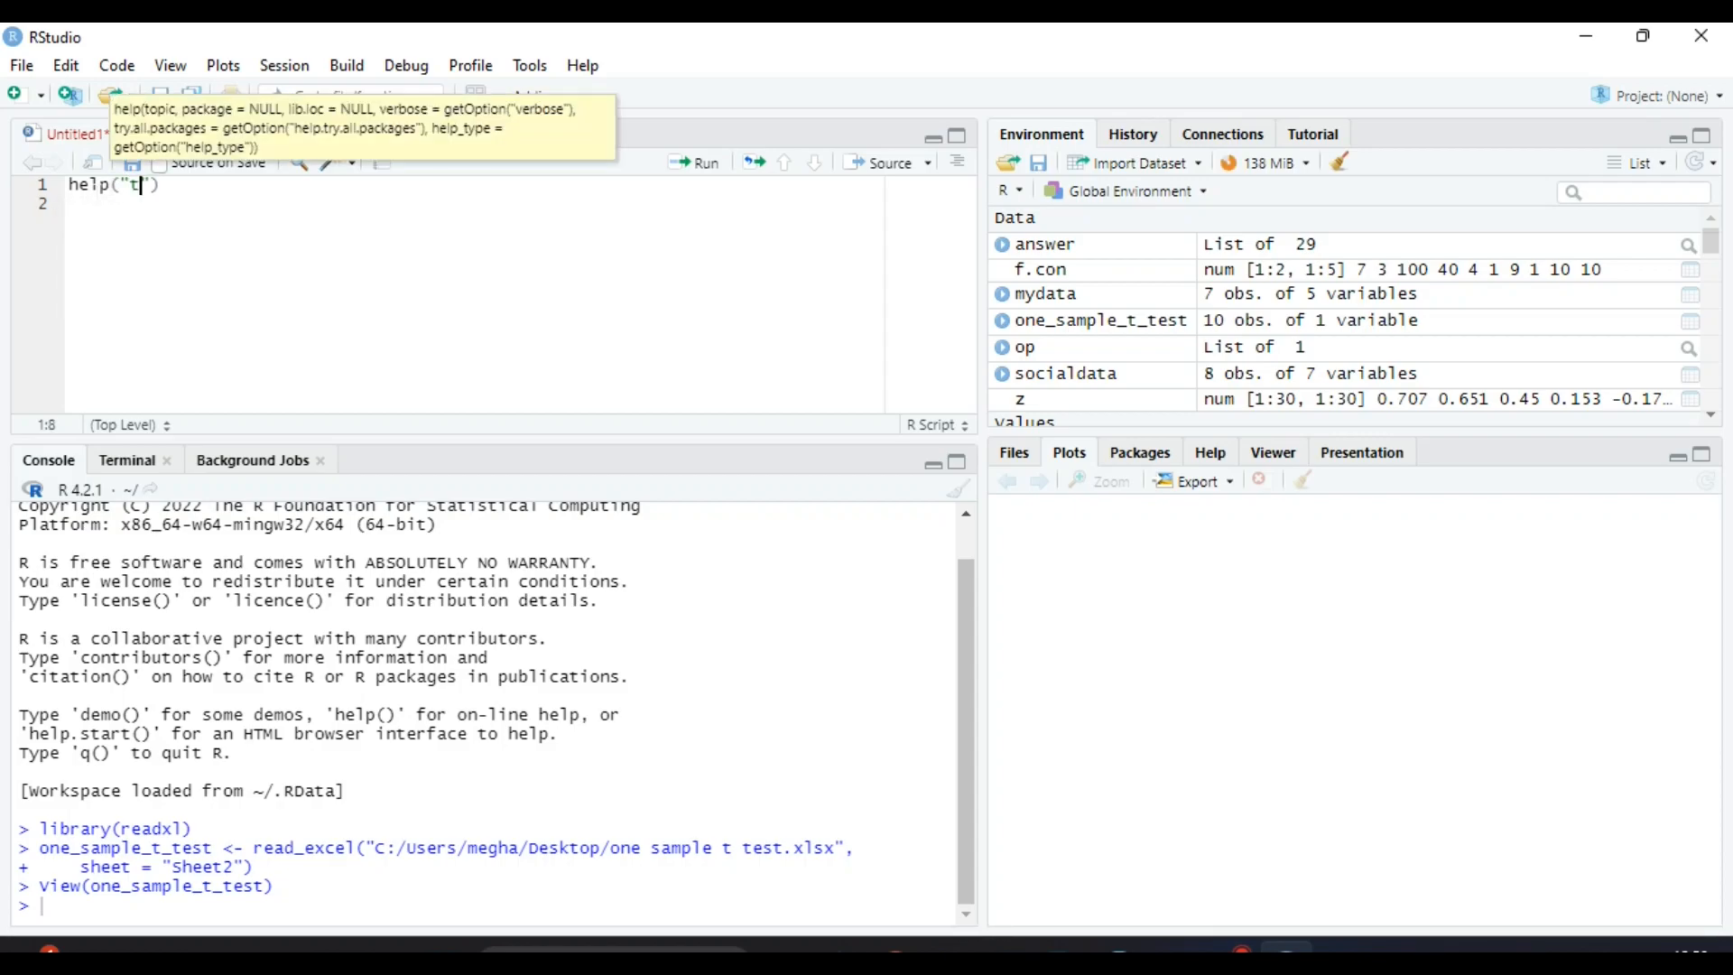
pyautogui.write('.test')
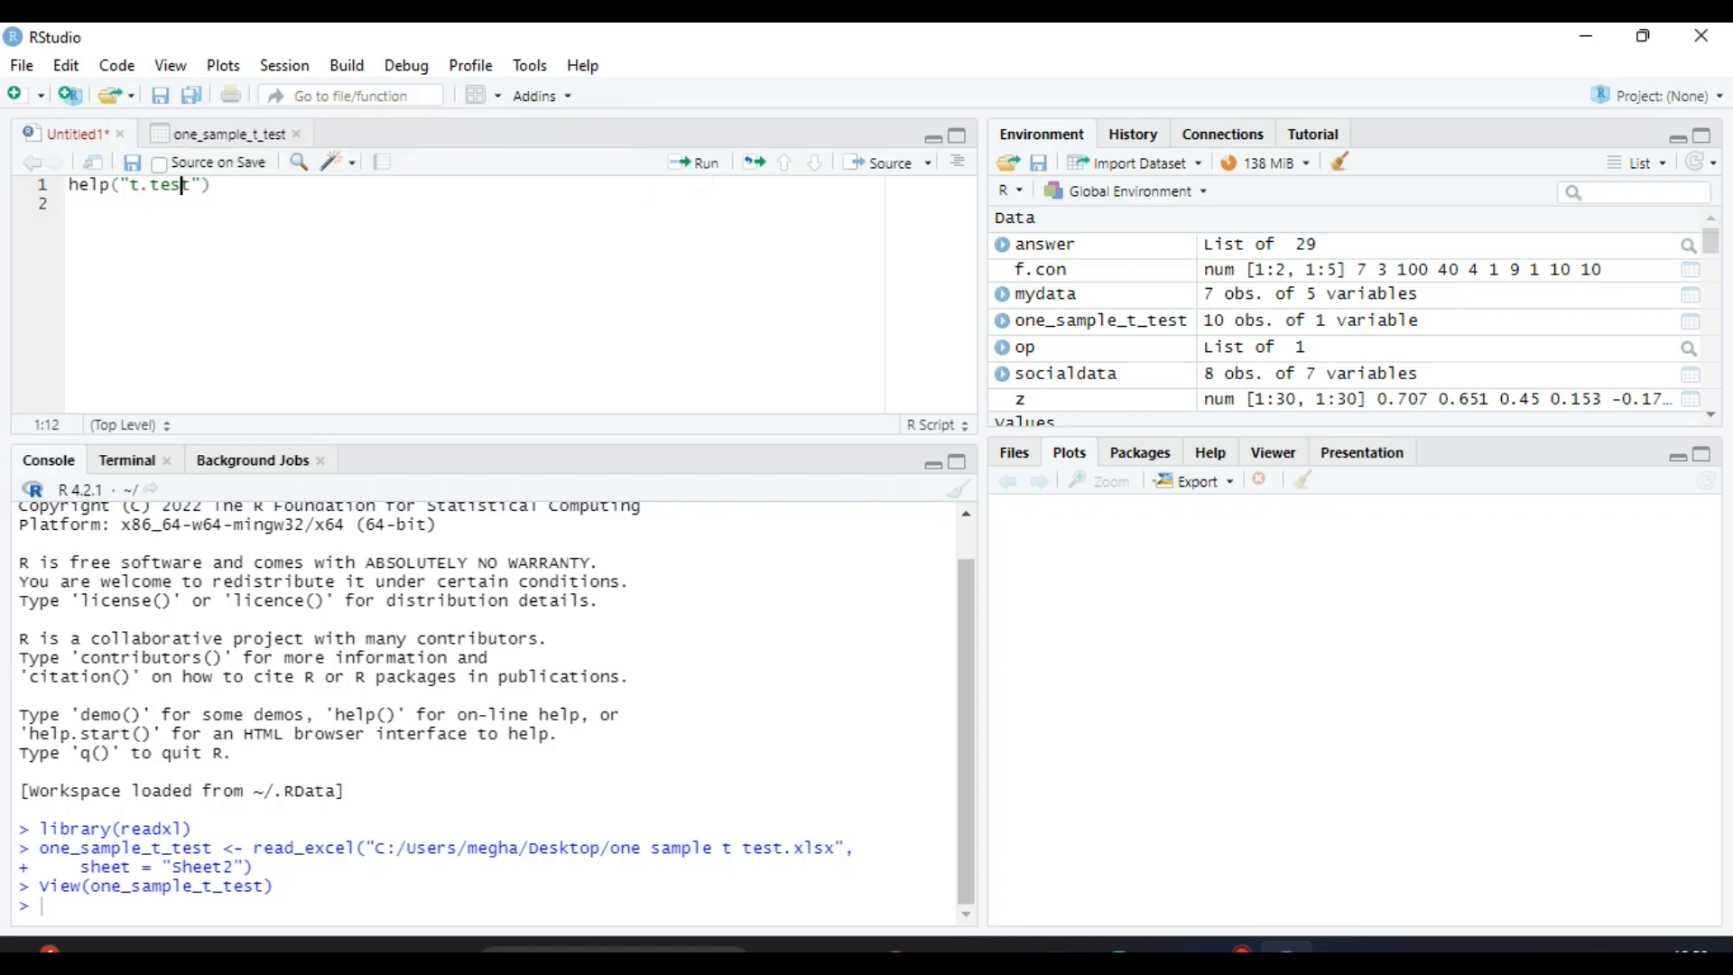
pyautogui.press('enter')
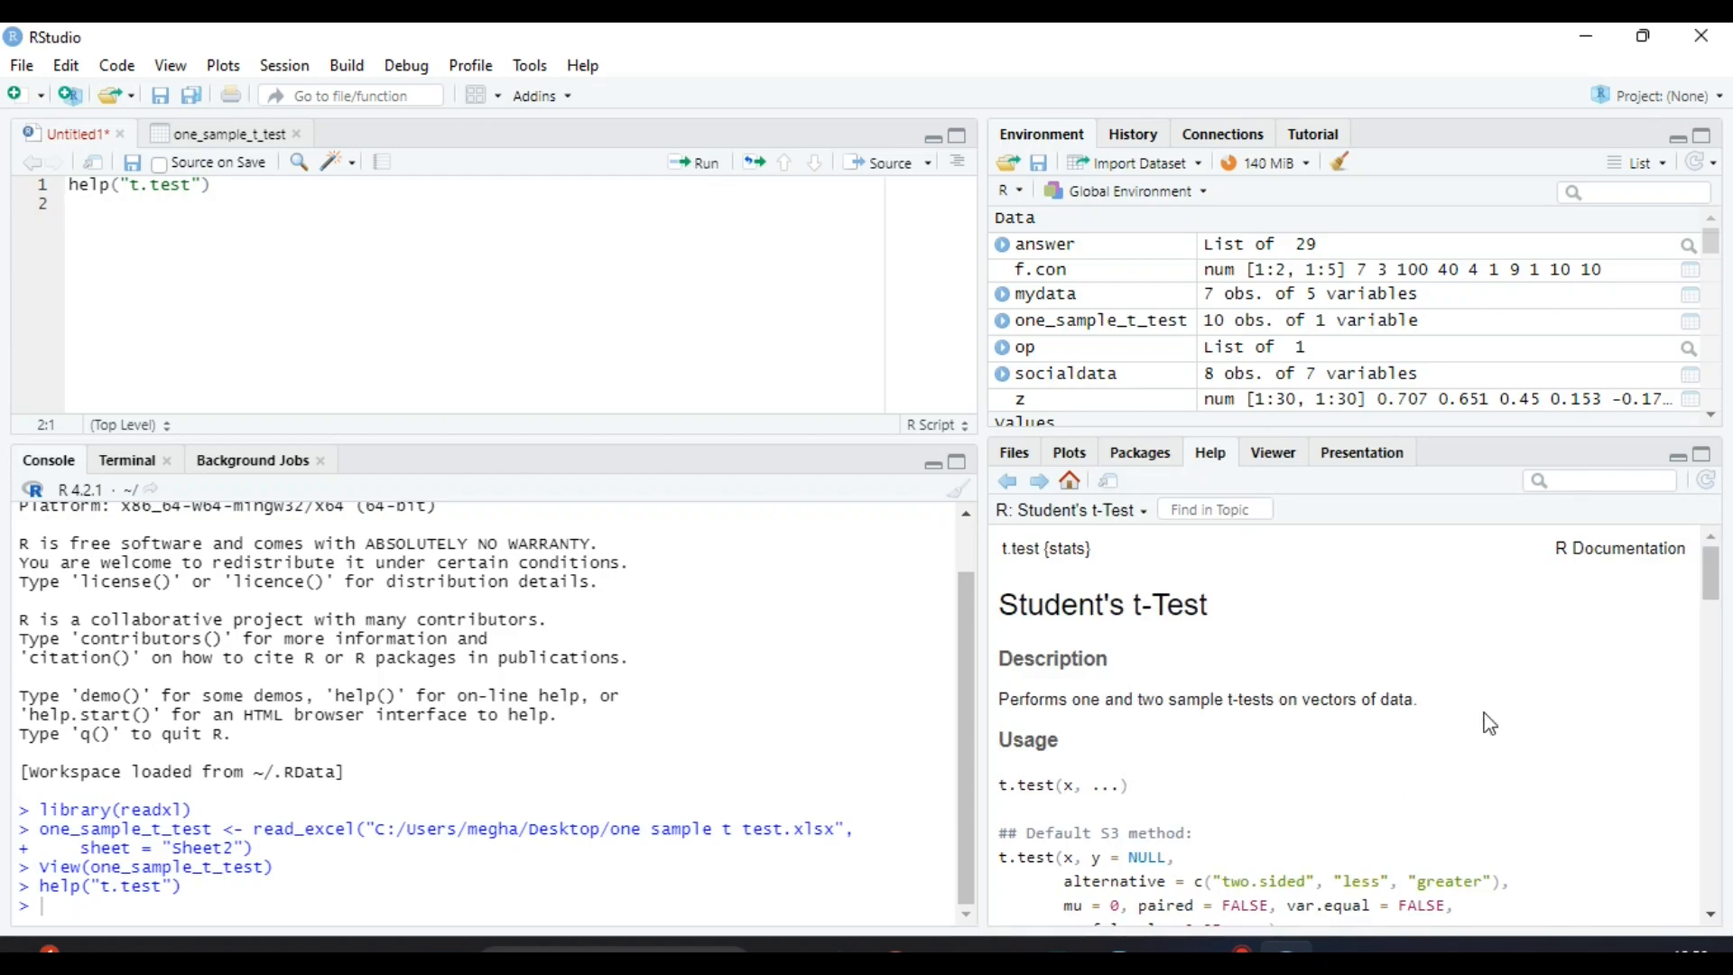
pyautogui.scroll(-3)
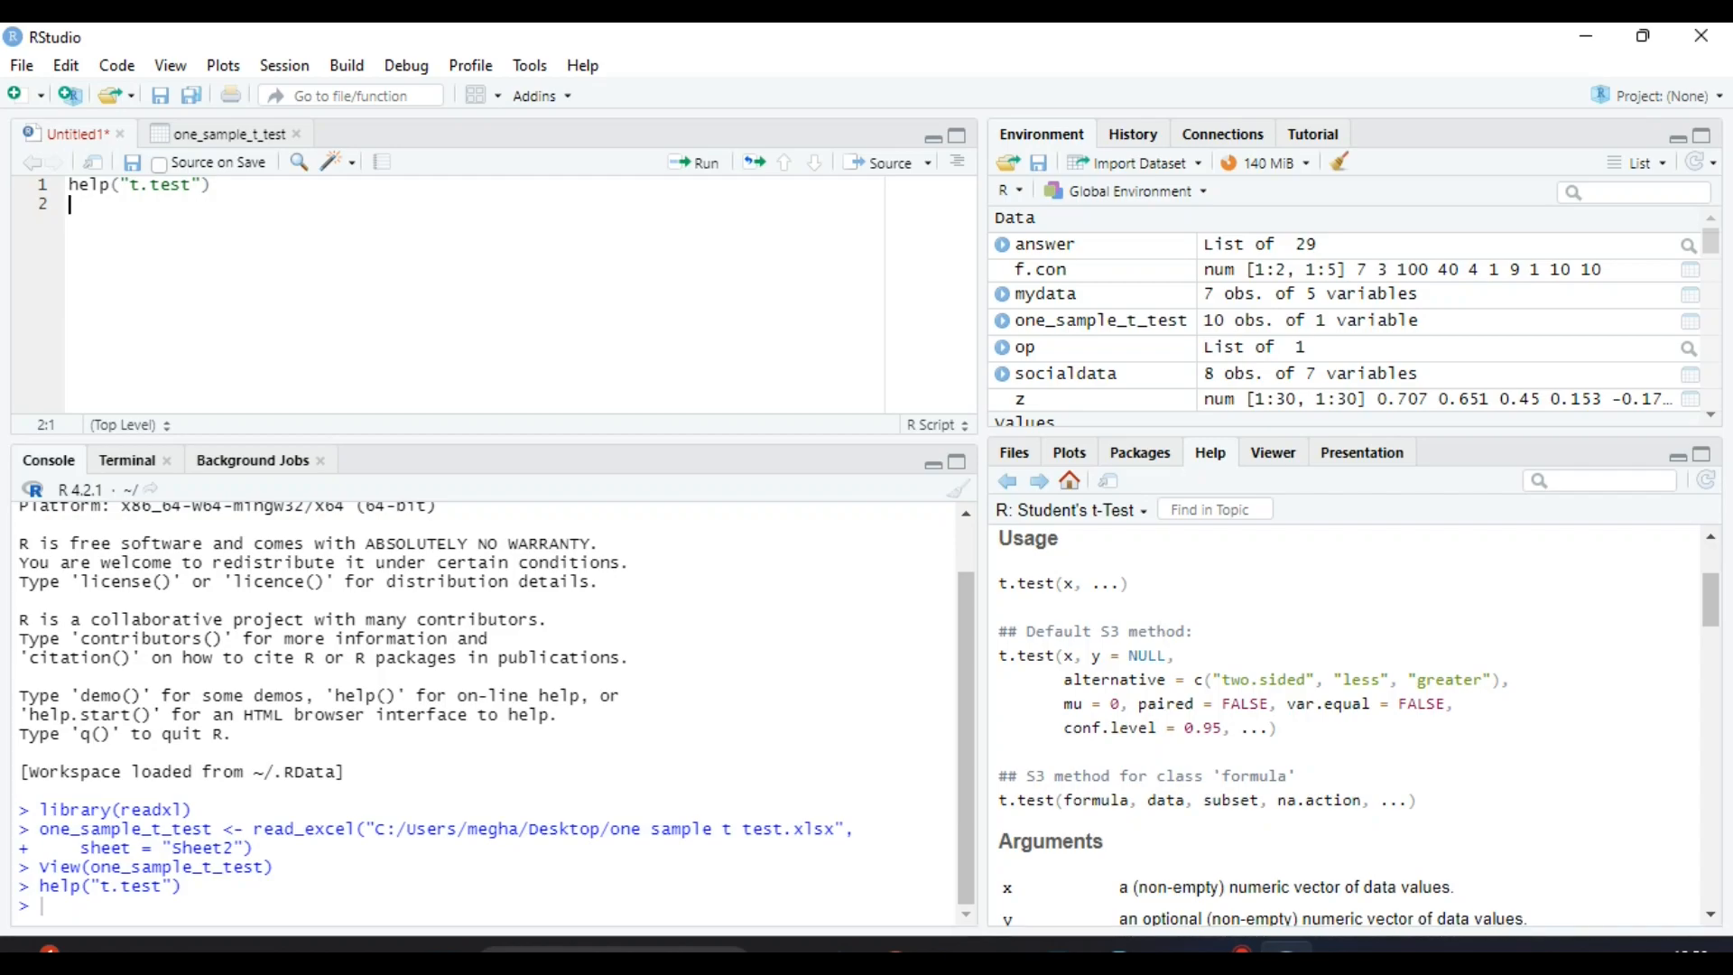
pyautogui.scroll(-3)
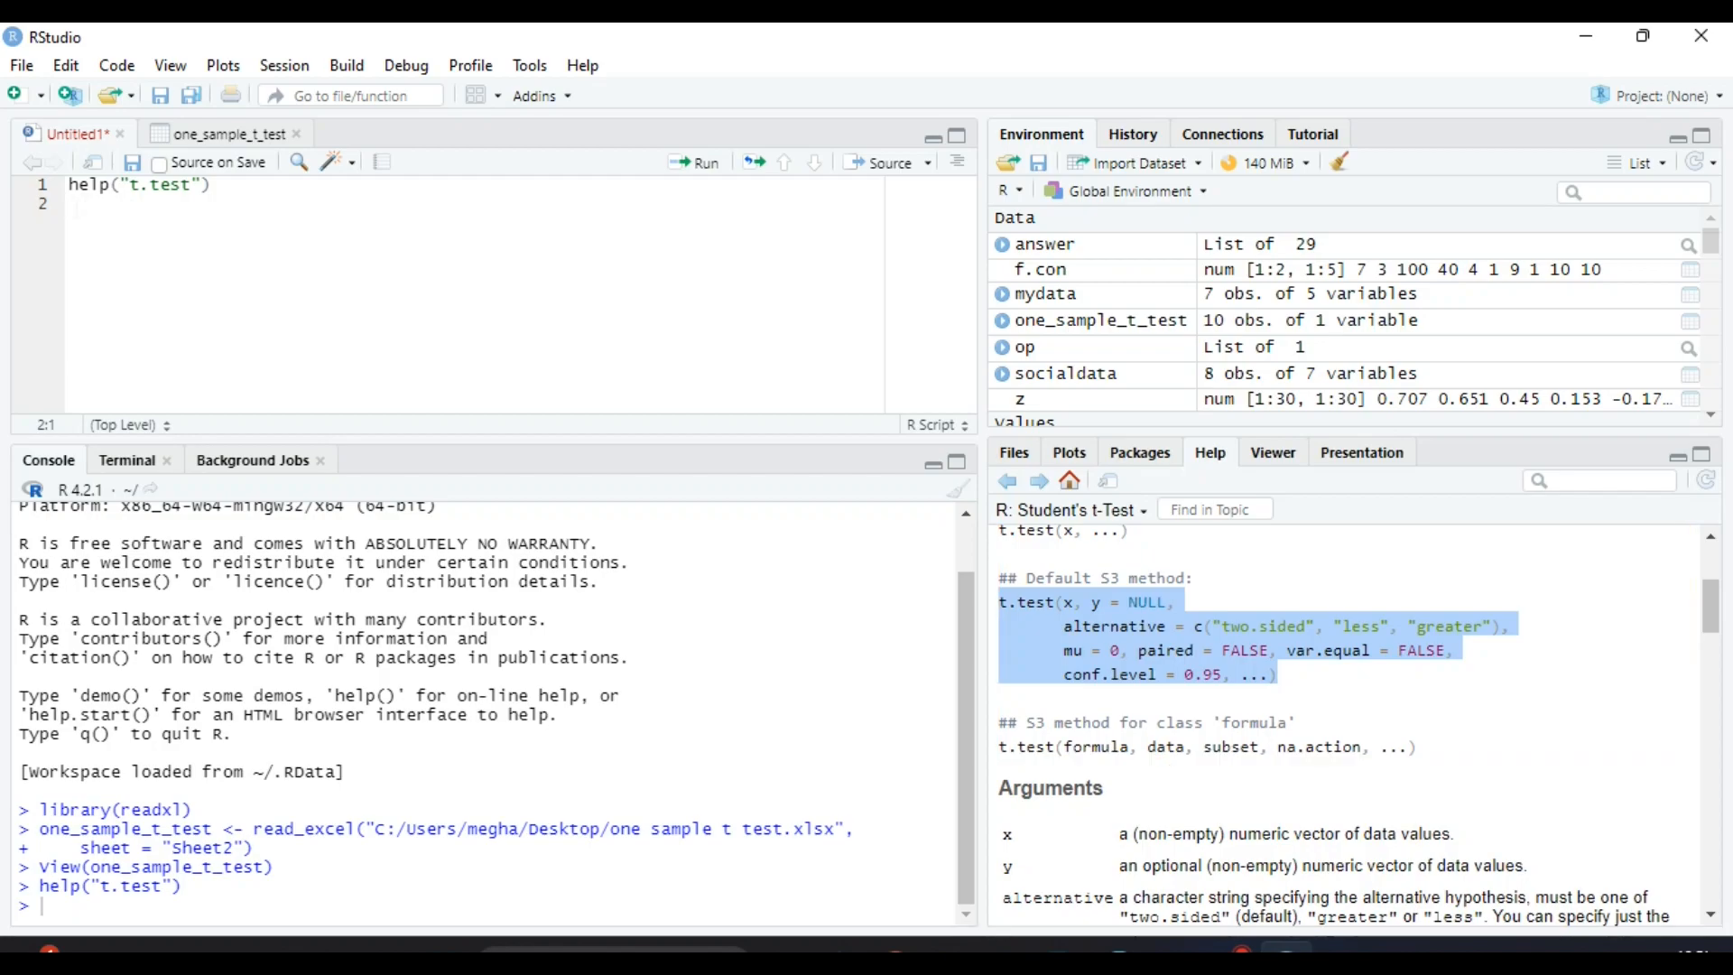
# Type t.test(one_sample_t_test, as a new script line.
pyautogui.write('t.test(')
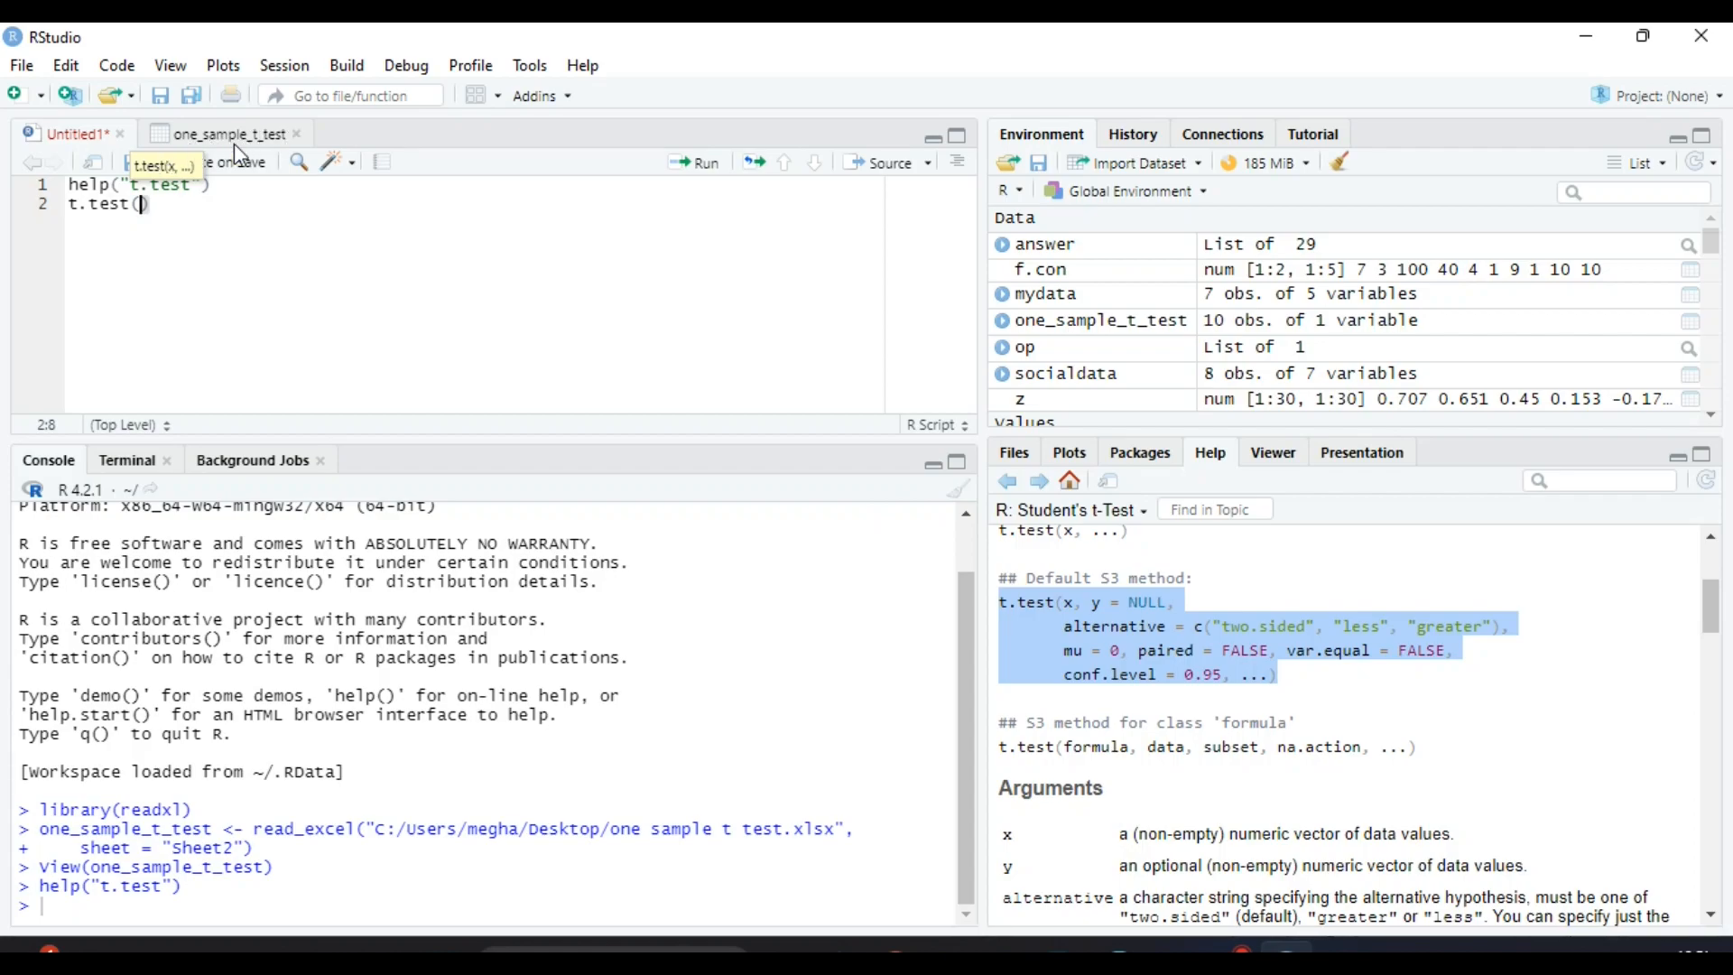
pyautogui.moveTo(271, 166)
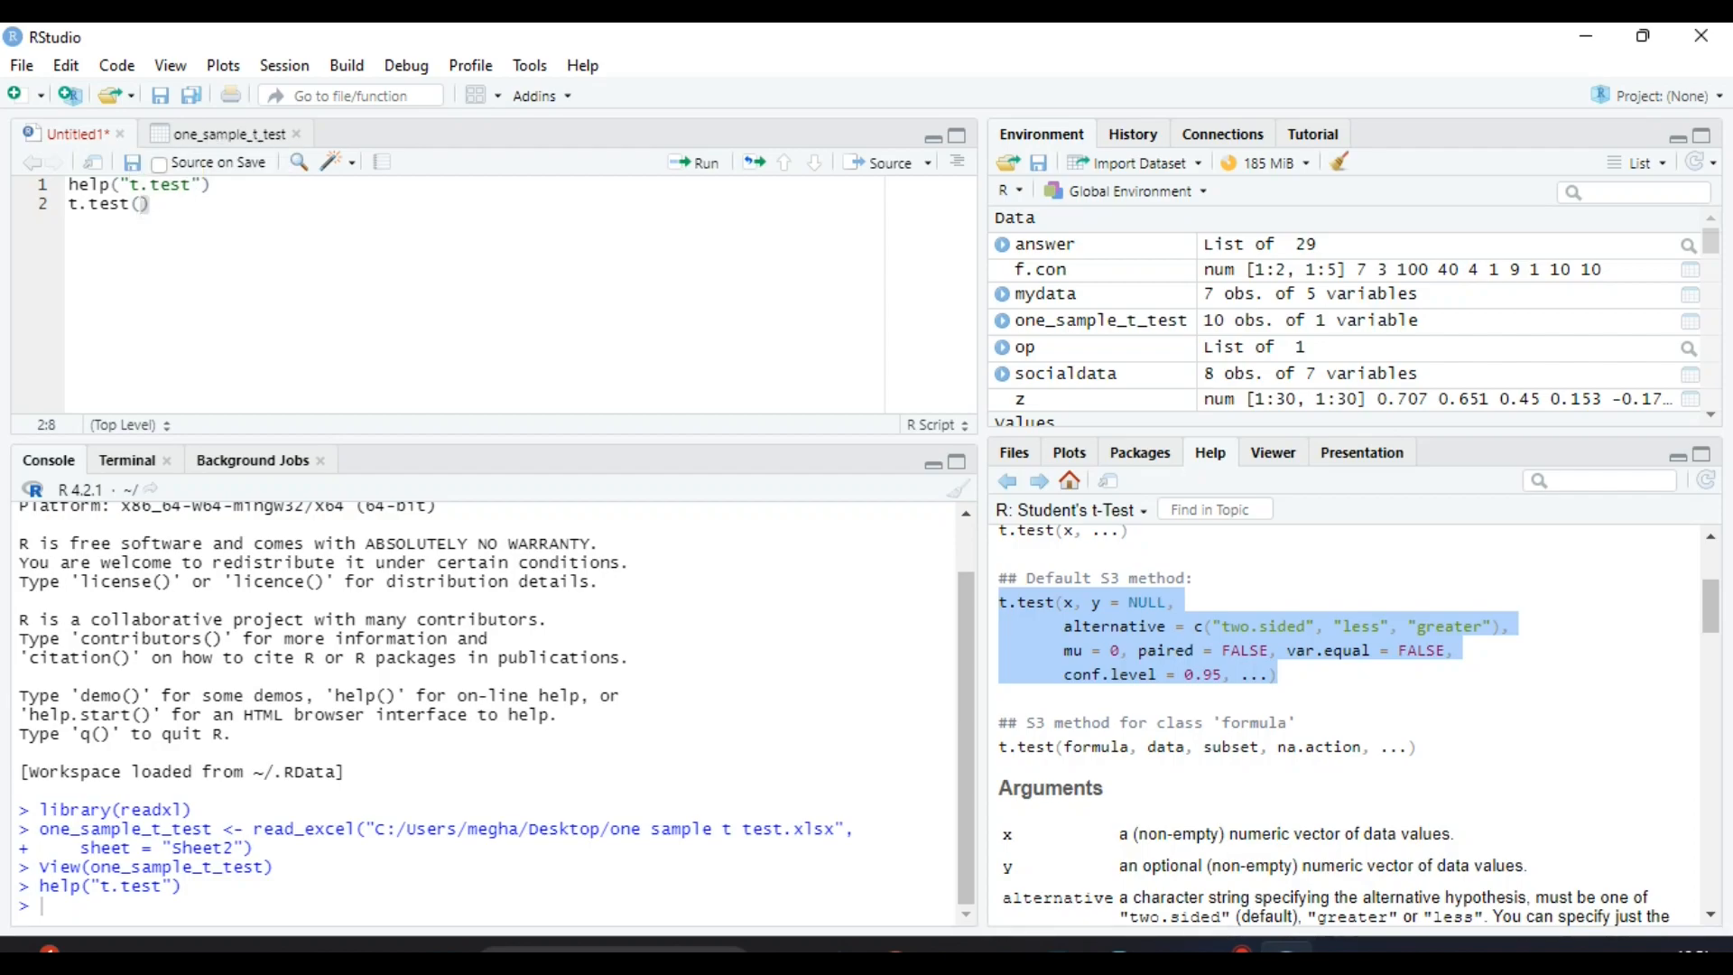
pyautogui.write('one_sample_t_test')
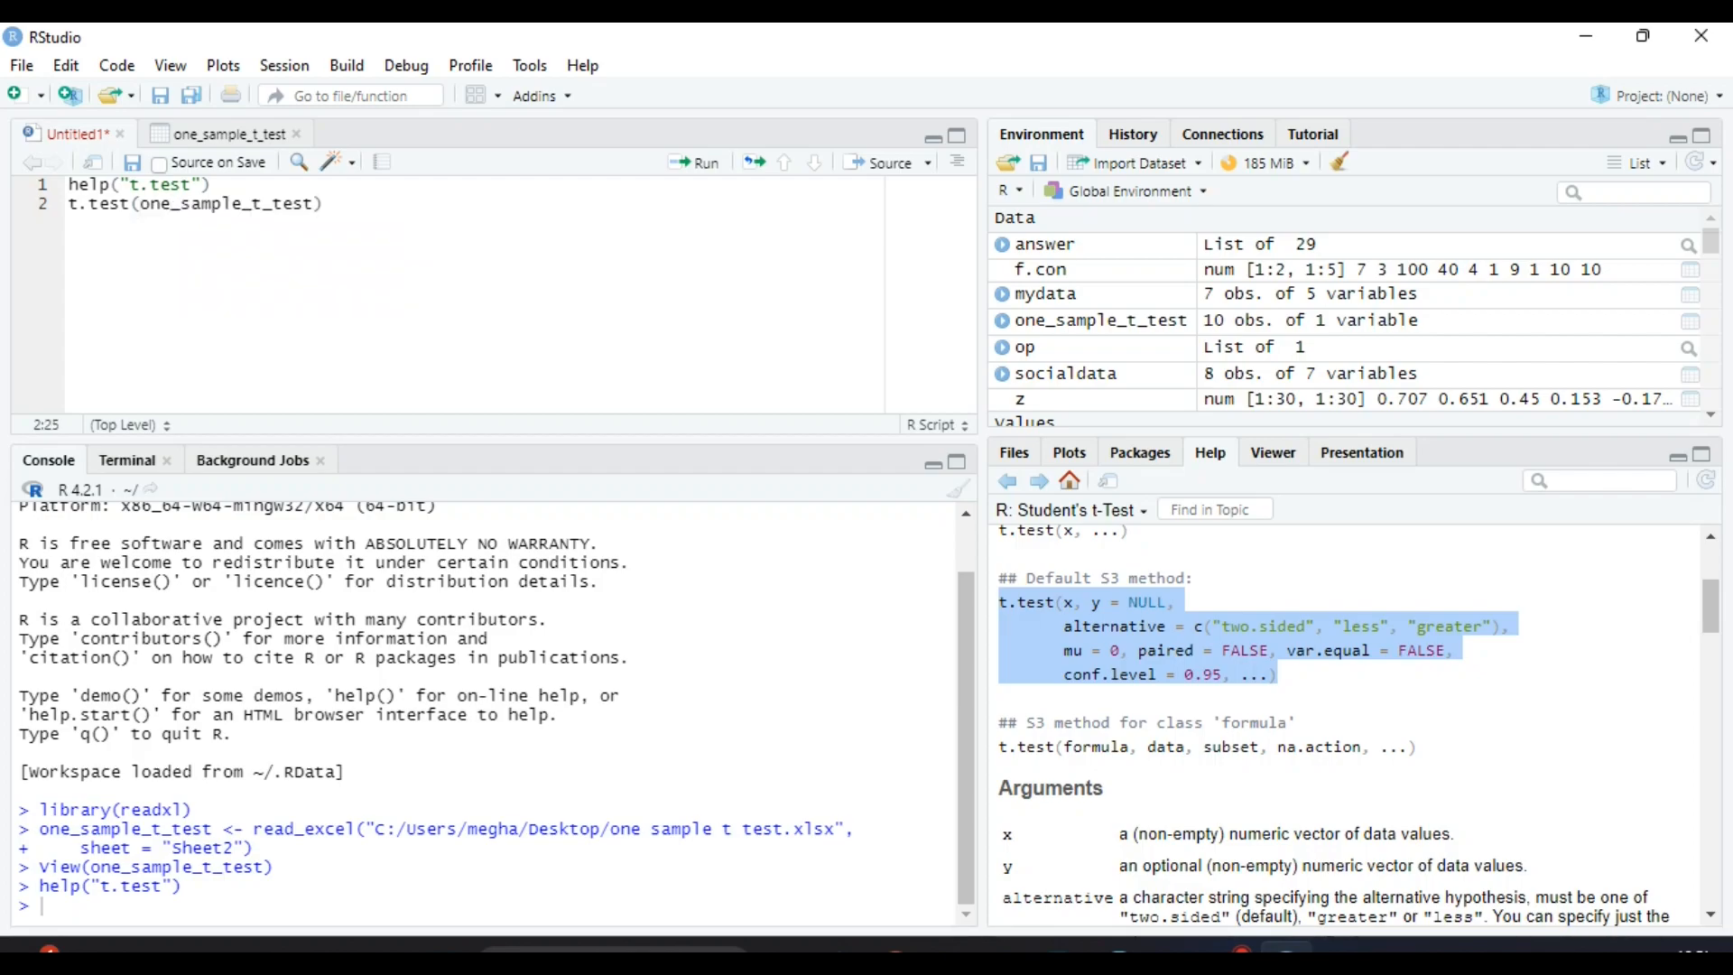
pyautogui.write(',')
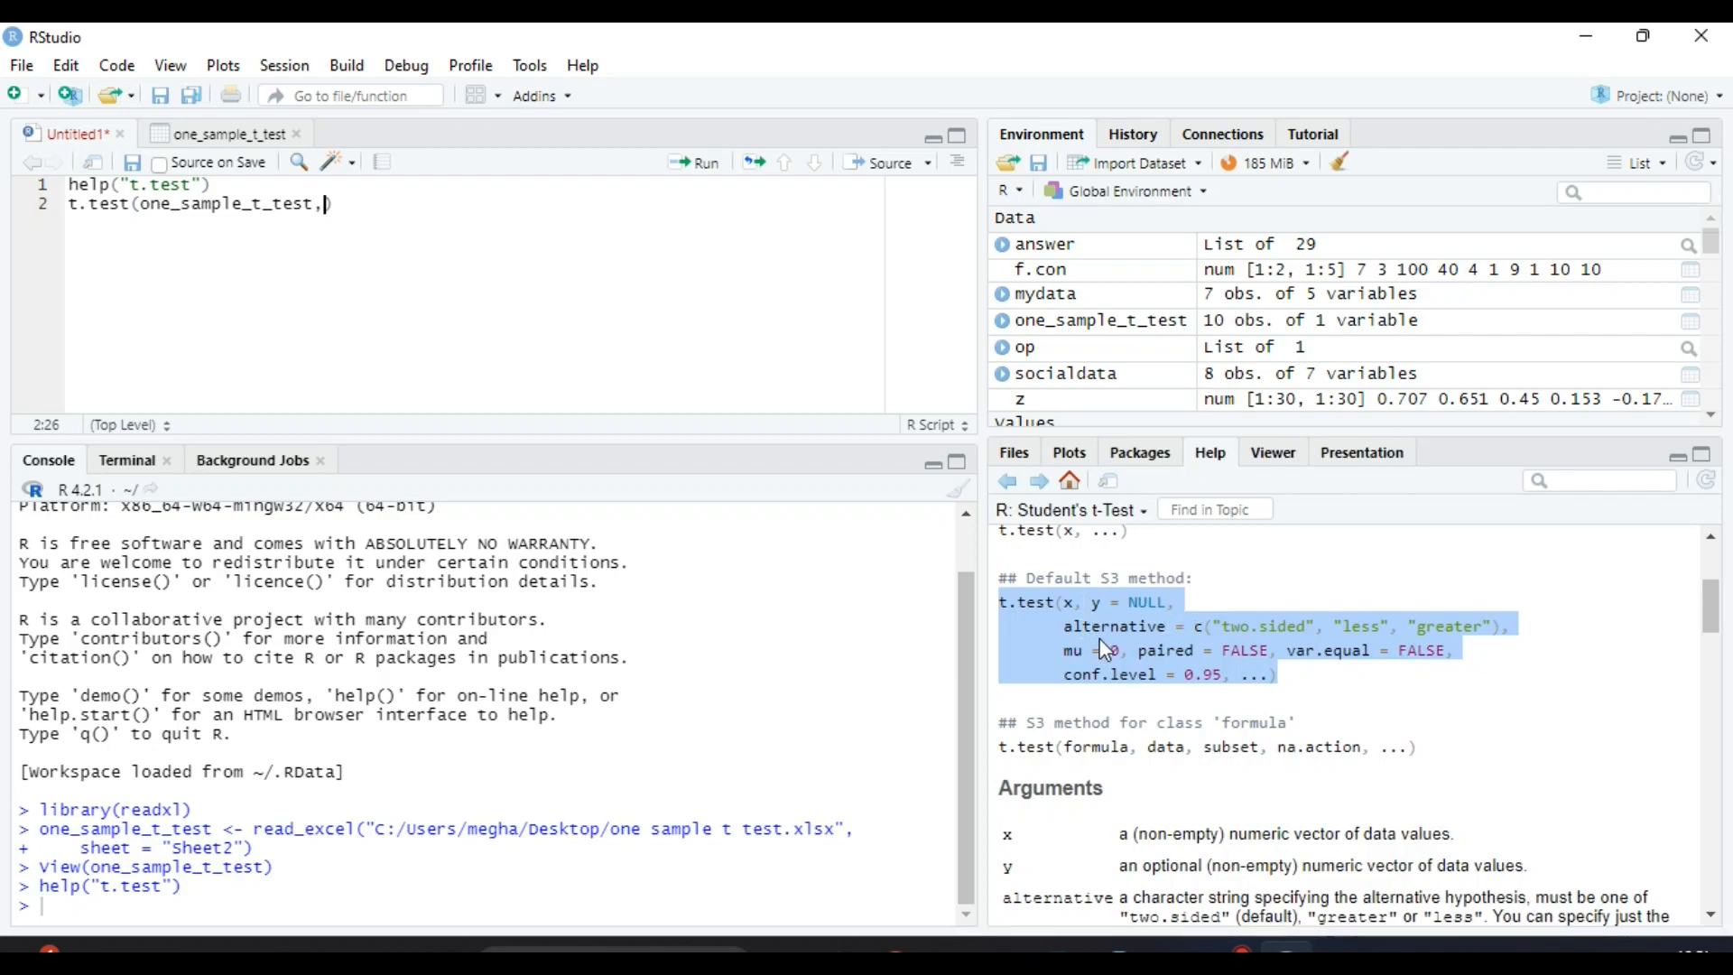
pyautogui.moveTo(1186, 649)
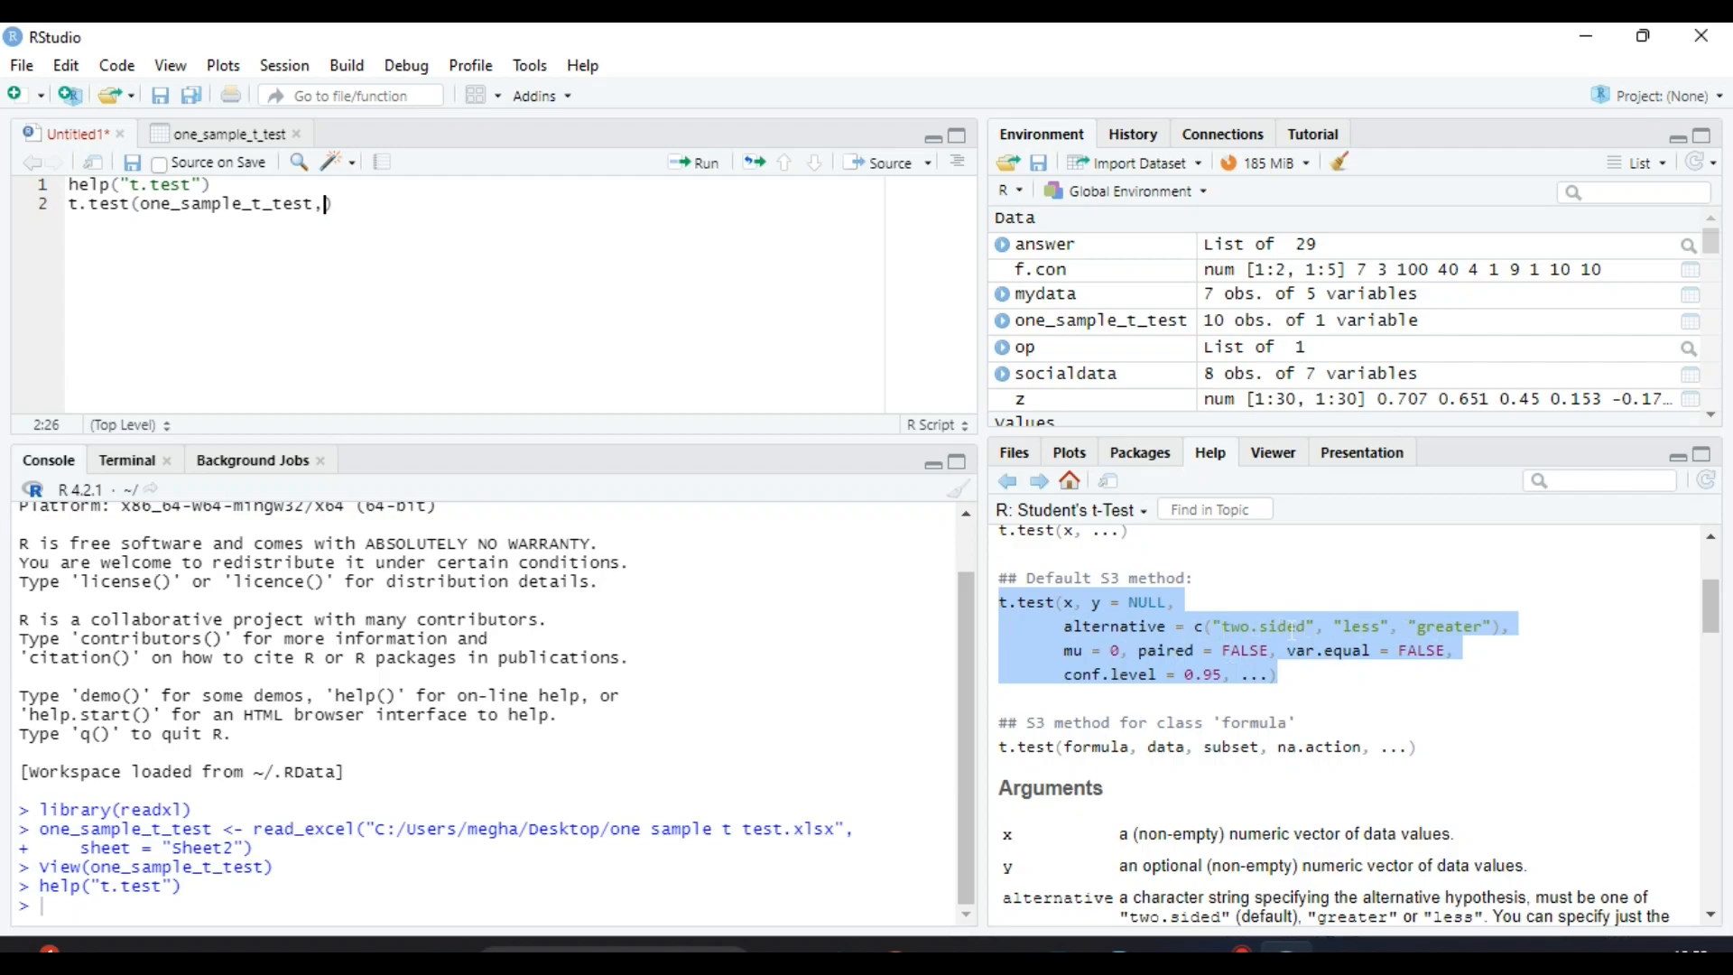
pyautogui.moveTo(1497, 661)
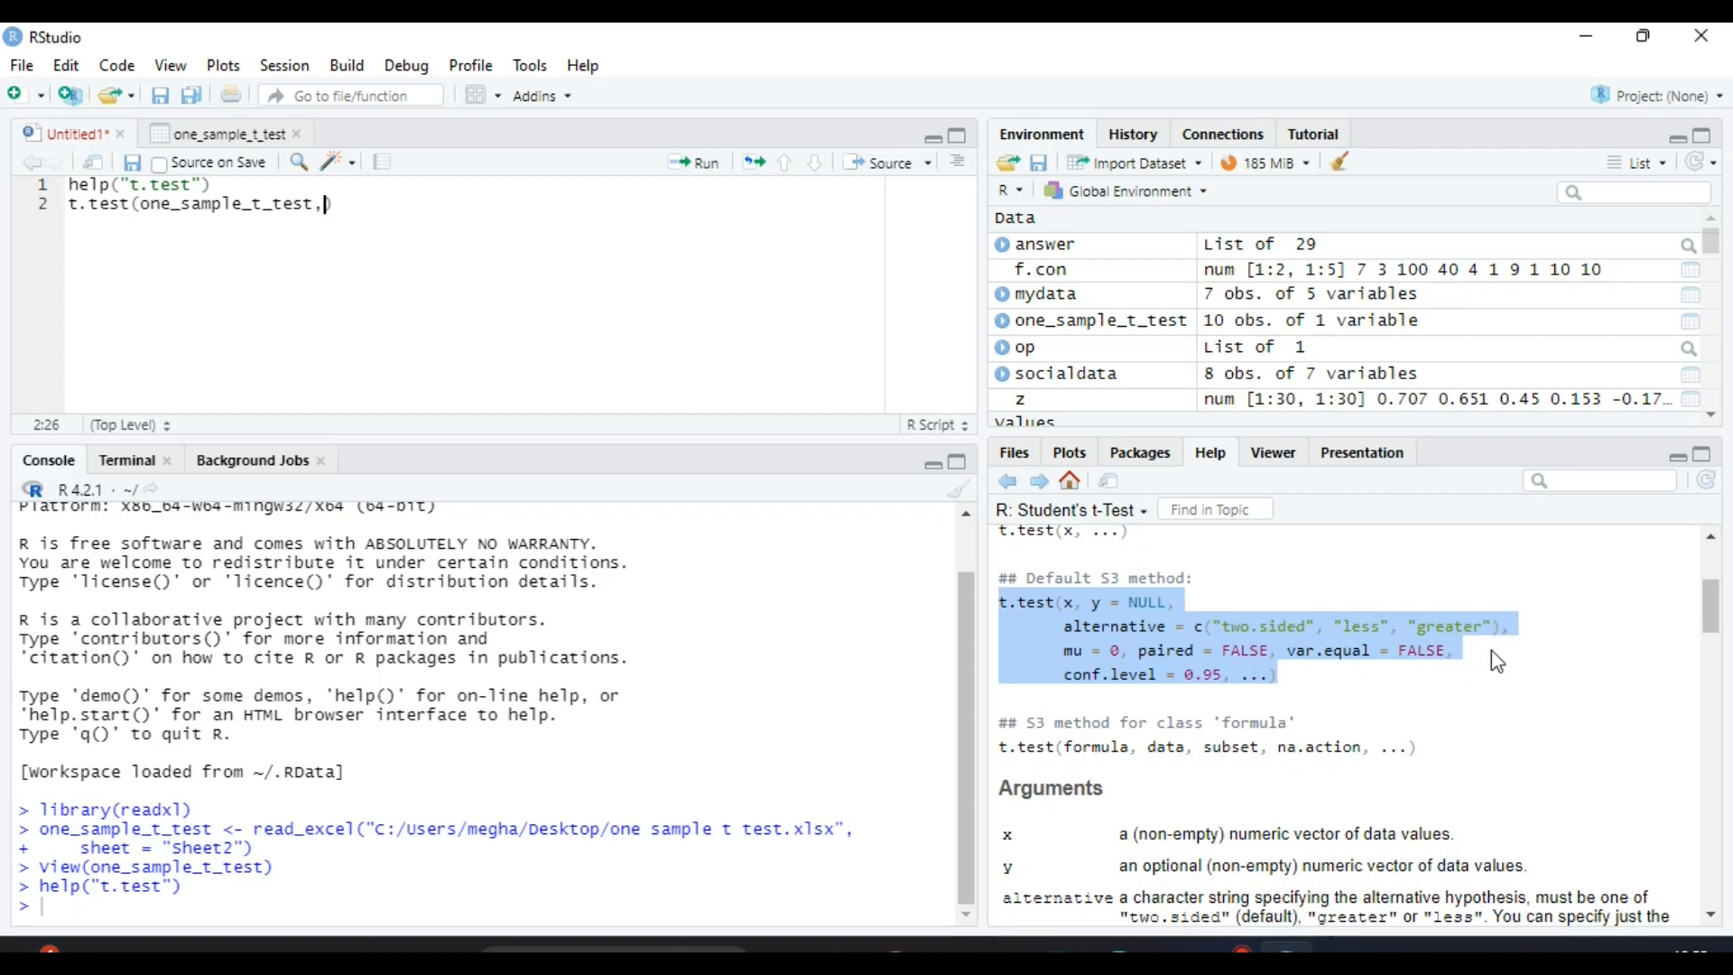
pyautogui.moveTo(1490, 660)
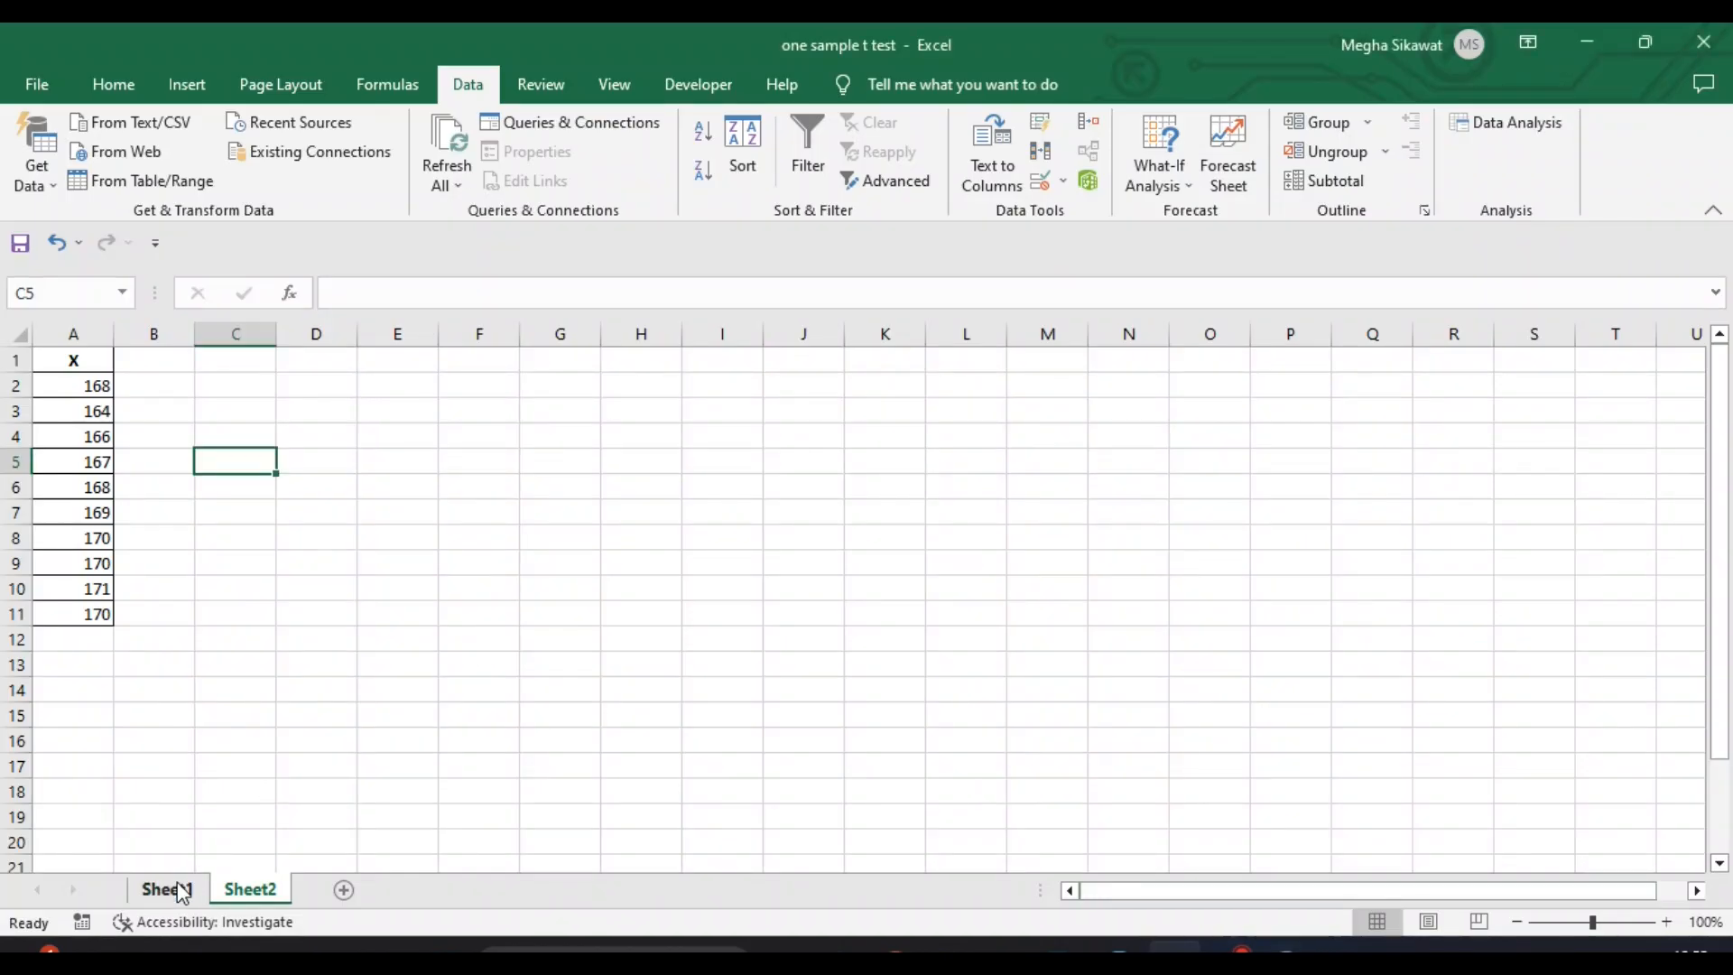
# View Excel's Sheet1 t-test example against mu = 170 (t = -2.486, p = 0.0347).
pyautogui.click(167, 889)
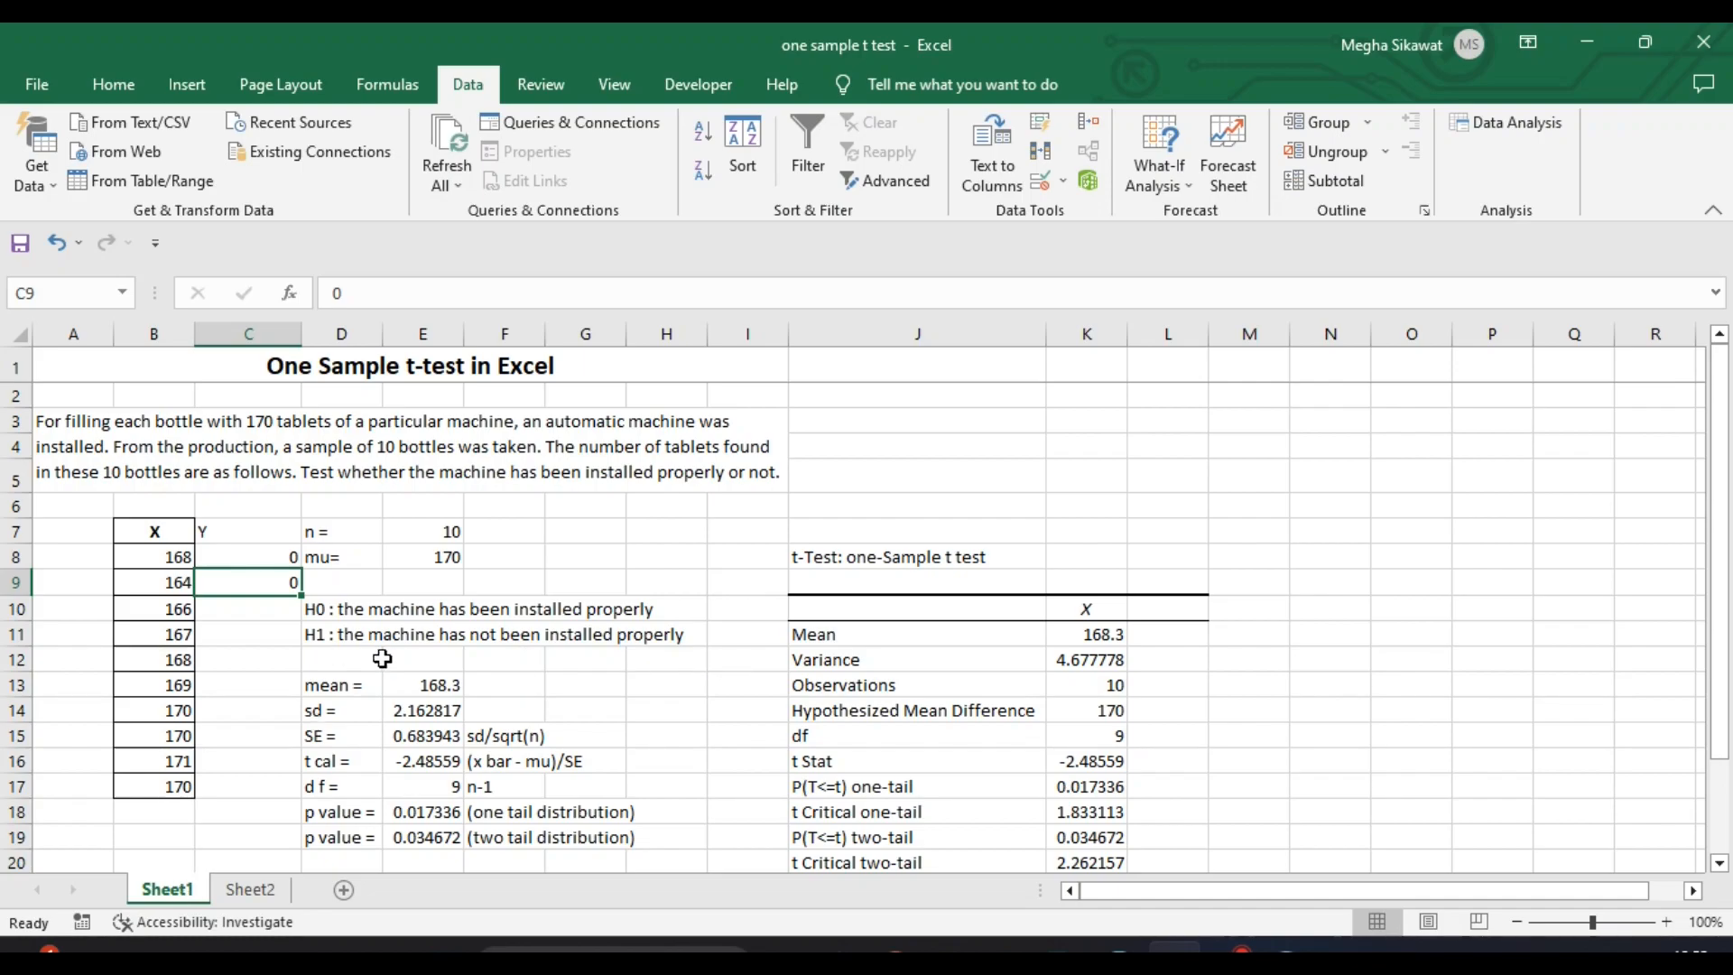
pyautogui.moveTo(660, 649)
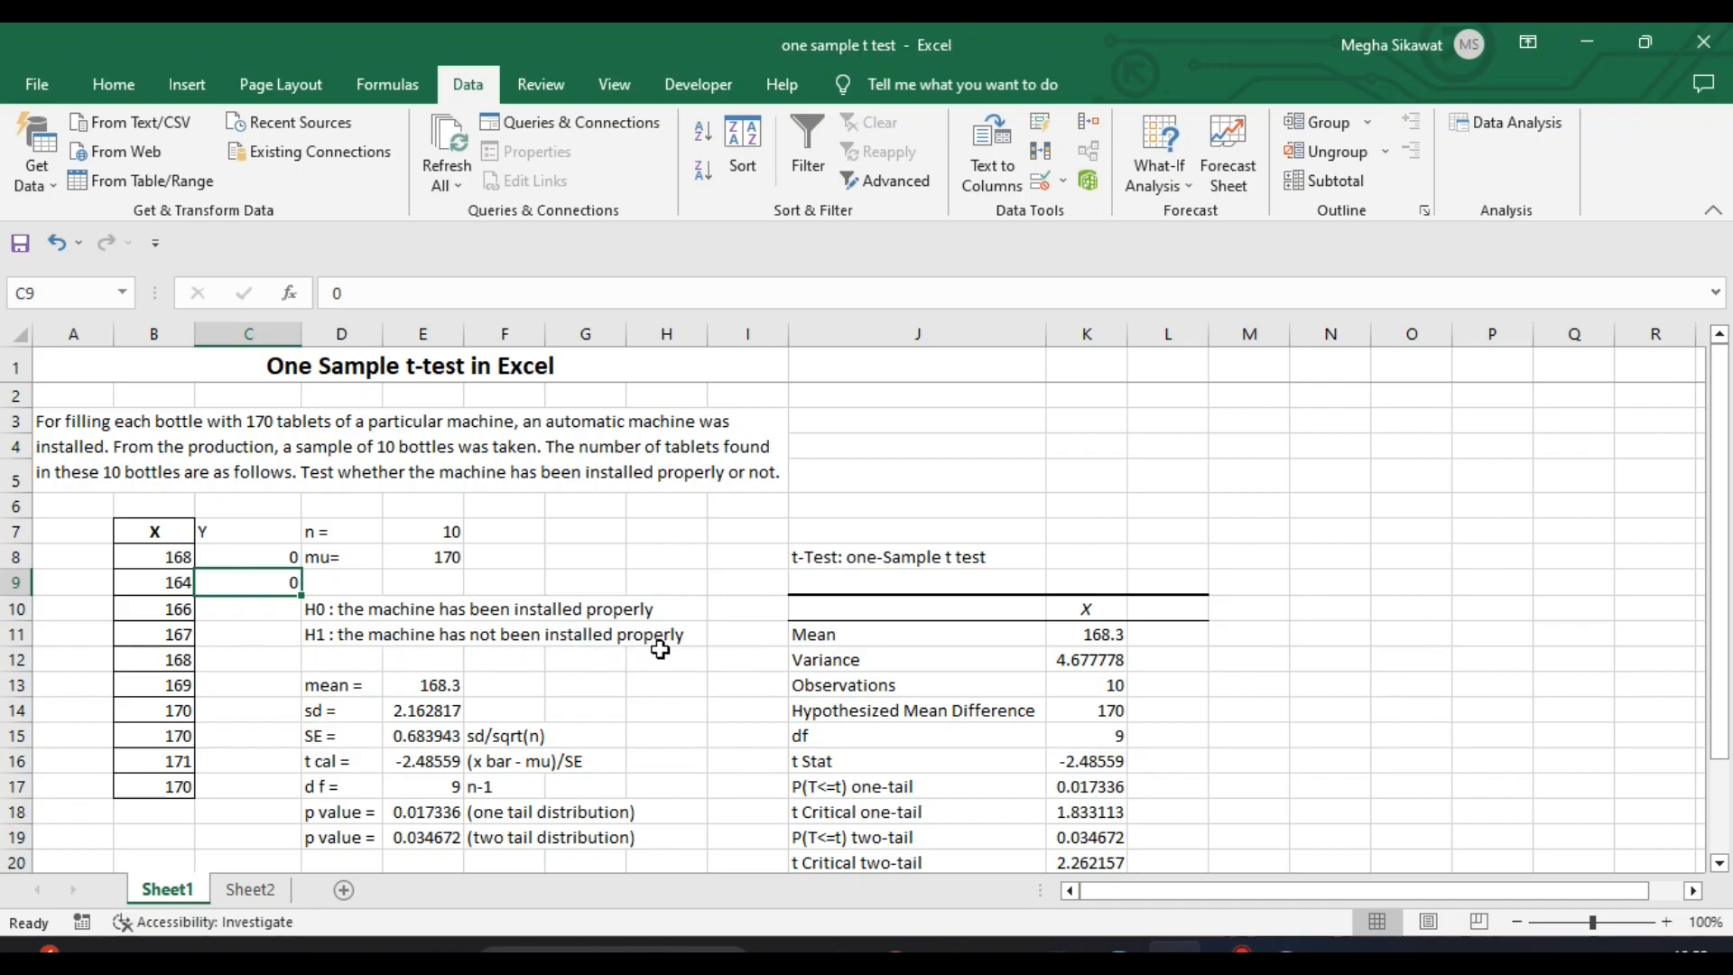
pyautogui.moveTo(658, 669)
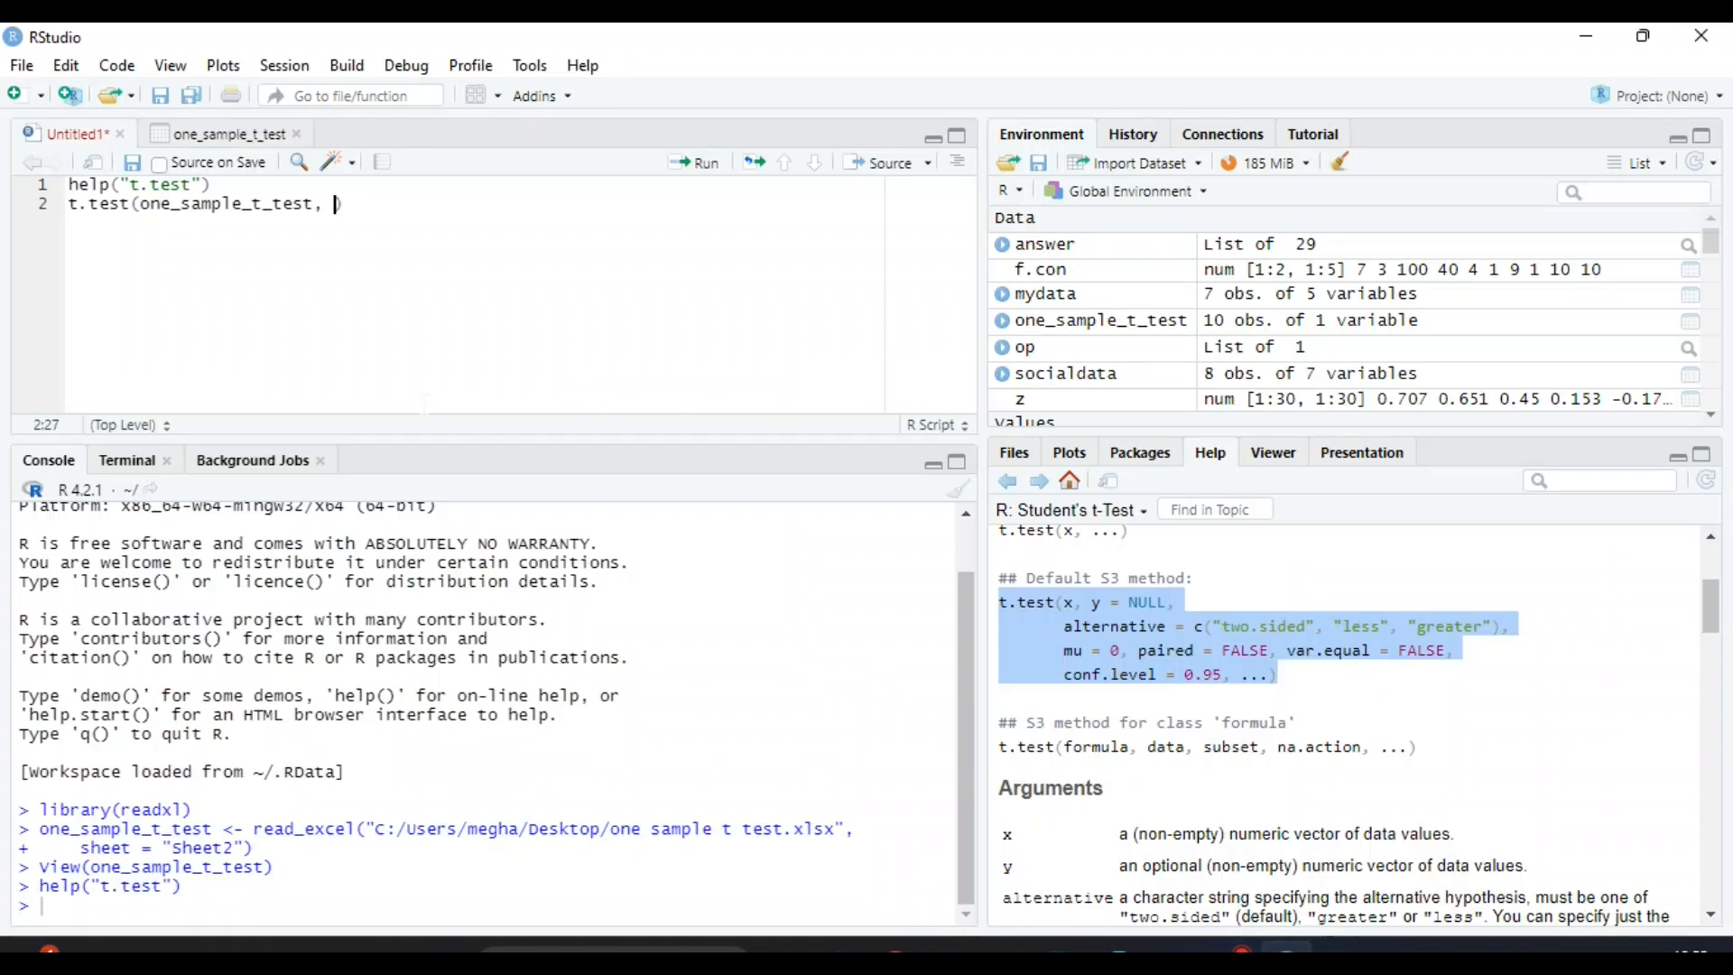
# Finish the call with alternative="two.sided", mu=170 and run it, getting t = -2.4856, p = 0.03467.
pyautogui.write('alter')
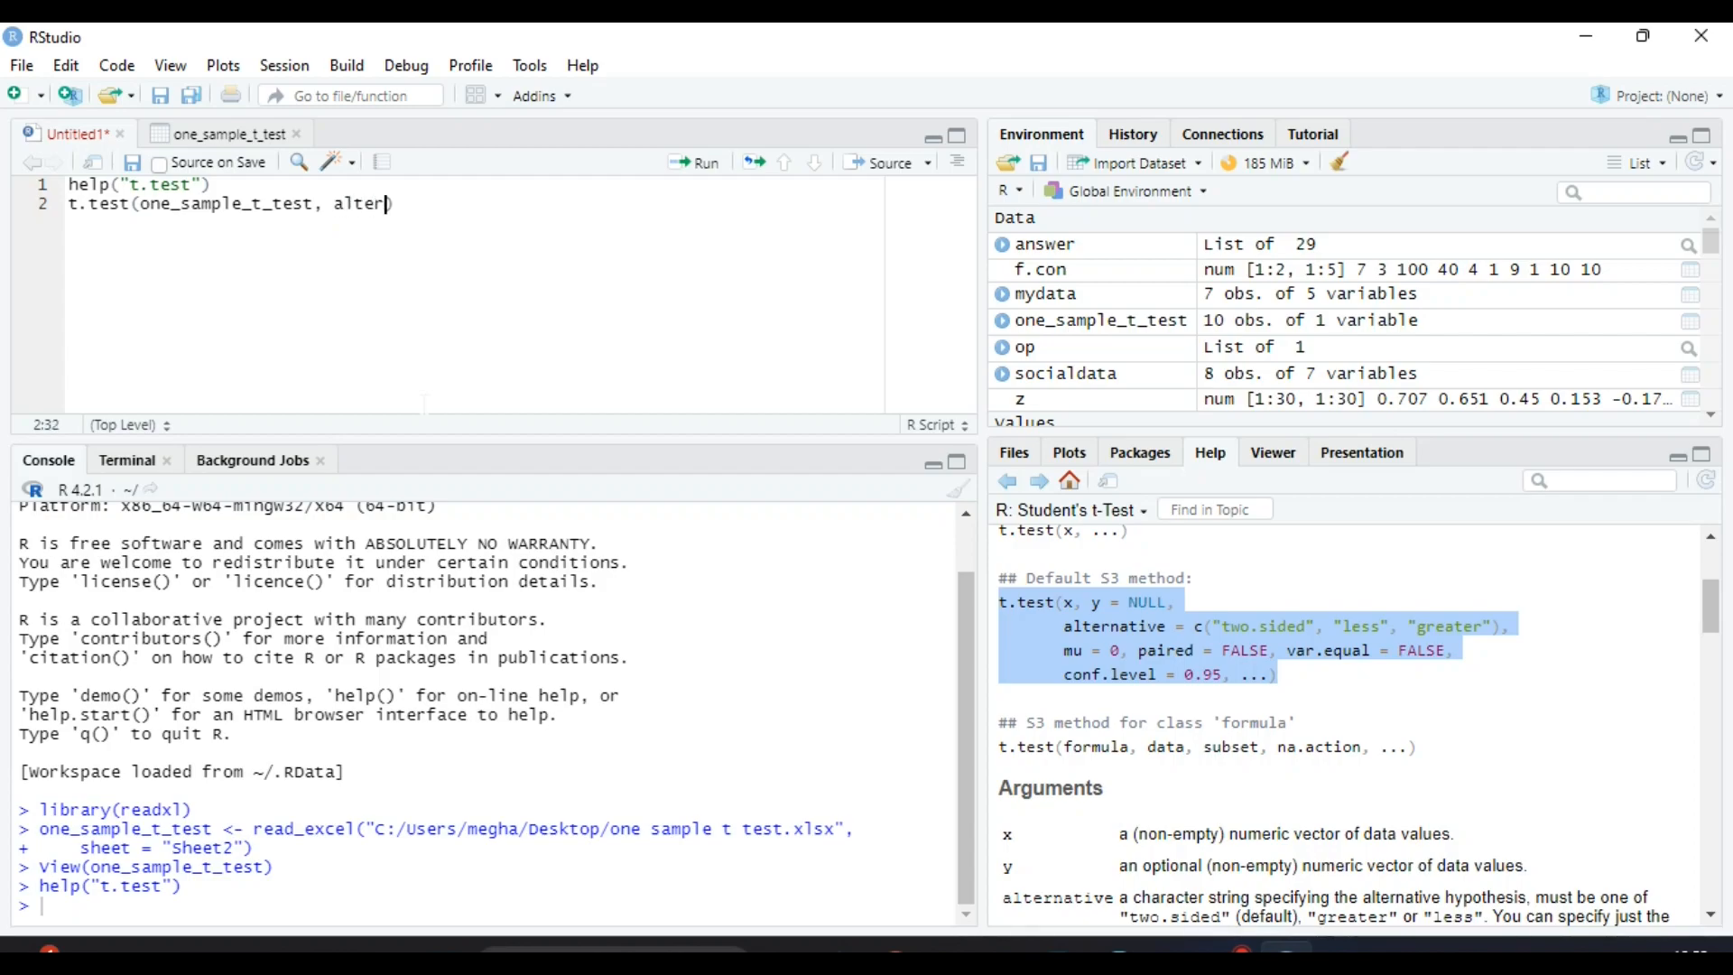
pyautogui.write('native')
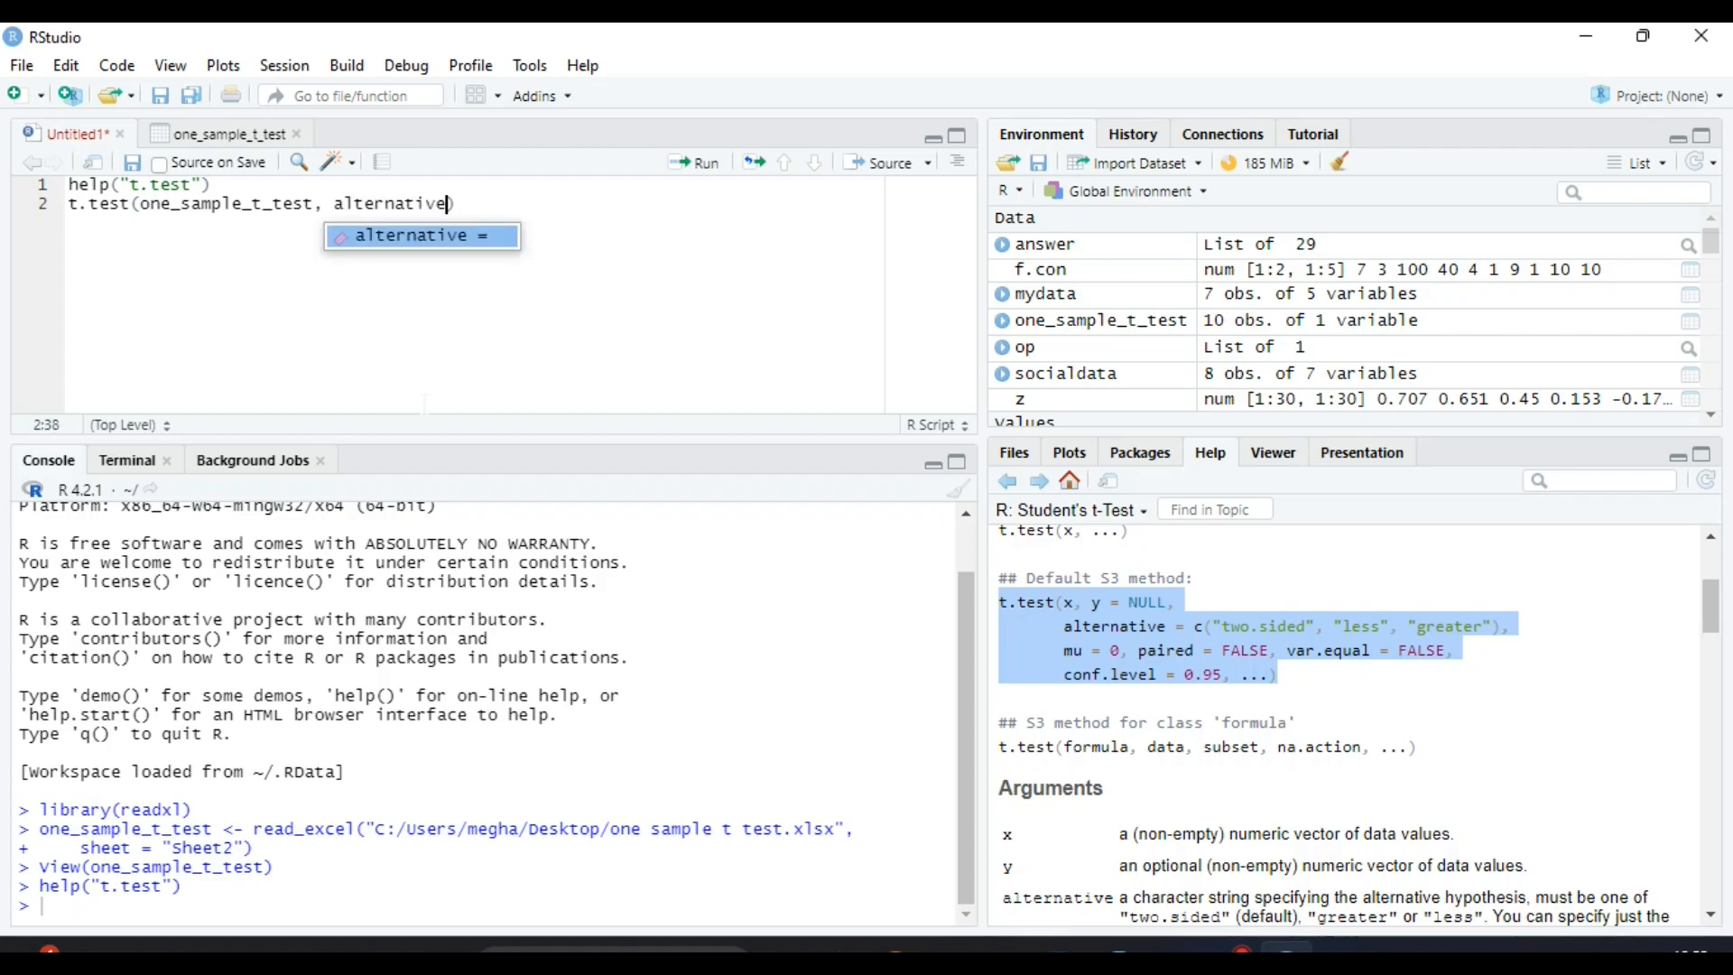
pyautogui.write('="')
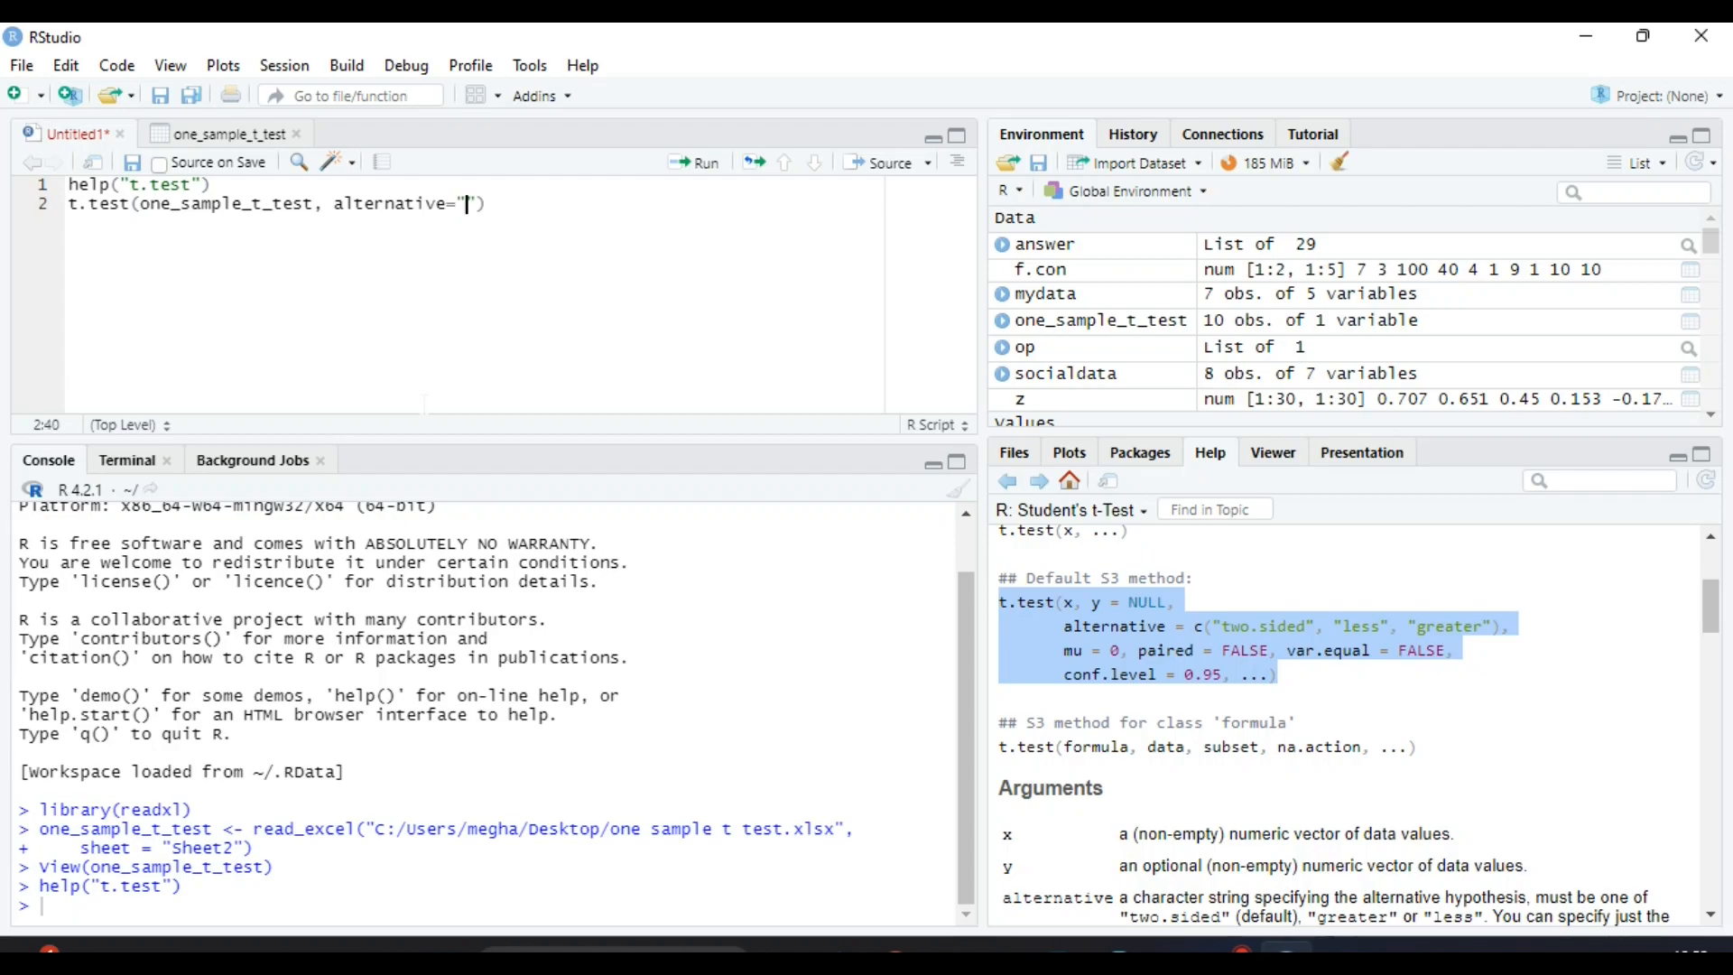
pyautogui.write('two.')
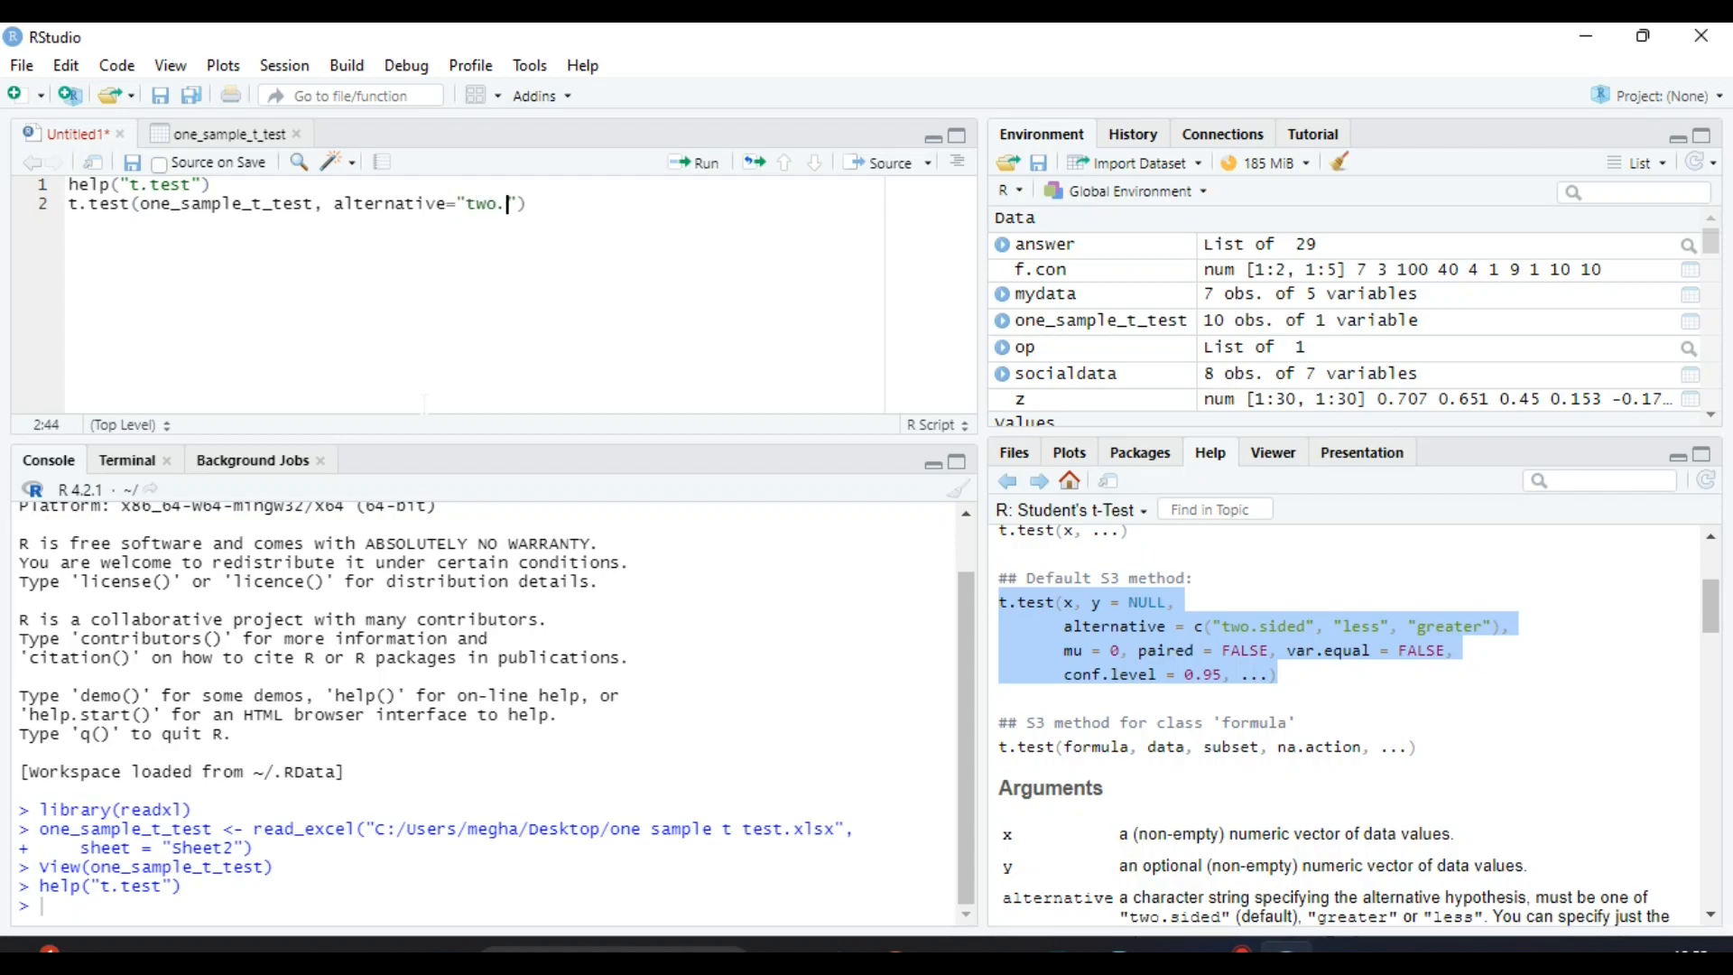
pyautogui.write('sided')
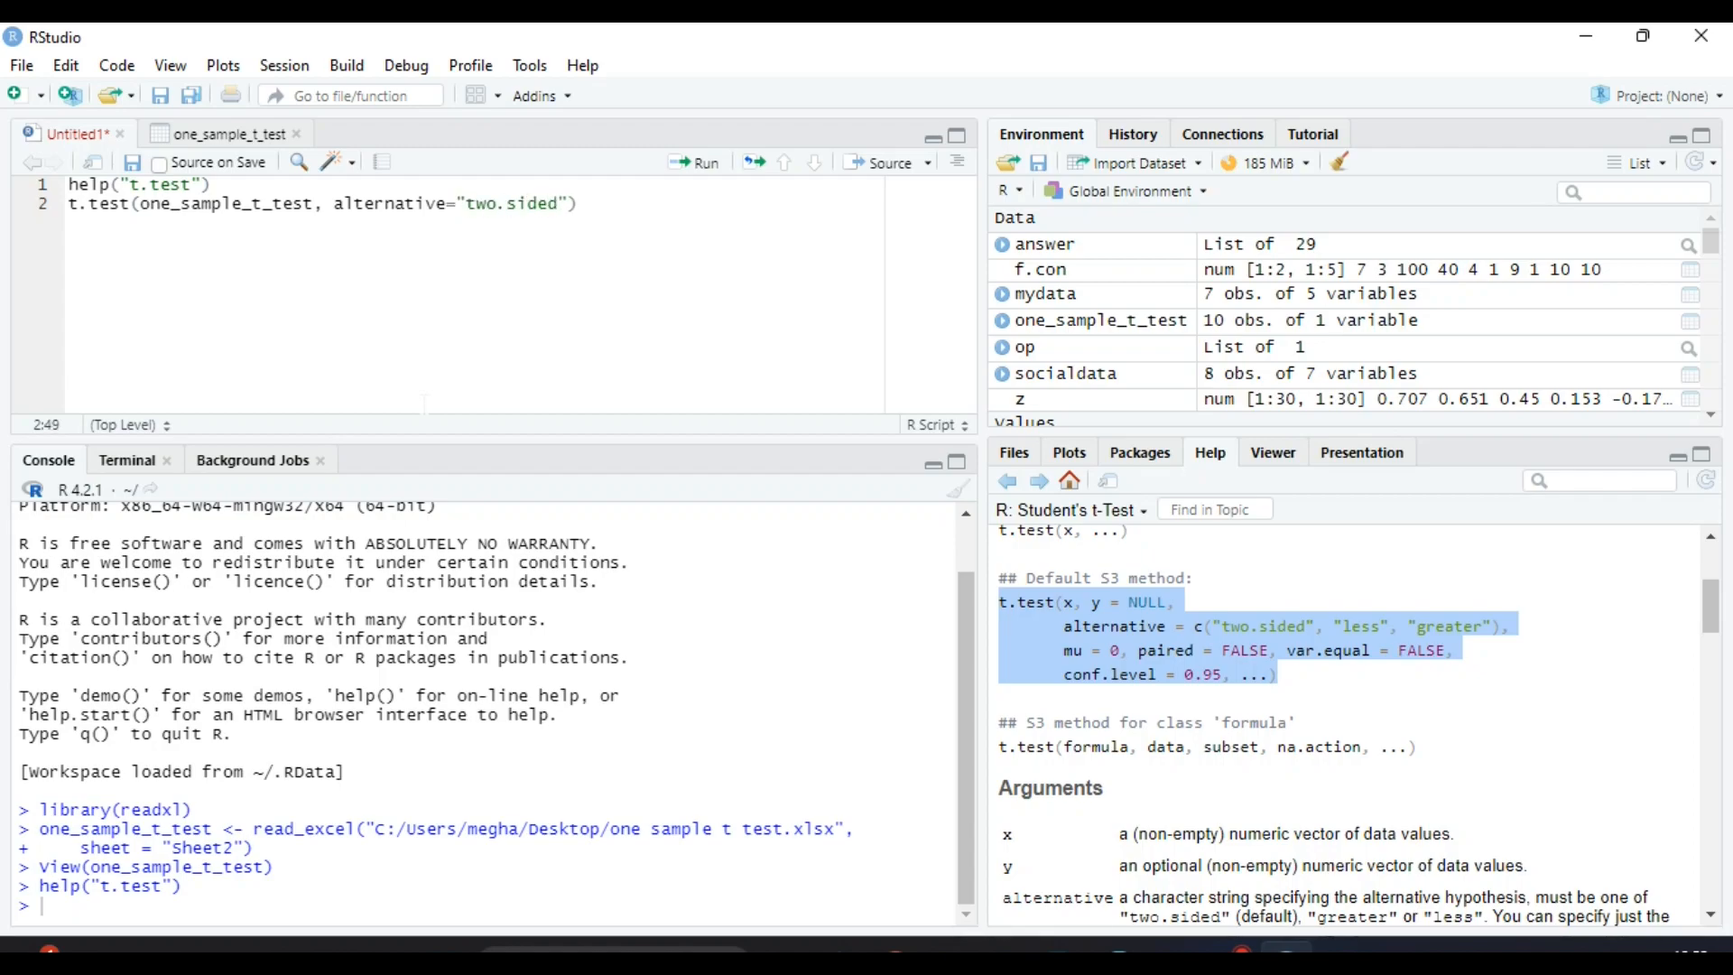
pyautogui.write(',')
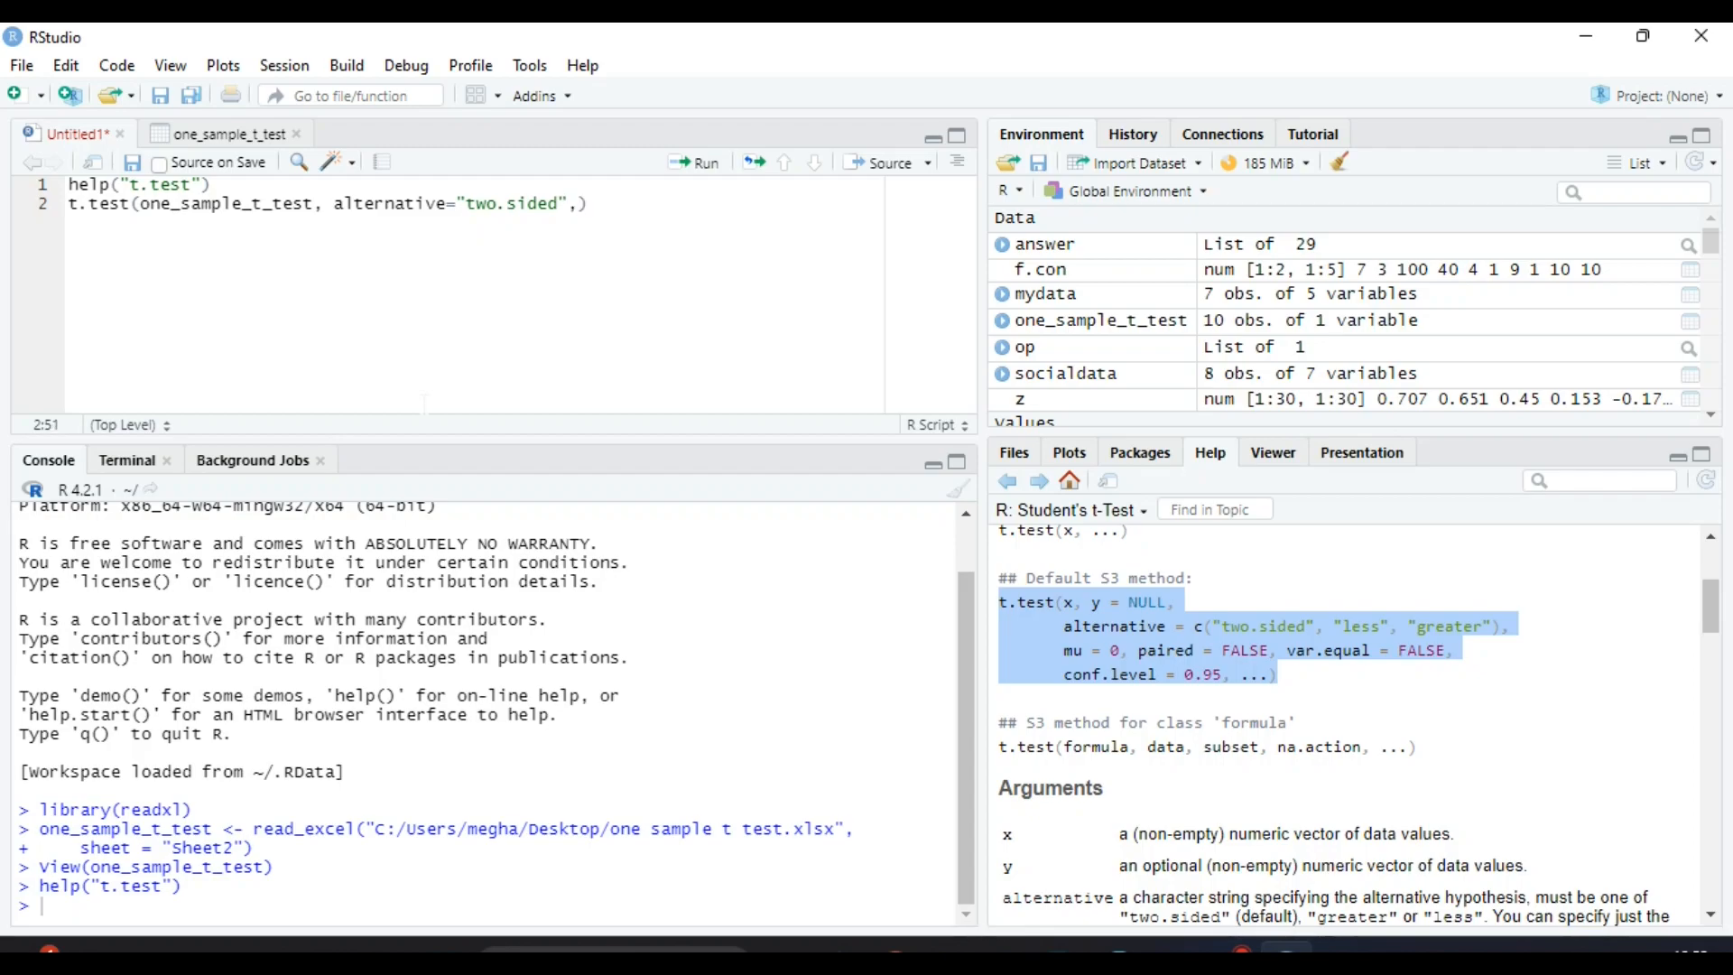
pyautogui.write('m')
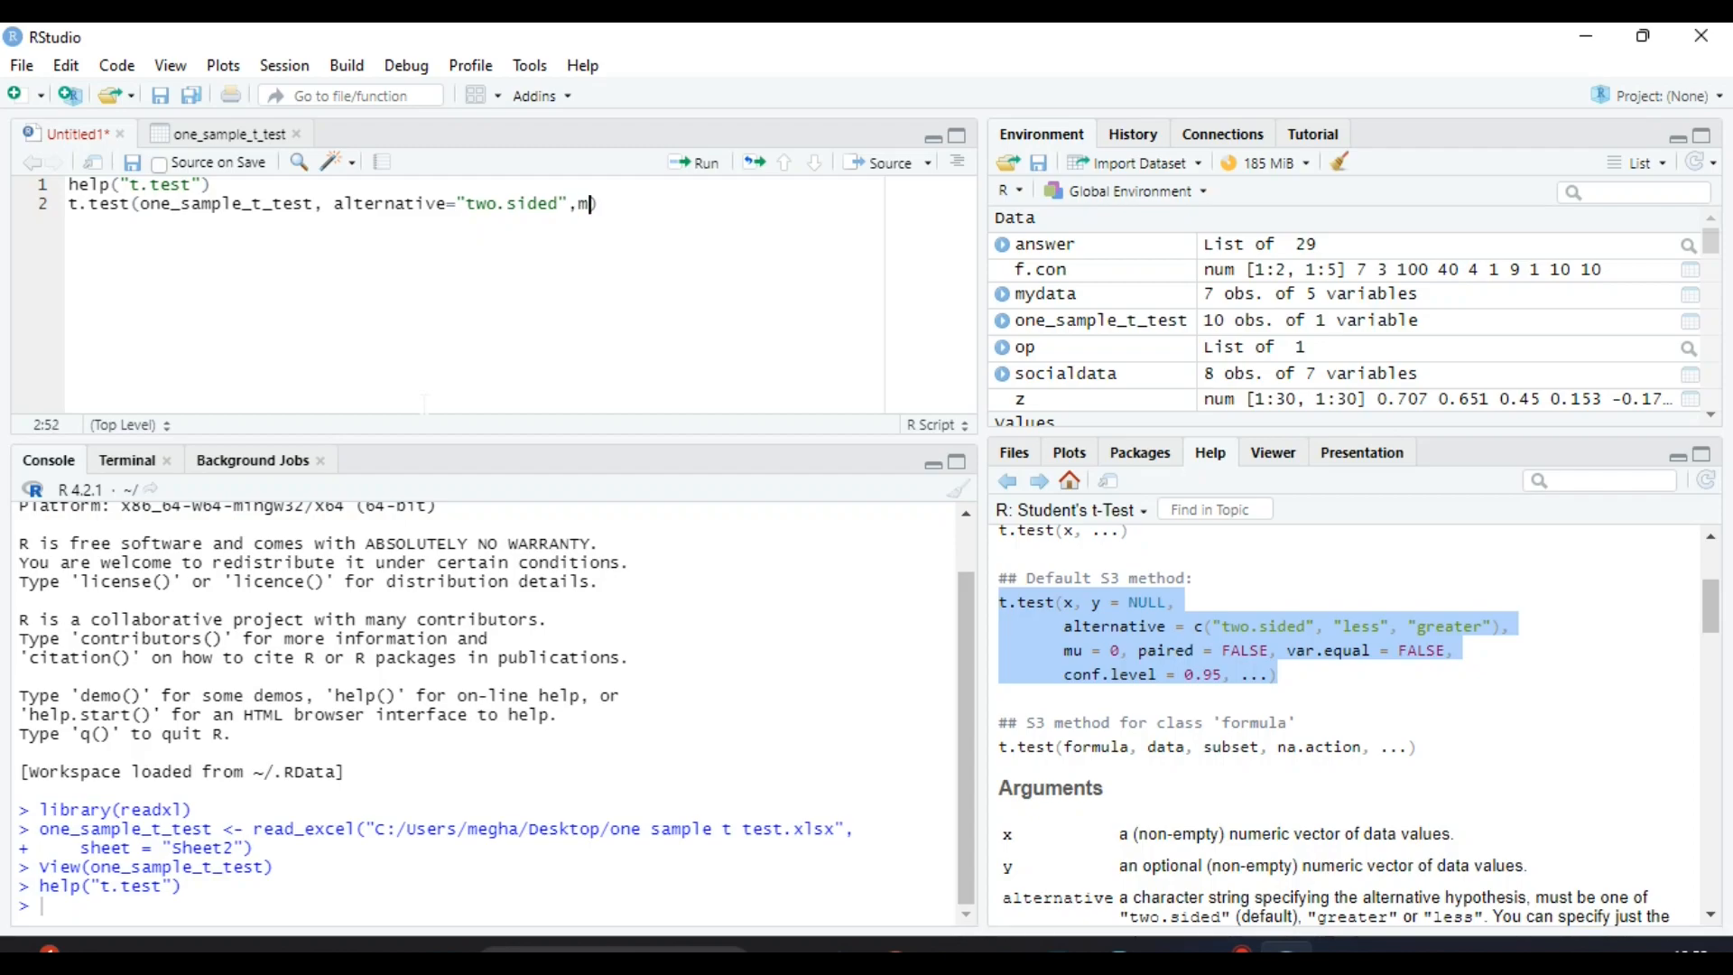
pyautogui.write('u')
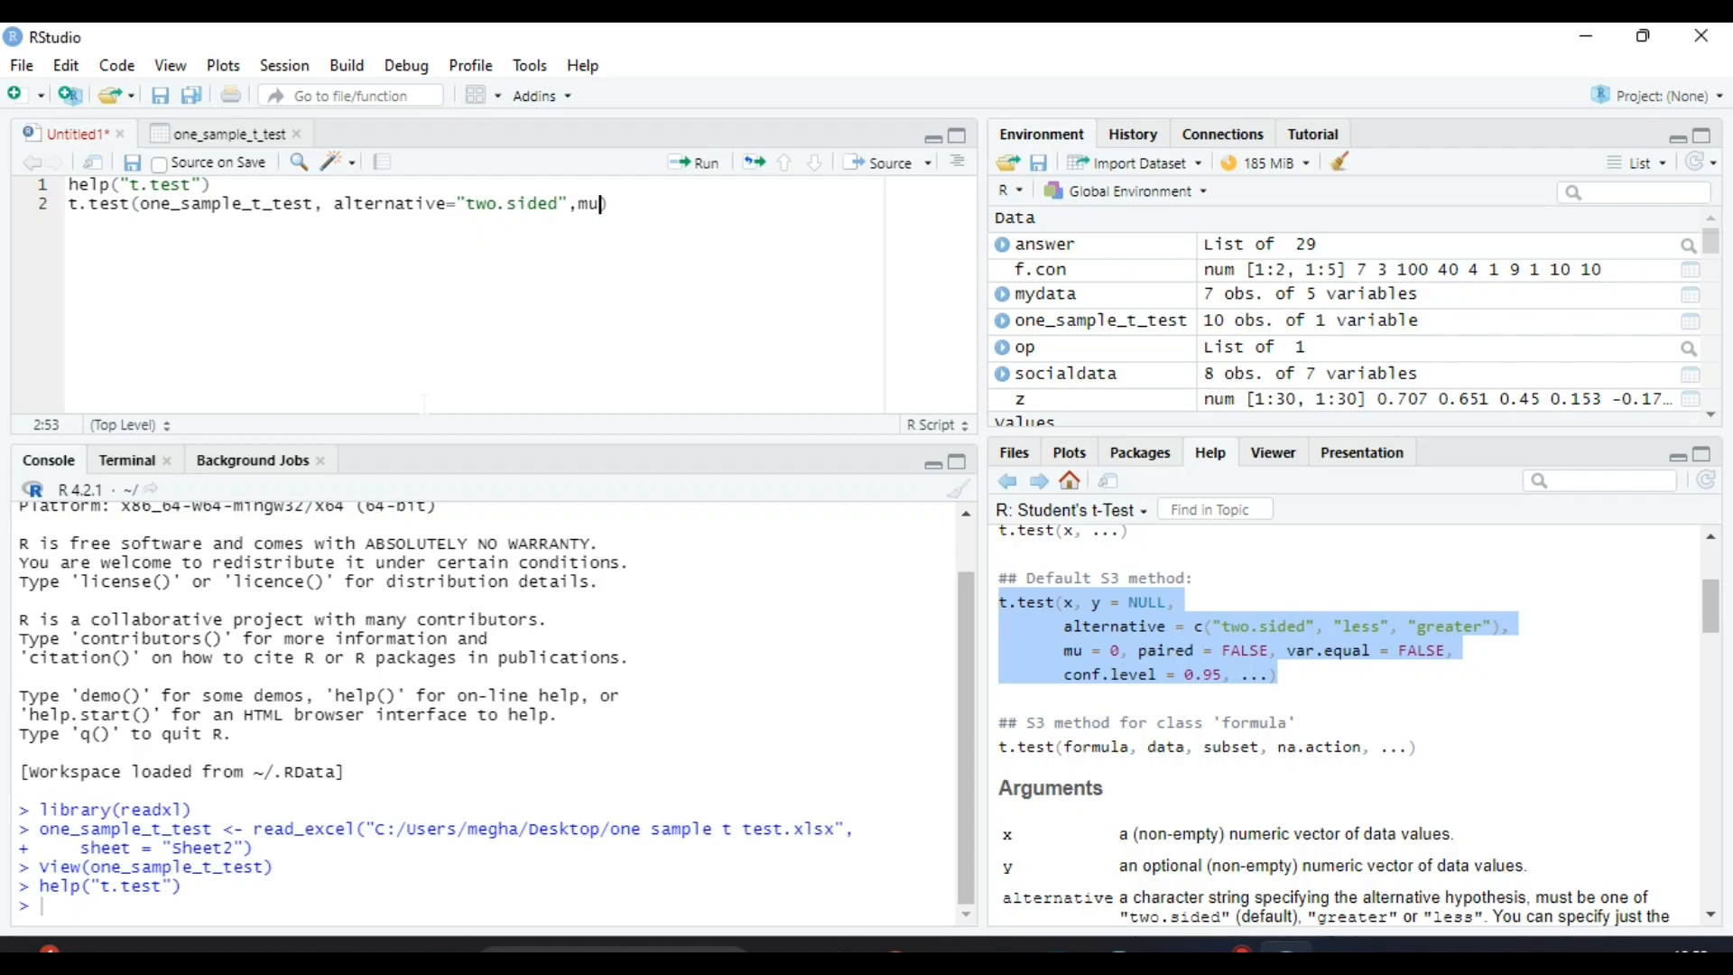
pyautogui.write(')')
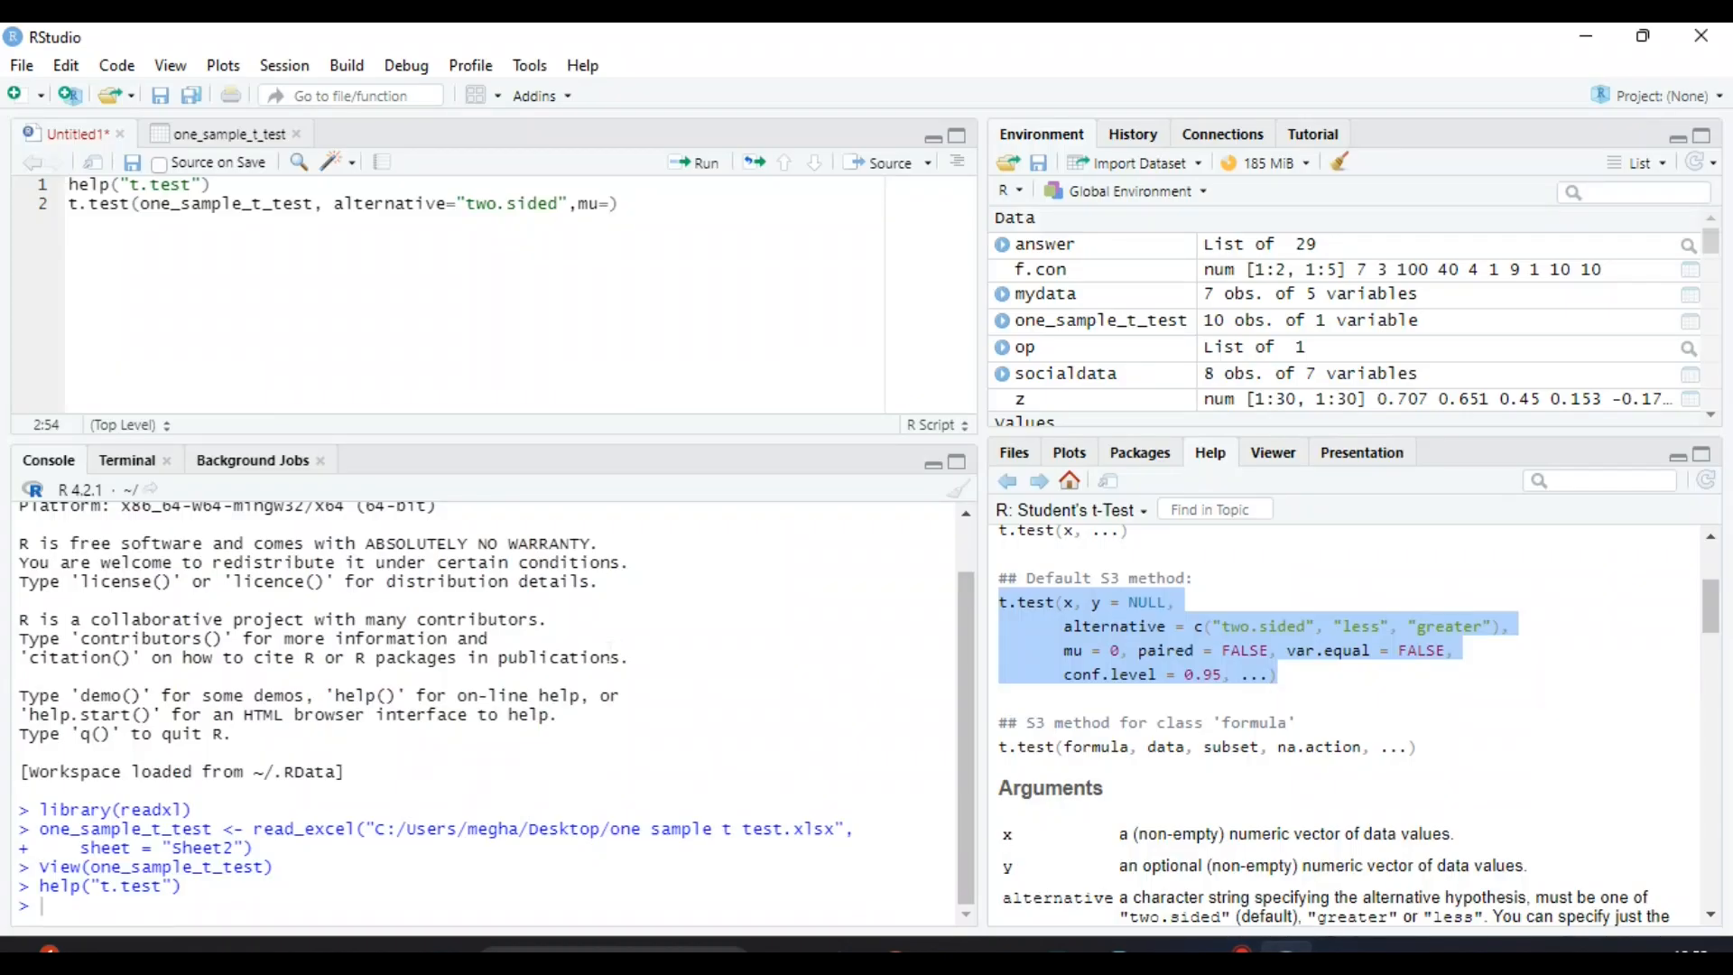
pyautogui.write('170')
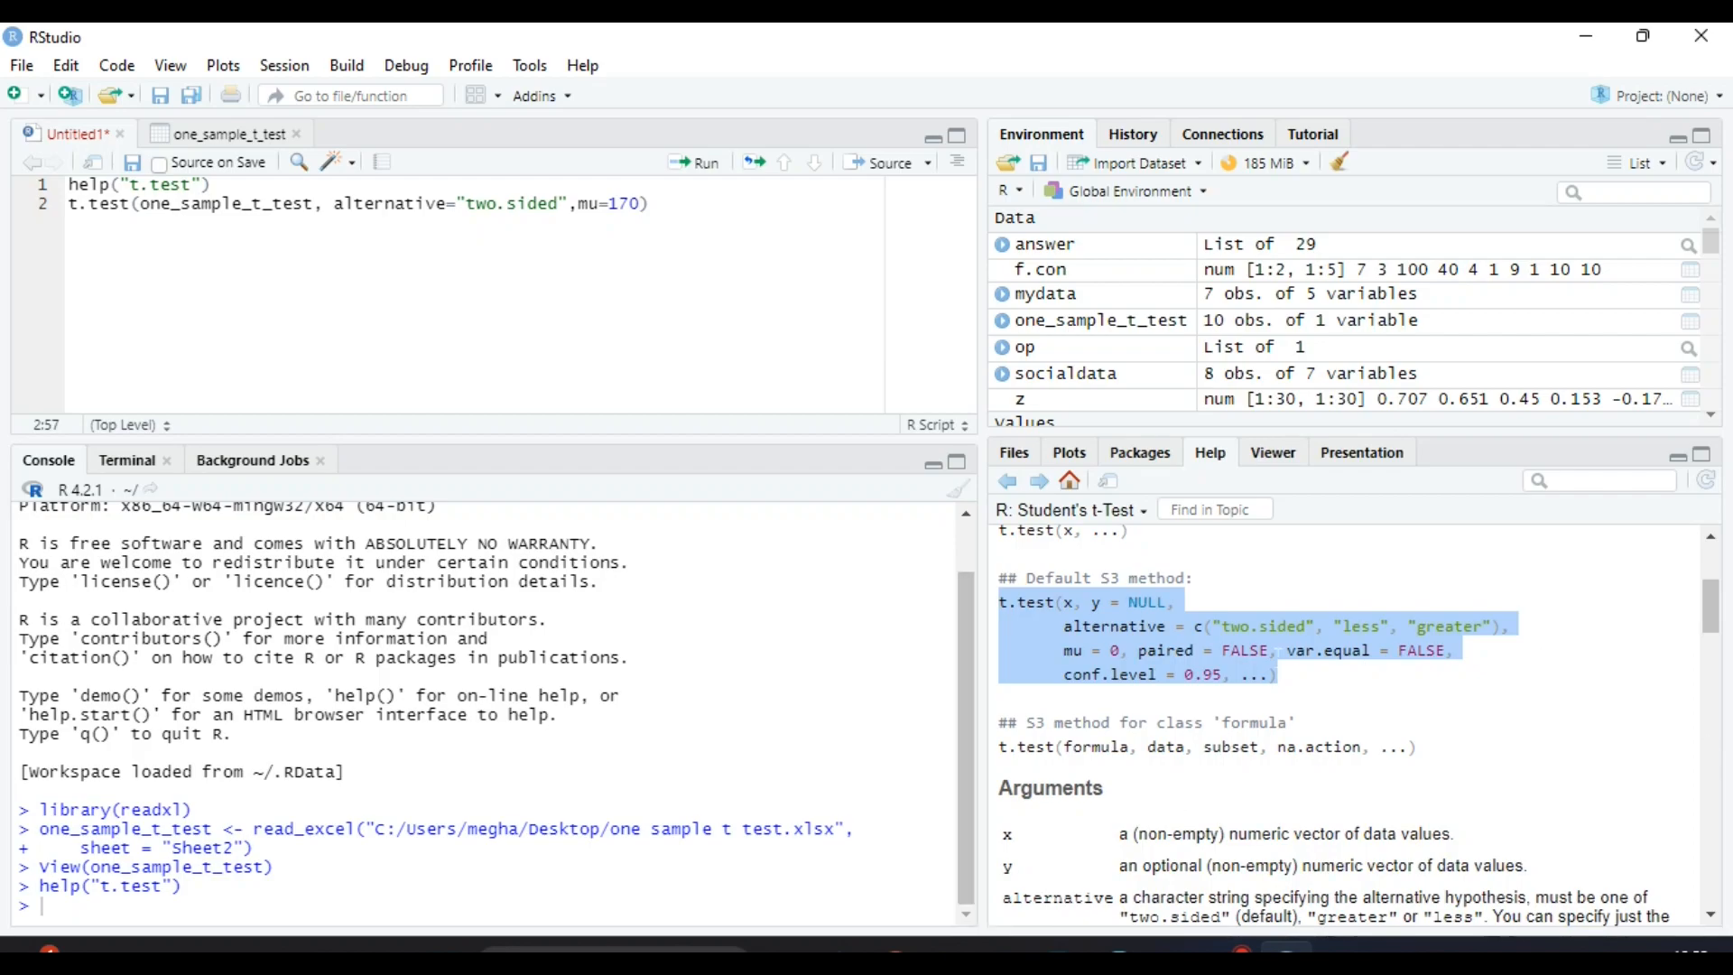
pyautogui.moveTo(1360, 683)
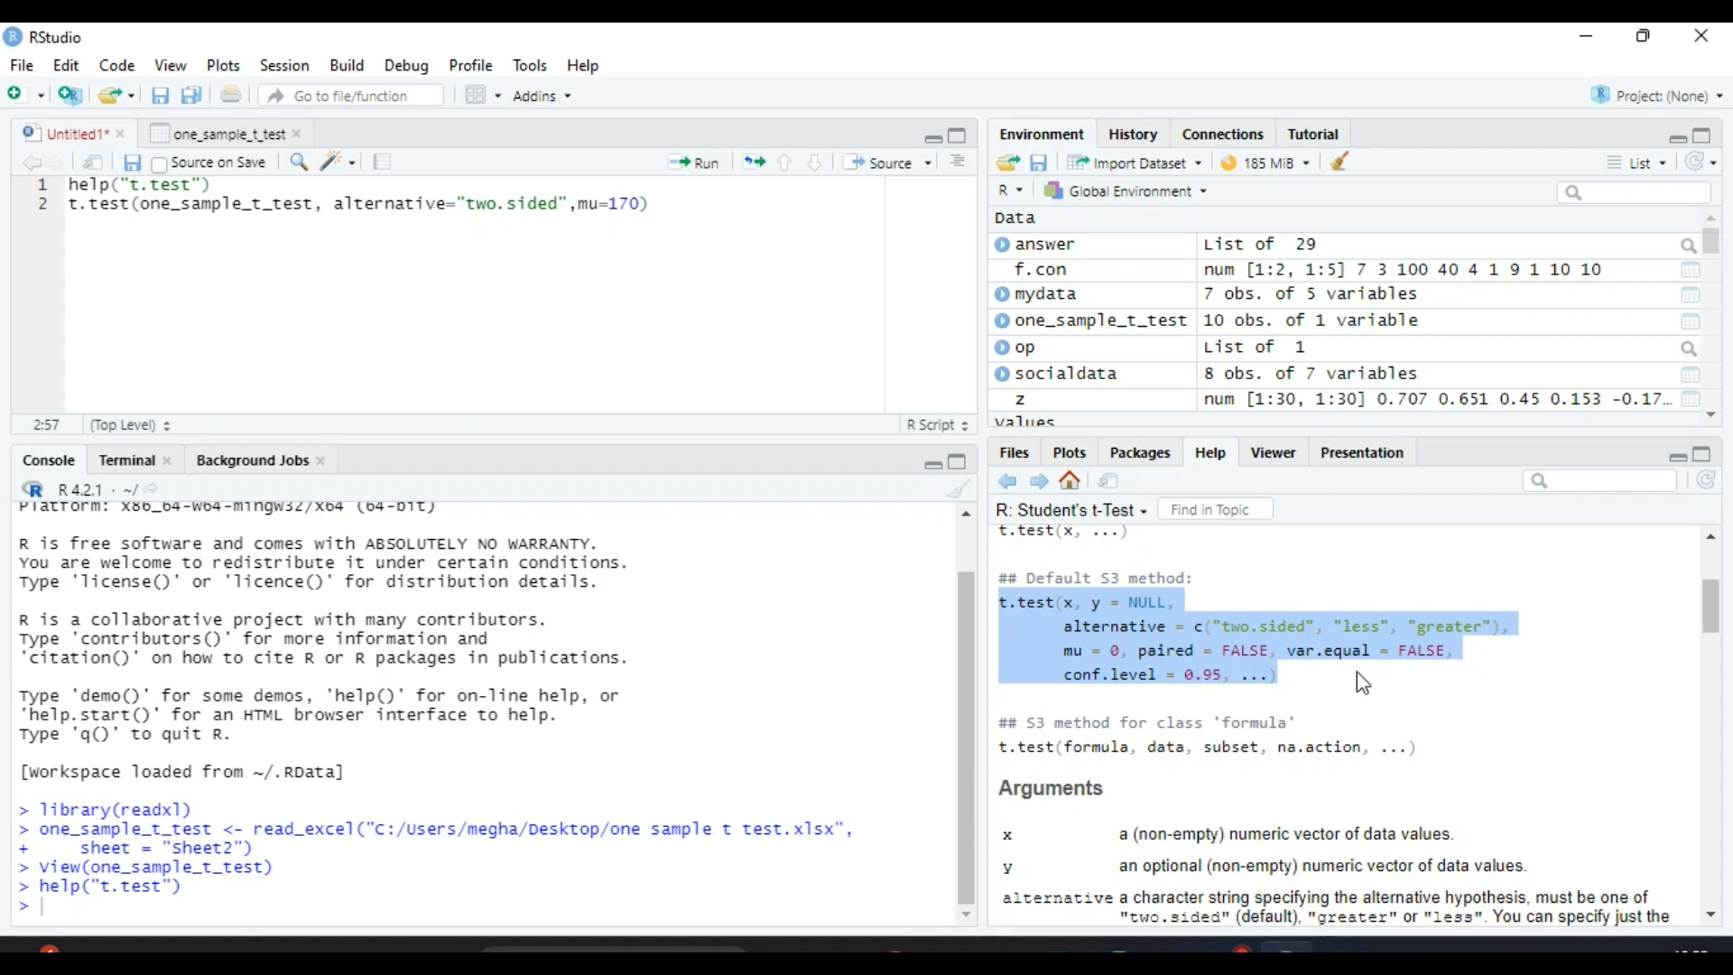
pyautogui.moveTo(704, 162)
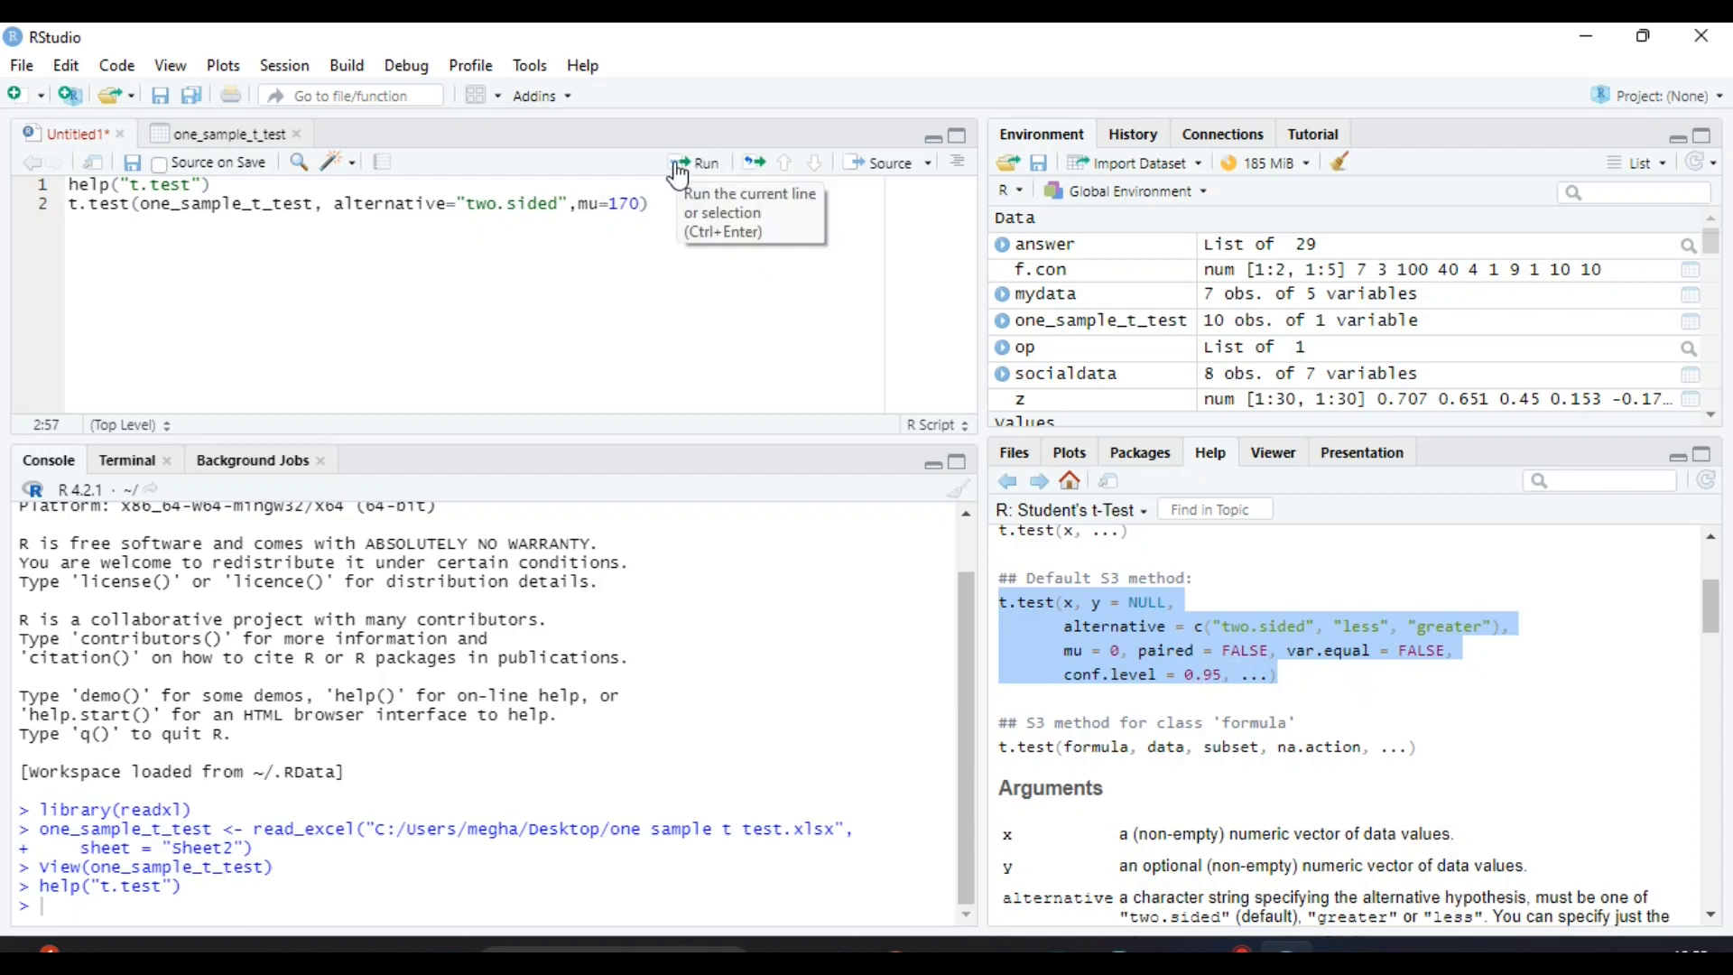
pyautogui.click(696, 162)
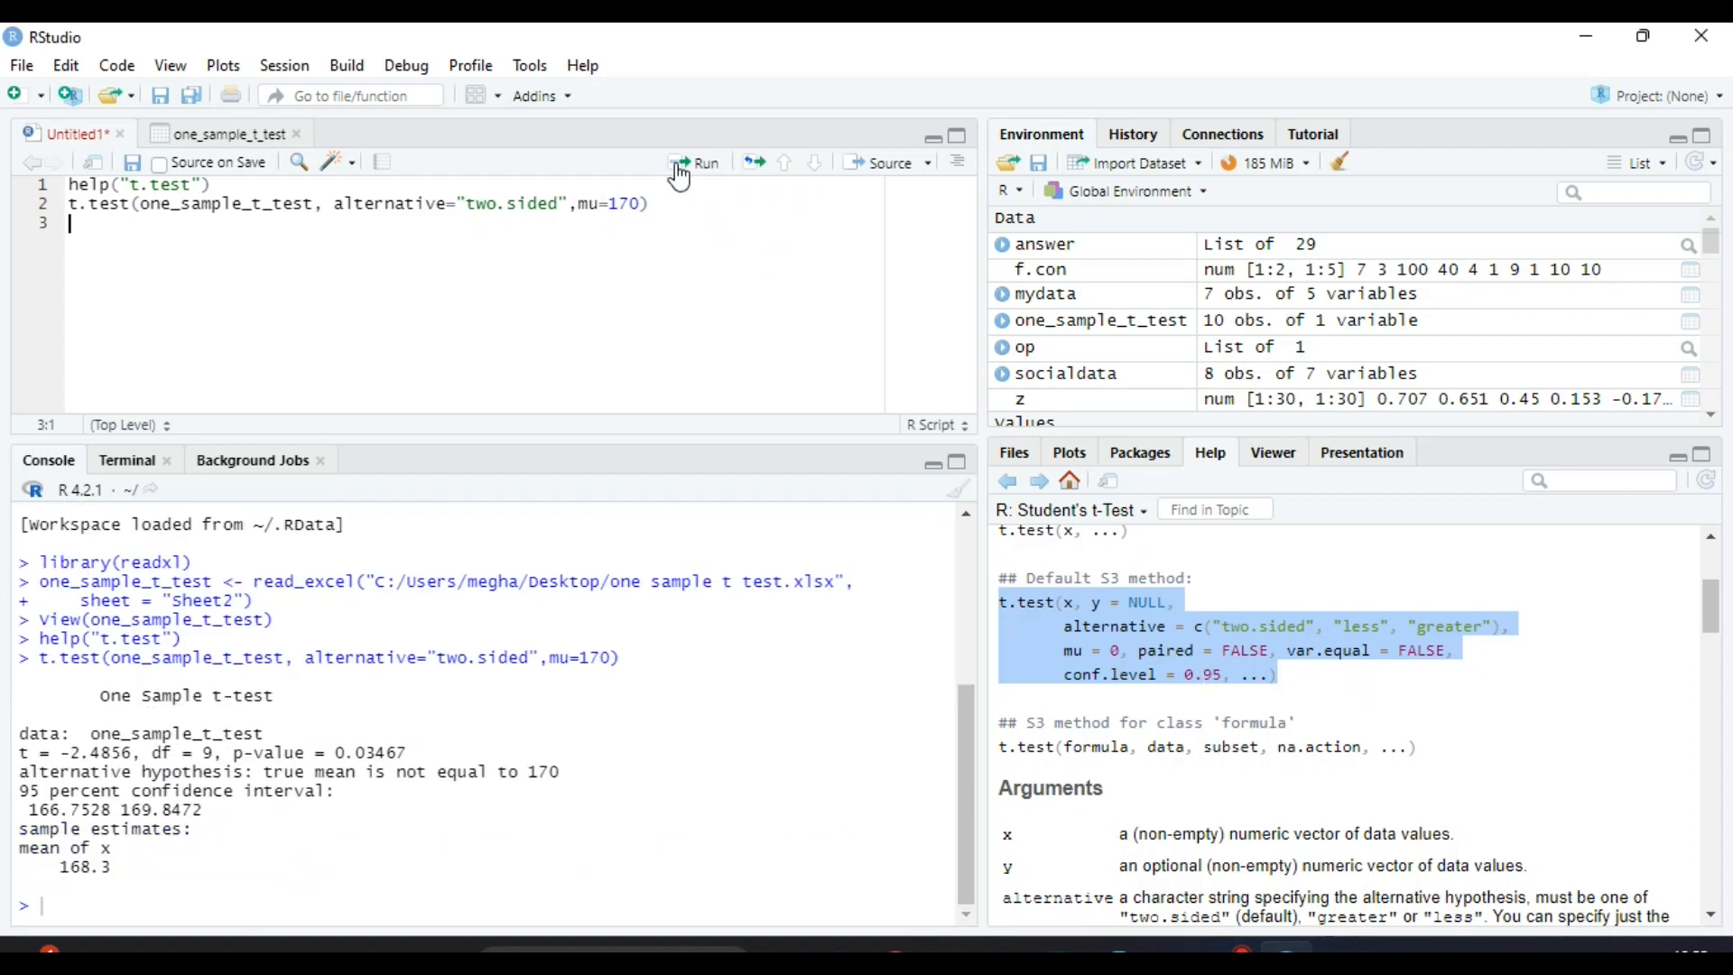